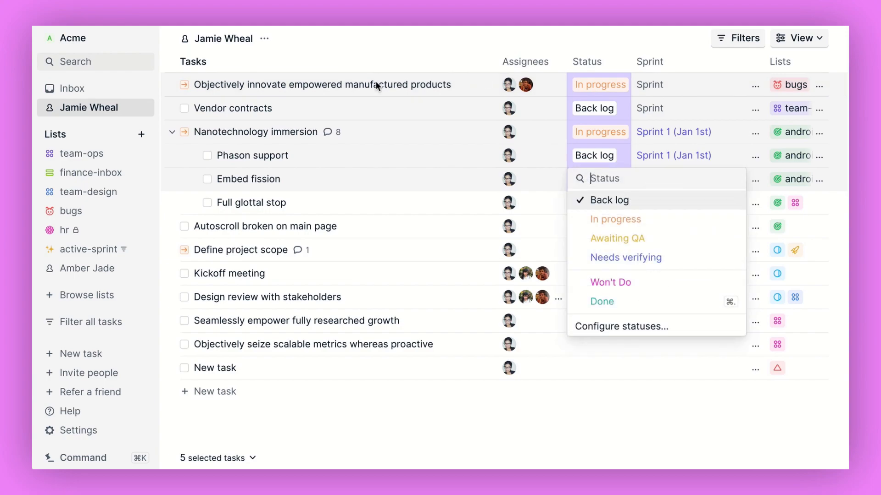
Show the list view options to confirm sections are grouped by Sprint.
click(802, 38)
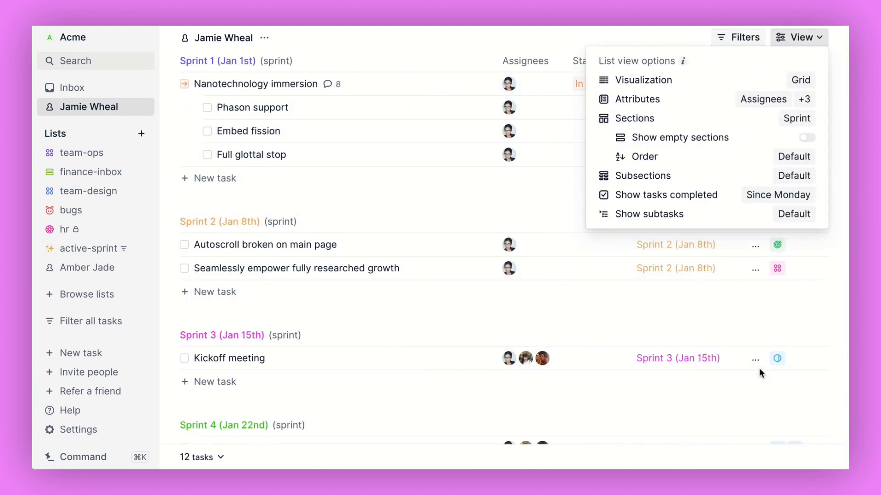
mouse_move(345, 280)
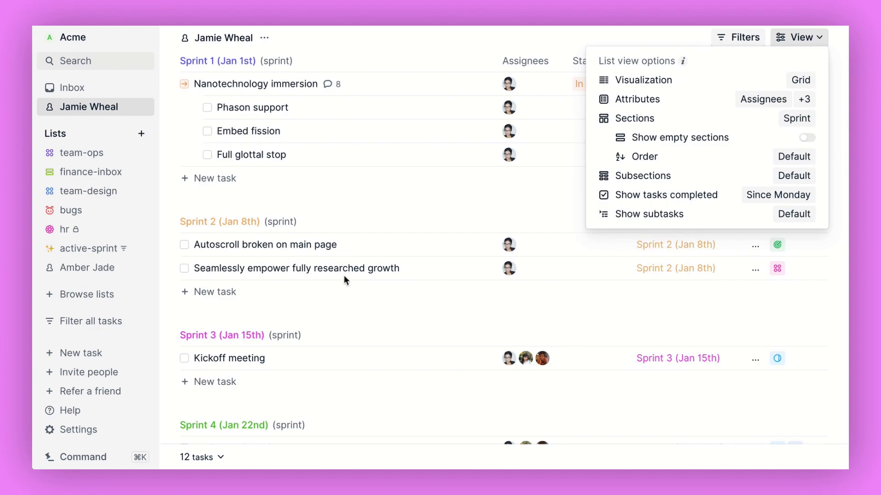
mouse_move(678, 125)
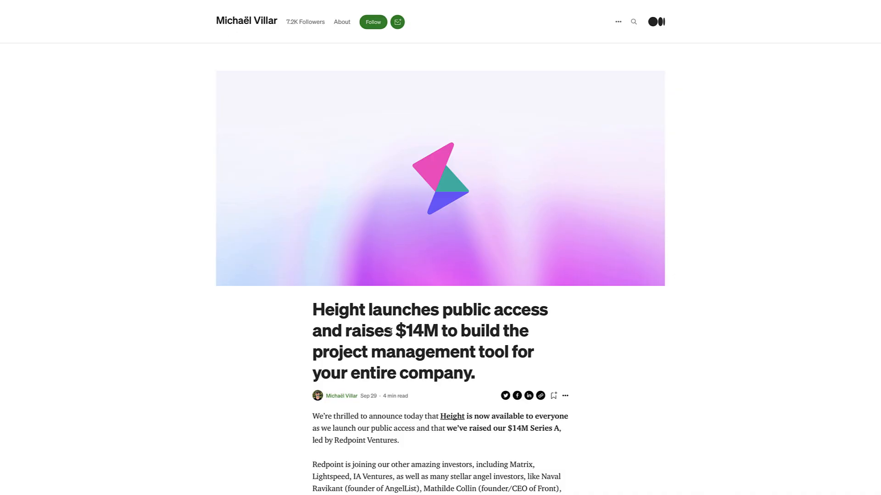
scroll(down, 3)
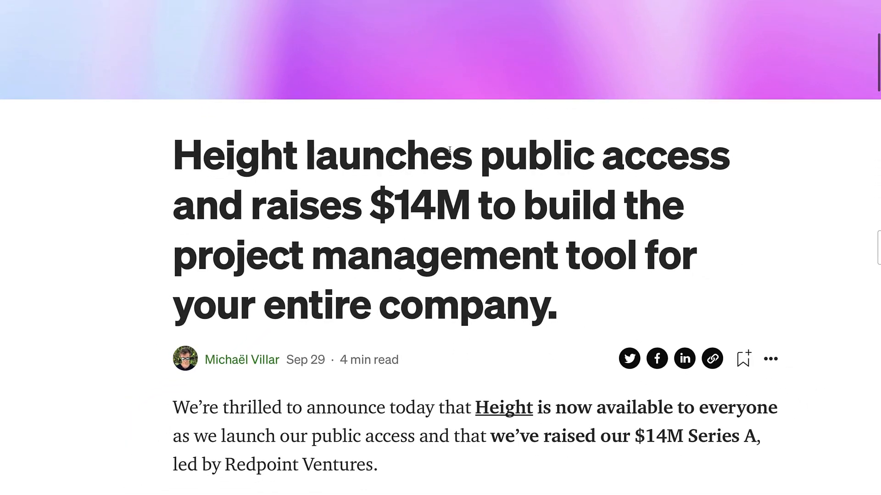
scroll(down, 3)
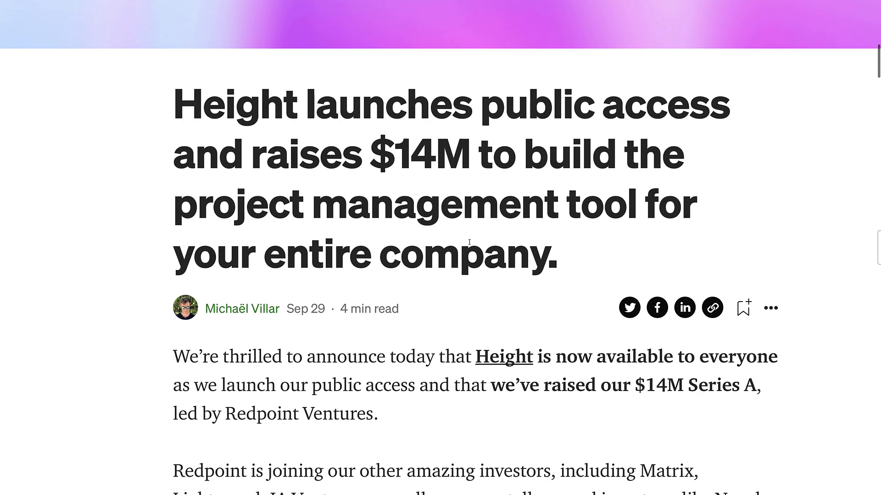
scroll(down, 3)
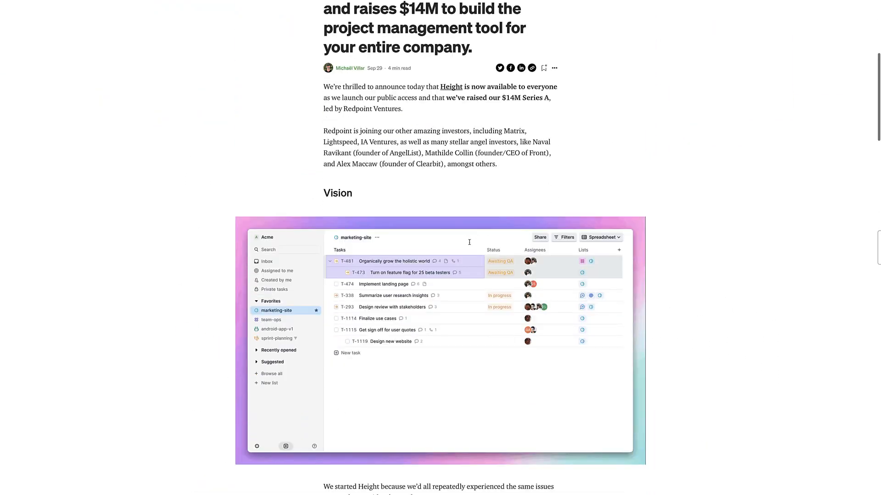
scroll(down, 3)
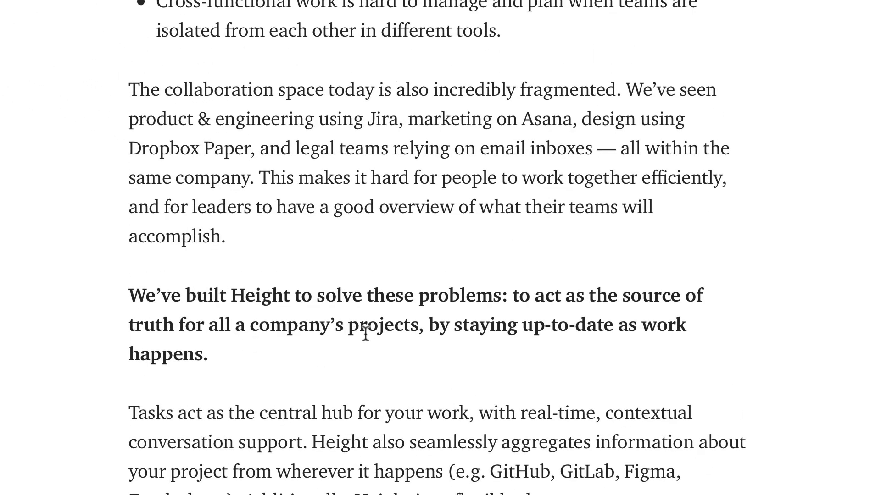
mouse_move(462, 369)
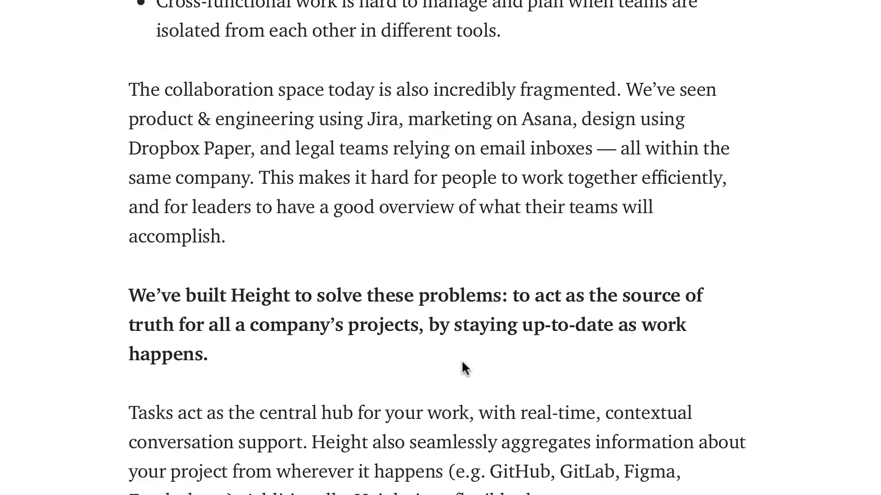
scroll(down, 3)
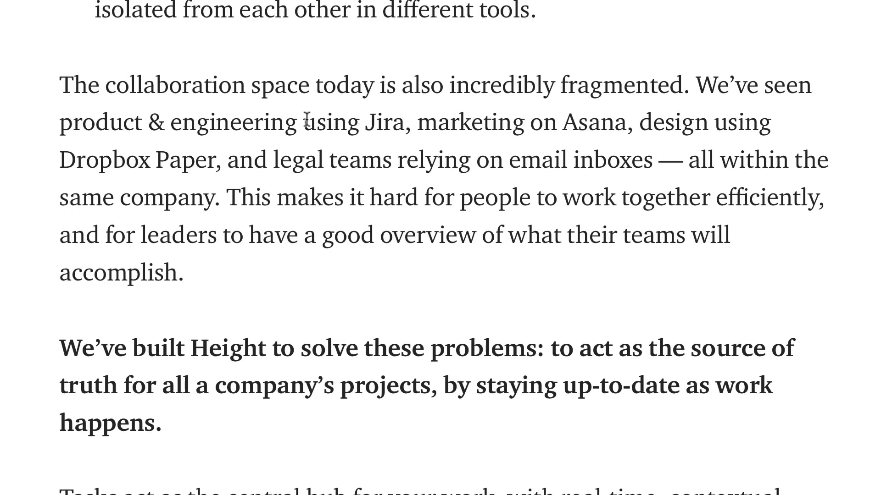
mouse_move(306, 168)
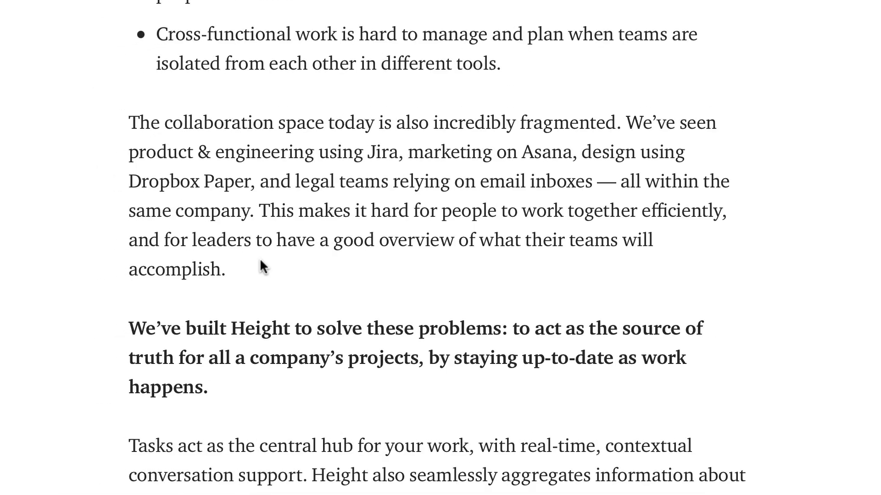
scroll(down, 3)
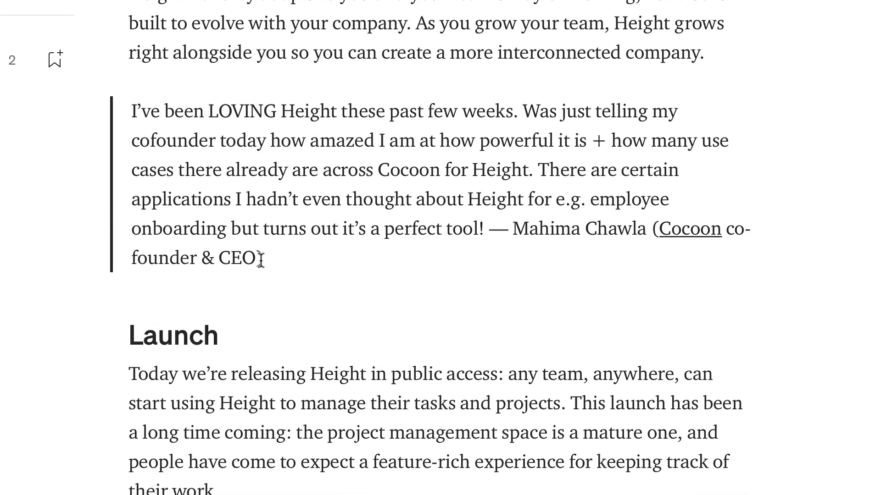
scroll(down, 3)
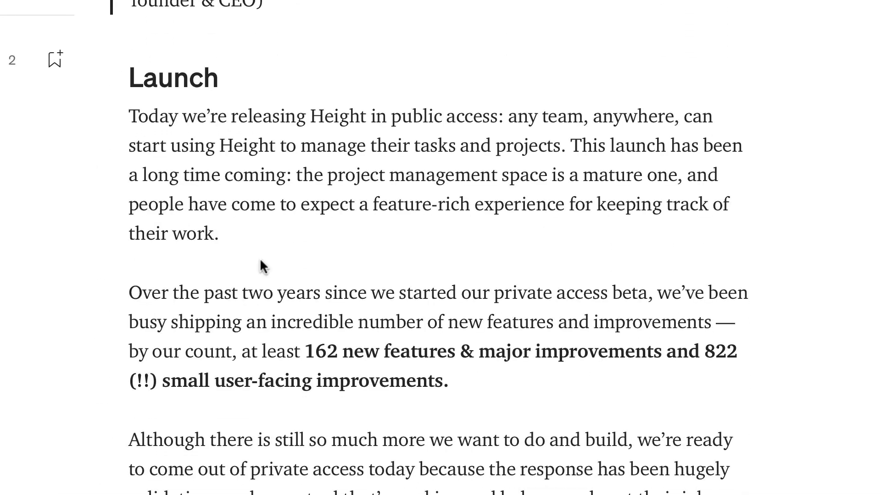
scroll(down, 3)
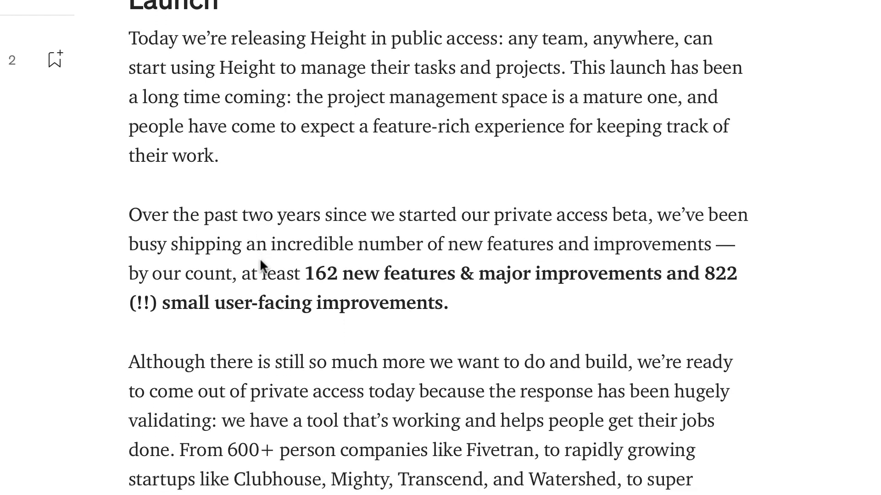
scroll(down, 3)
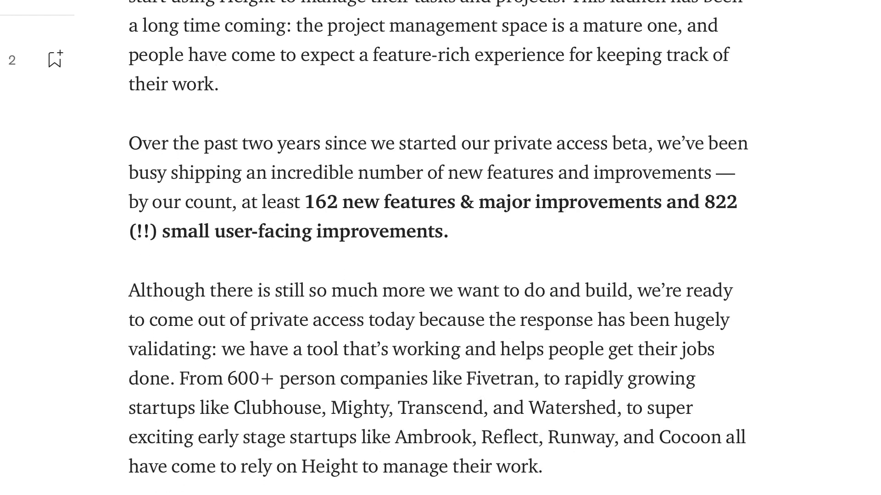
scroll(down, 3)
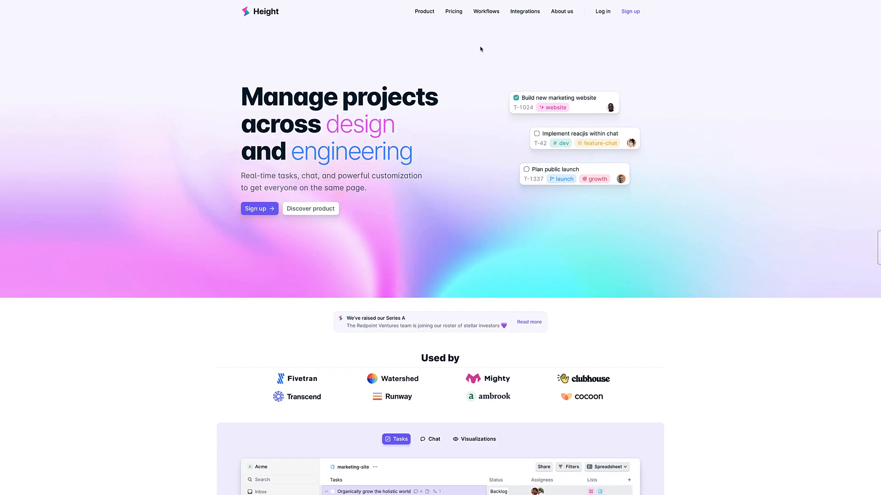
Browse the Pricing plan table, then the Product page's Kanban and Calendar sections.
click(453, 11)
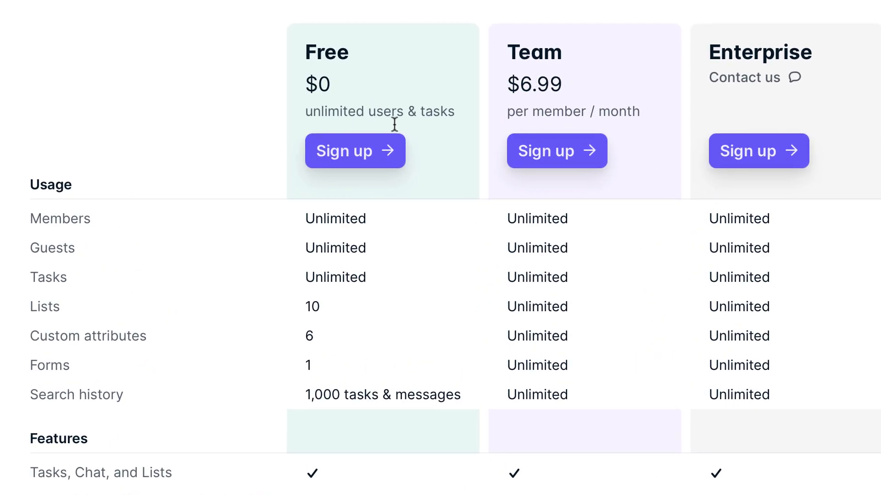
scroll(down, 3)
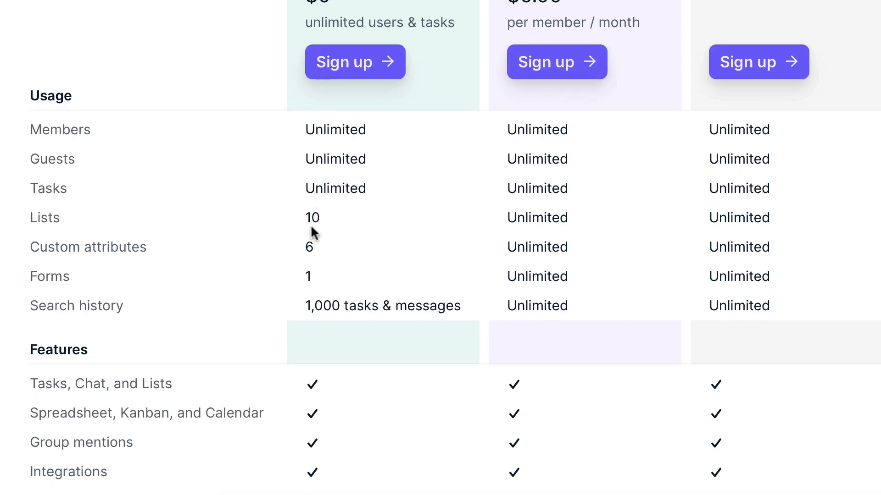
mouse_move(314, 277)
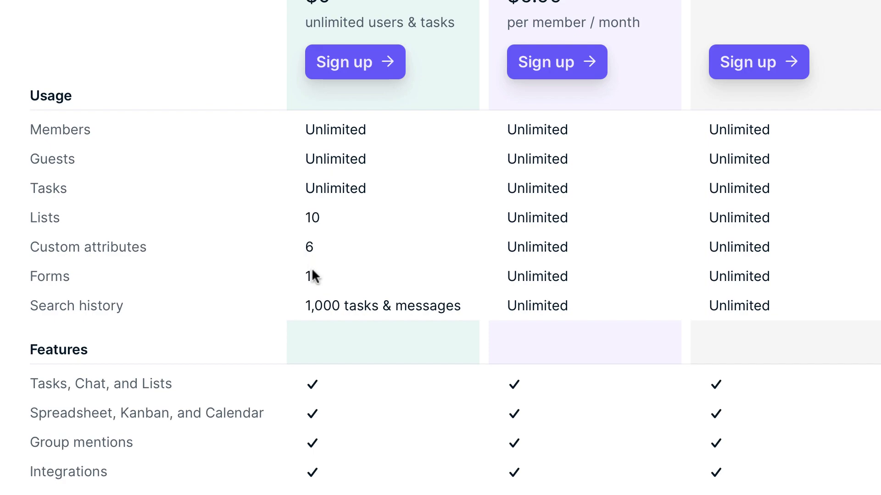
scroll(down, 3)
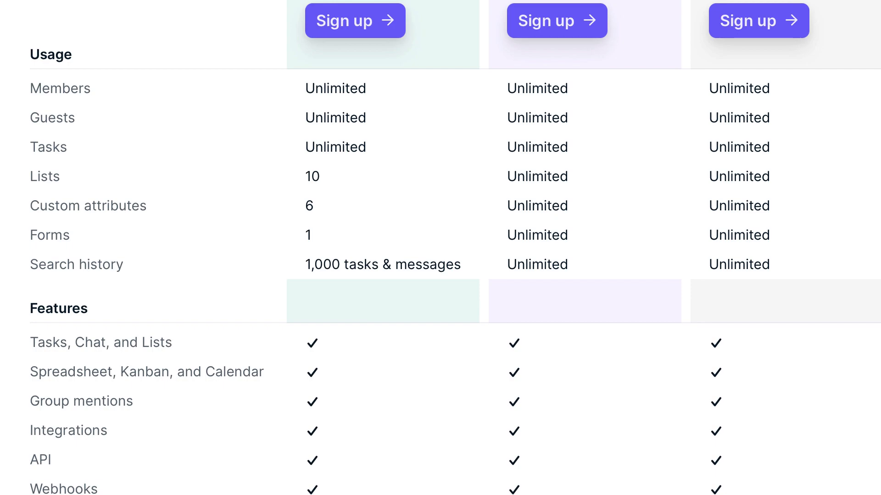
mouse_move(607, 45)
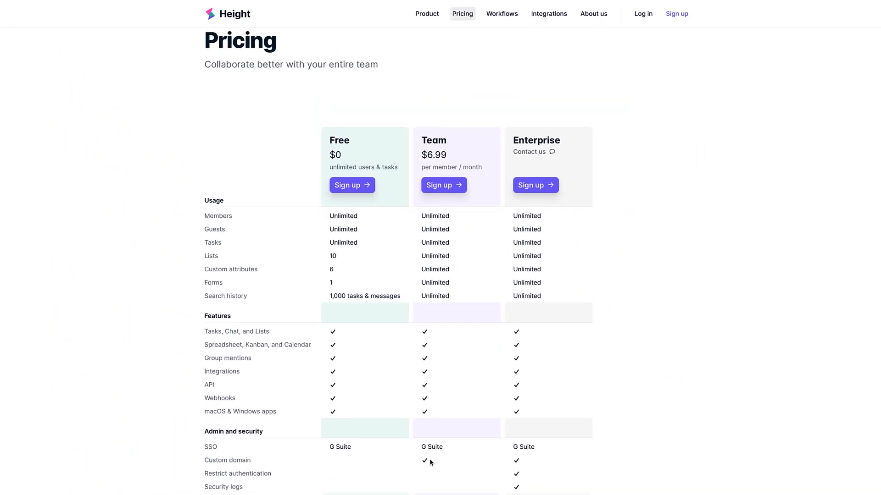
mouse_move(432, 462)
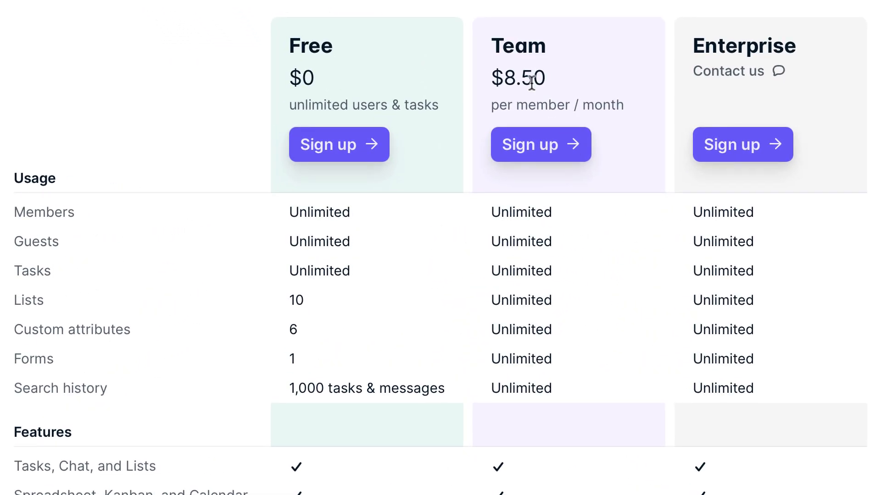
mouse_move(555, 84)
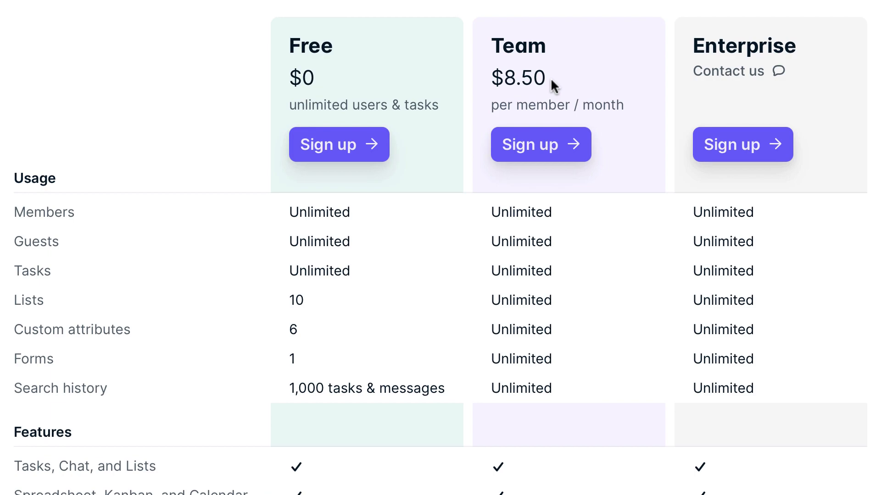
mouse_move(524, 340)
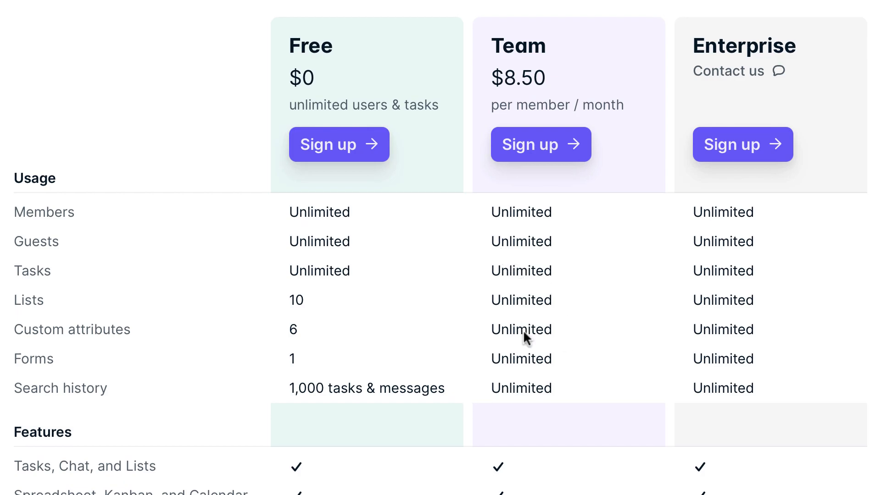
mouse_move(573, 406)
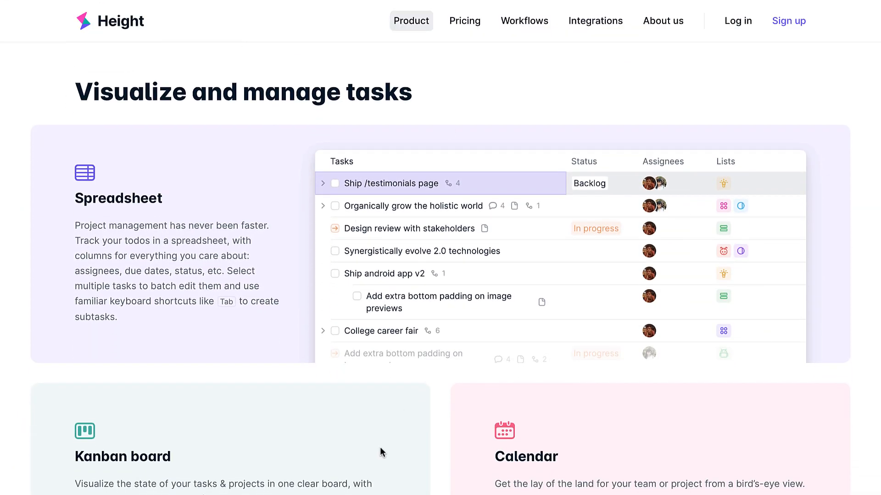
mouse_move(236, 231)
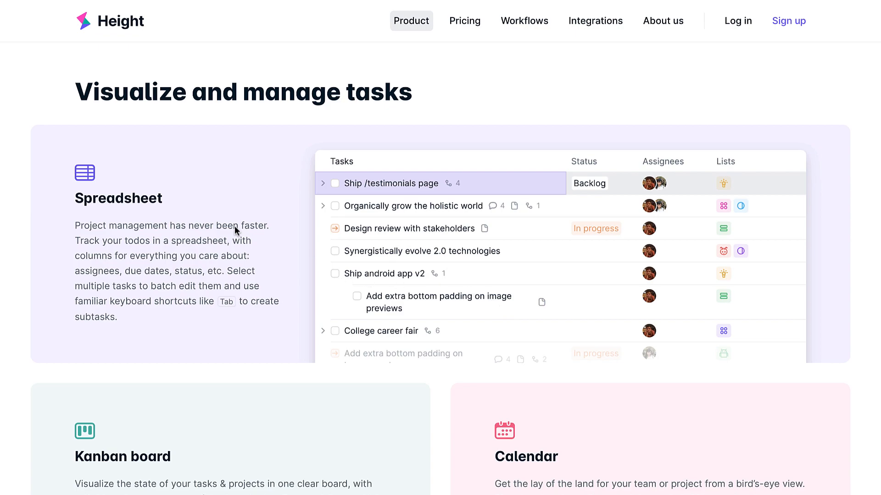
scroll(down, 3)
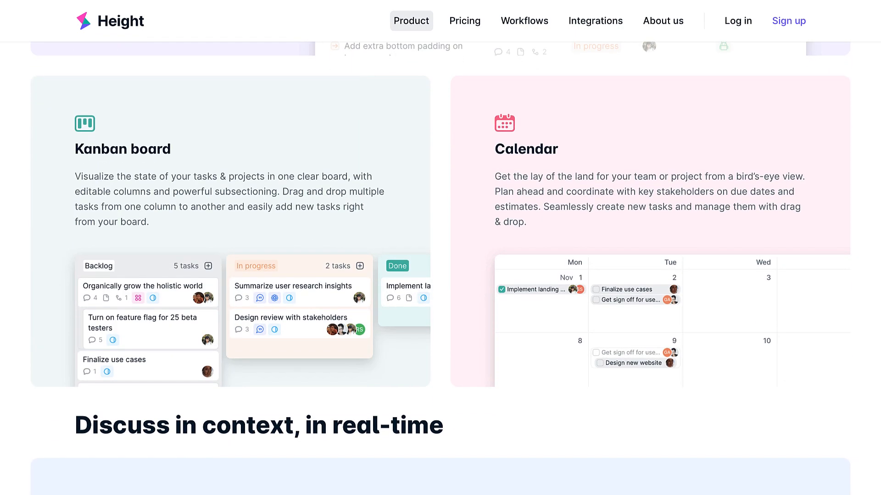
scroll(down, 3)
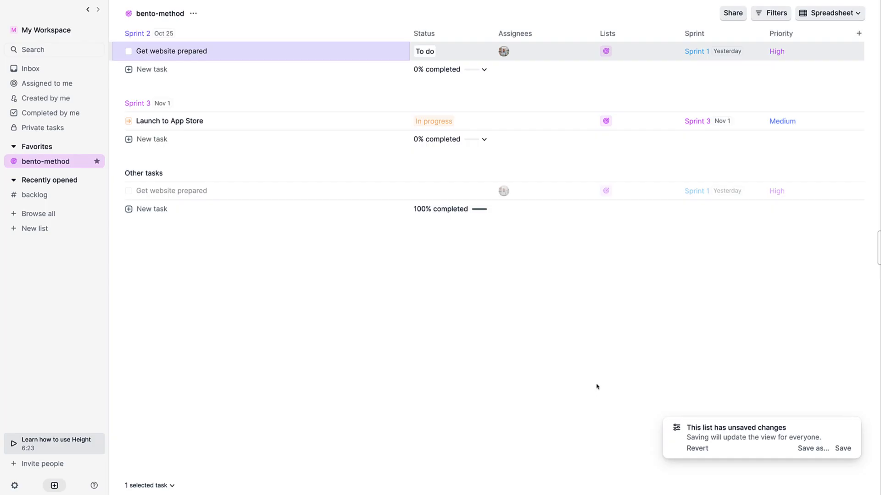
mouse_move(461, 227)
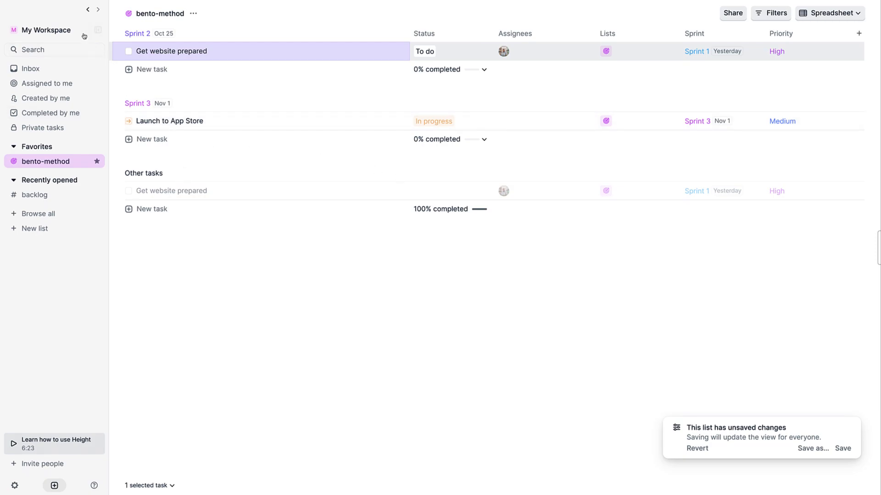
mouse_move(97, 29)
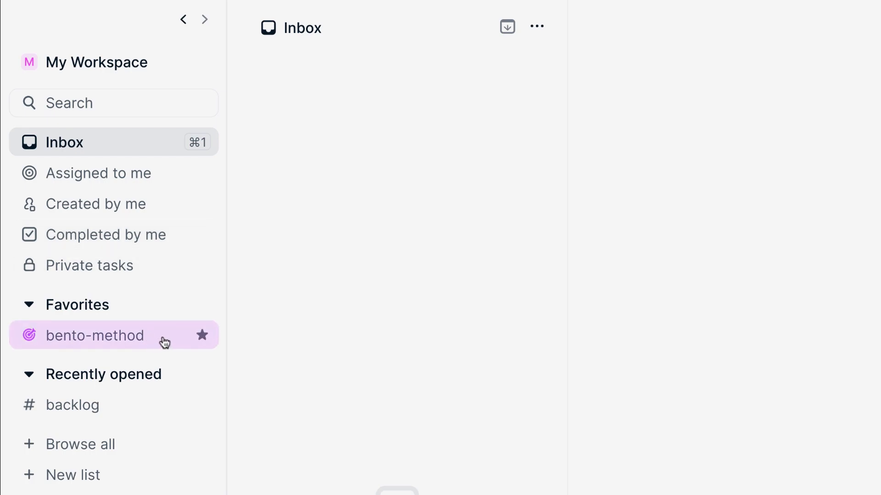
mouse_move(118, 330)
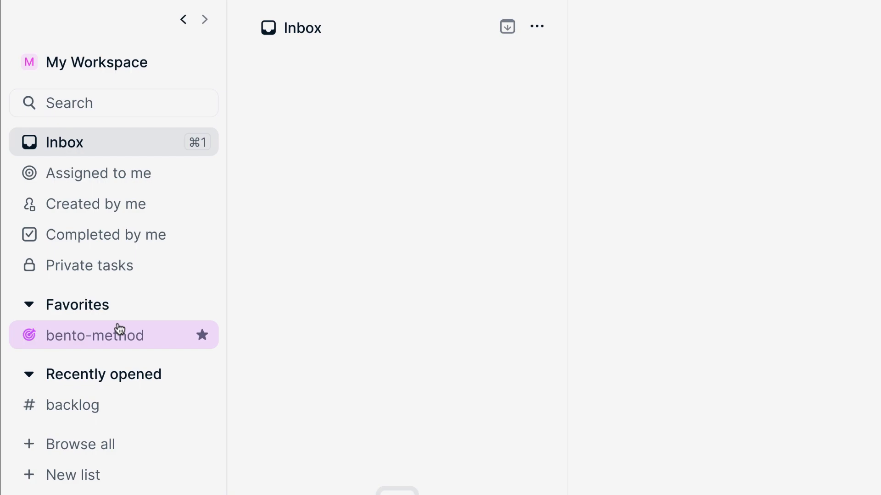
Start a new task under Other tasks in the bento-method list.
click(94, 336)
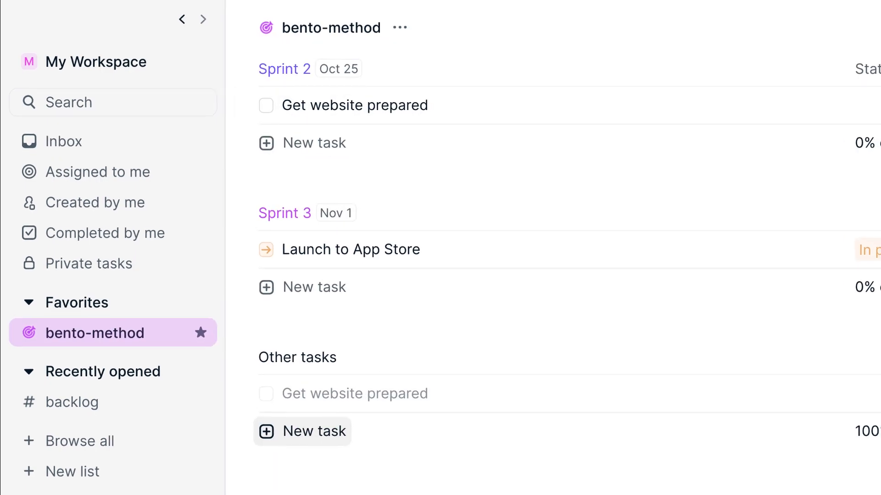
click(302, 431)
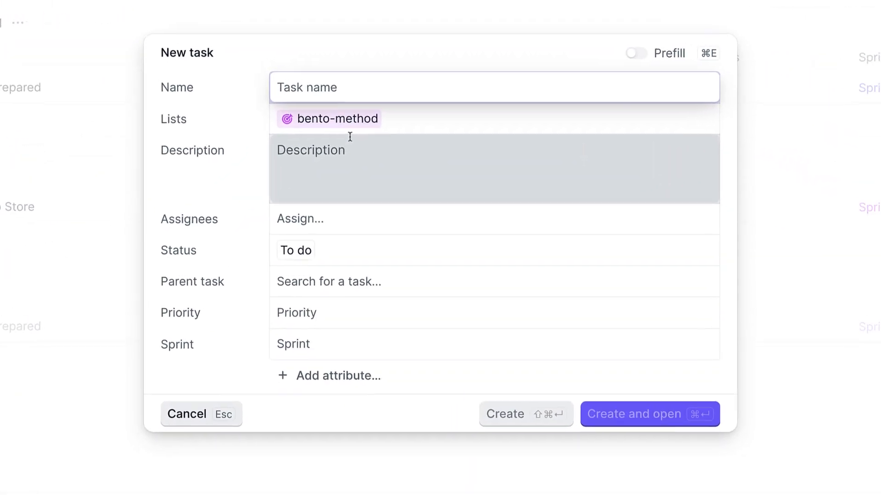
Assign the workspace member, keep status To do, and list the extra addable attributes.
click(300, 222)
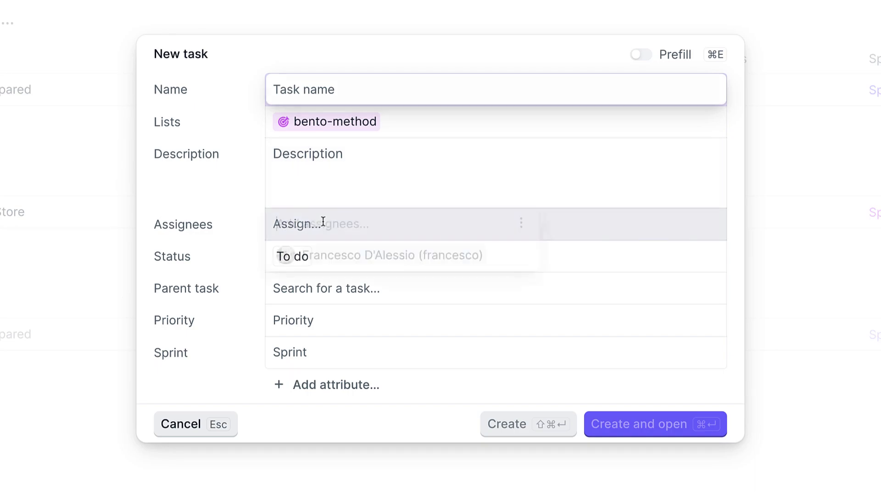
click(394, 255)
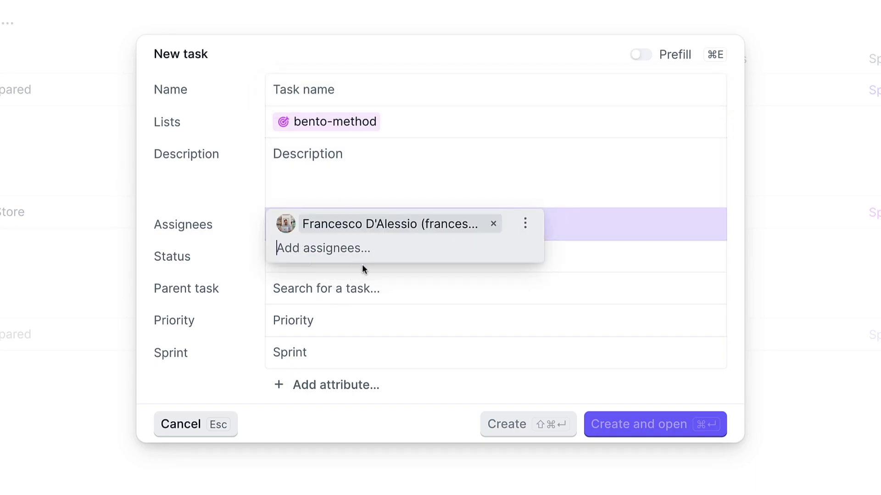
mouse_move(383, 281)
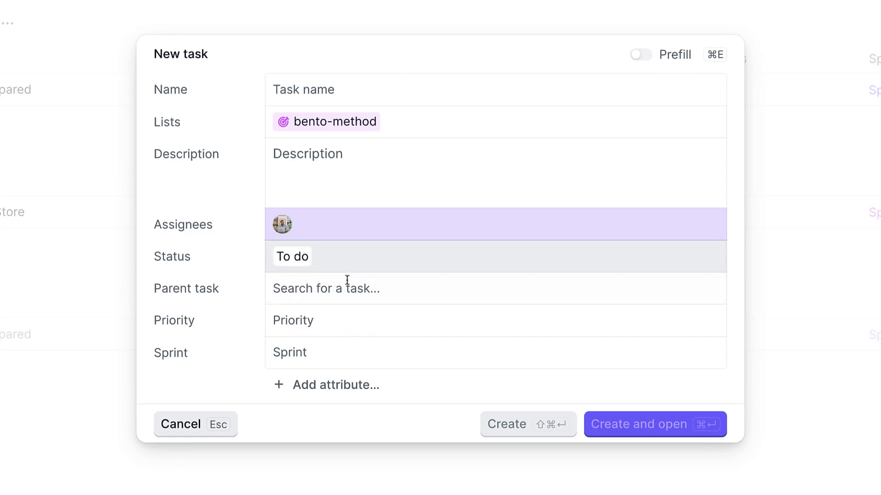
click(291, 257)
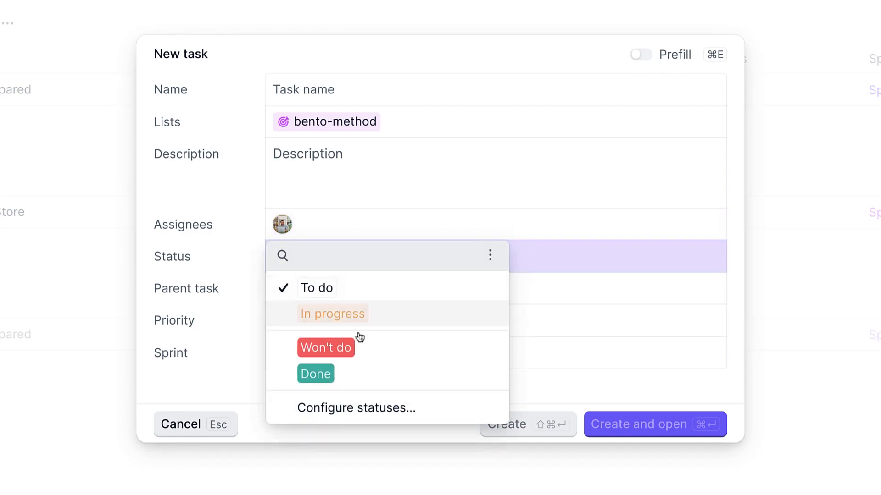
mouse_move(345, 413)
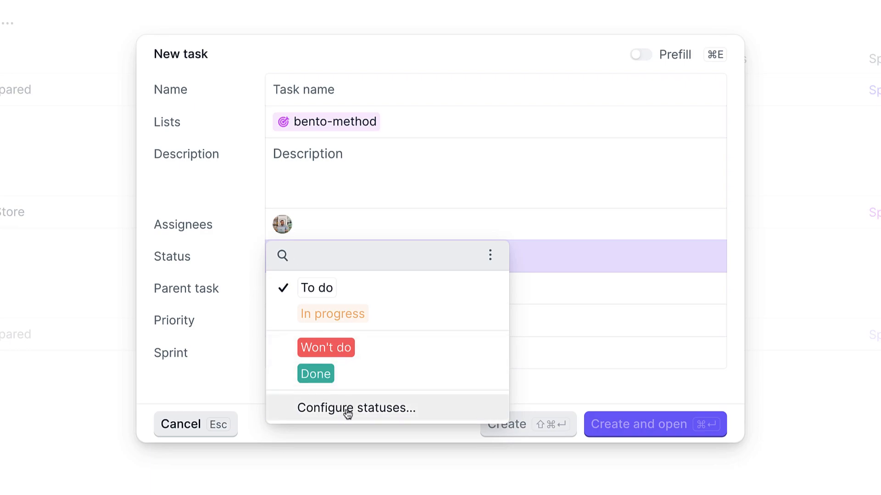
mouse_move(527, 380)
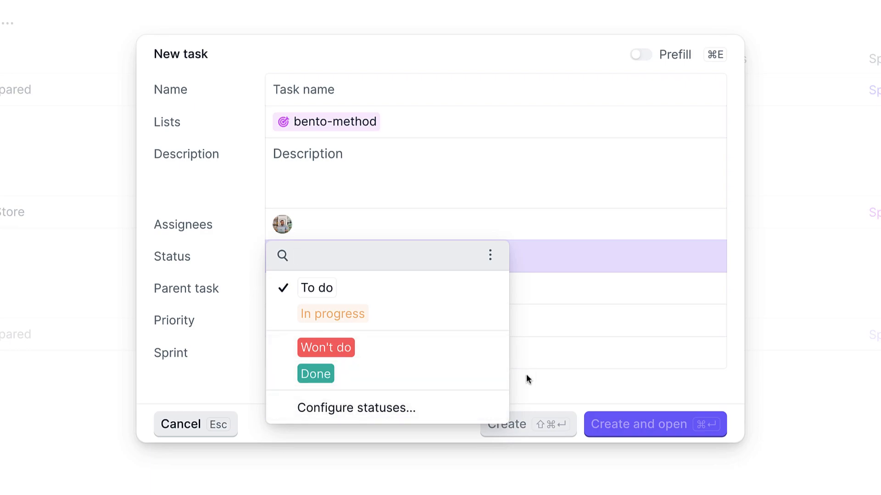
mouse_move(591, 347)
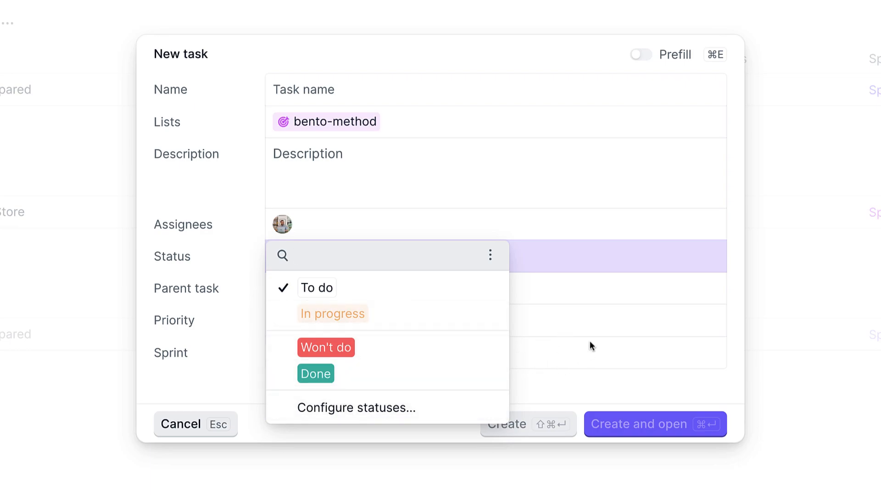
click(316, 287)
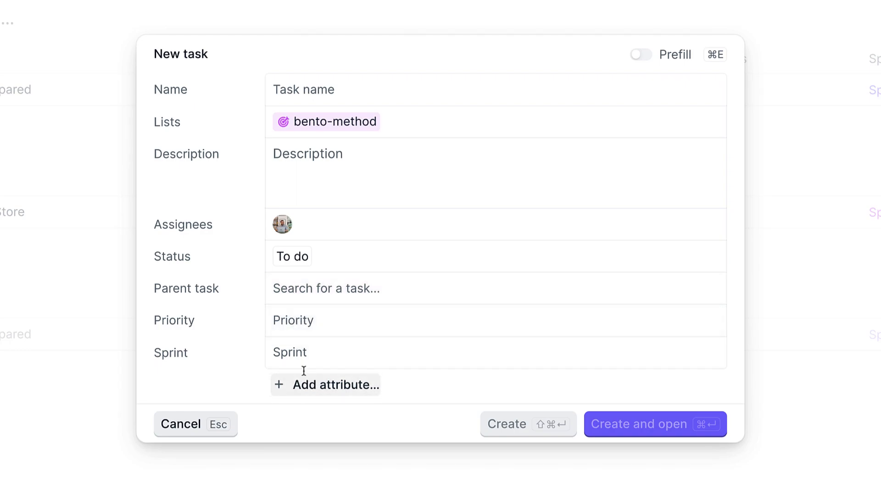
mouse_move(301, 357)
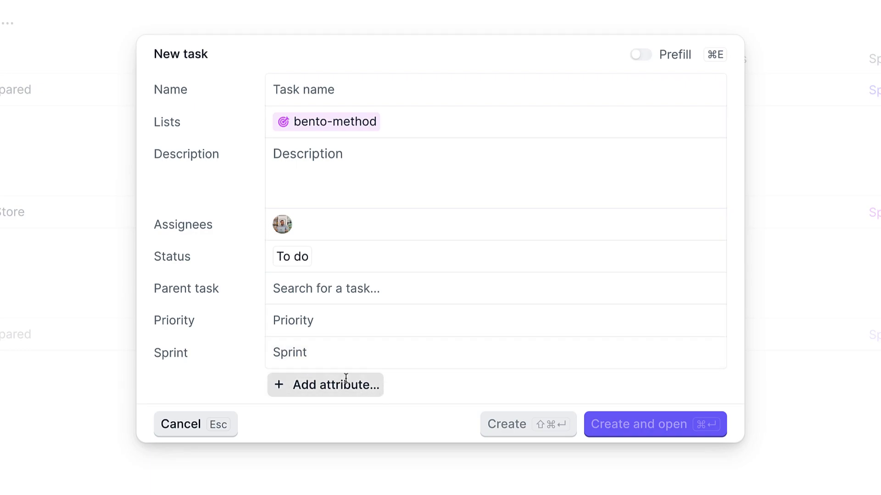
click(325, 385)
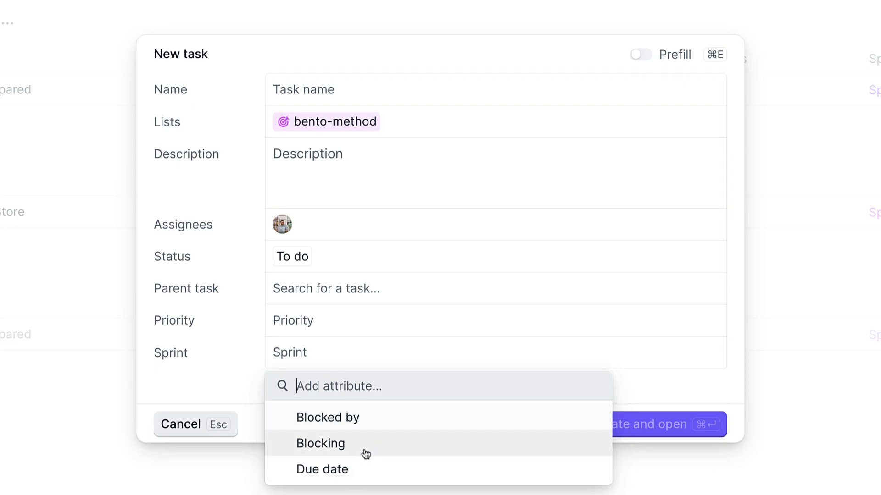
mouse_move(250, 358)
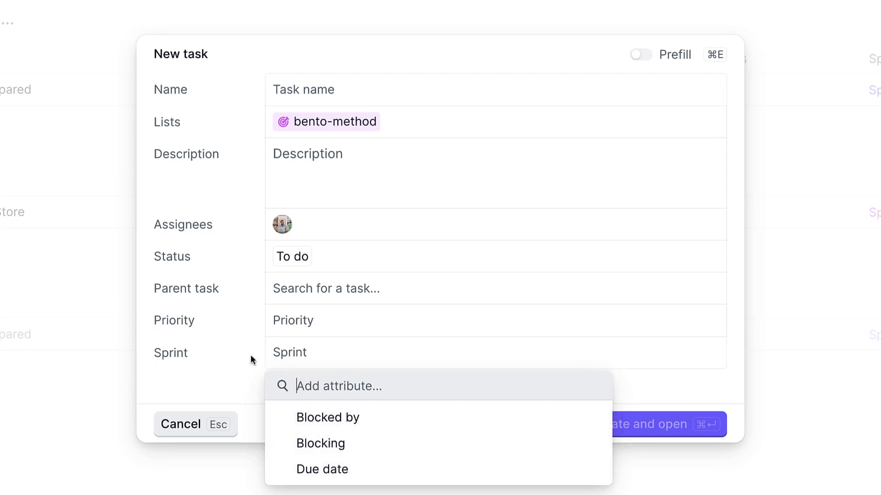
mouse_move(243, 363)
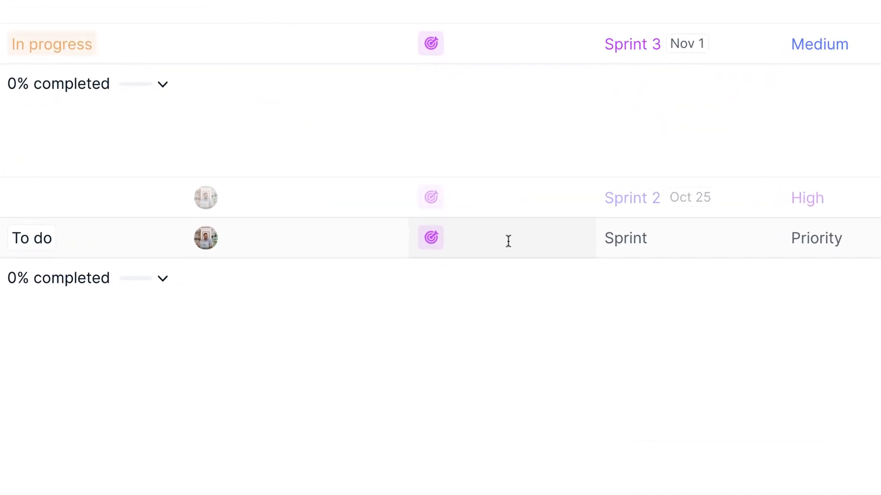
Review the backlog, general and Private tasks list choices without adding one.
click(508, 238)
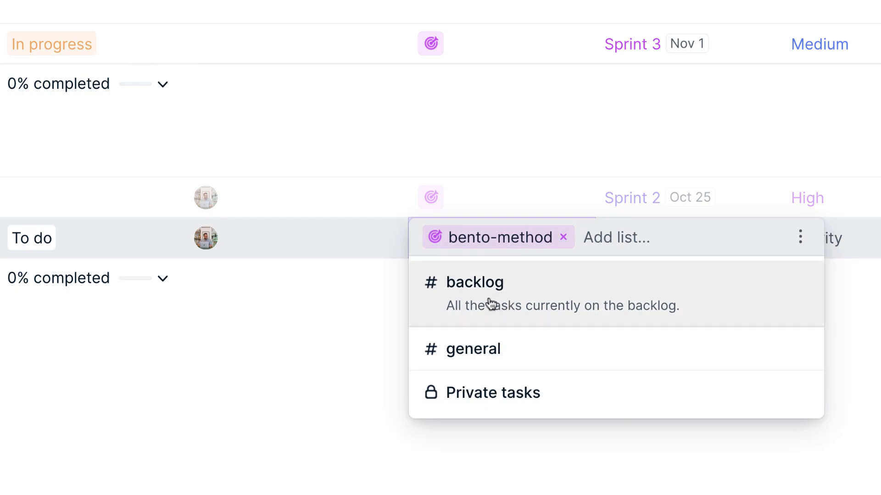
mouse_move(605, 344)
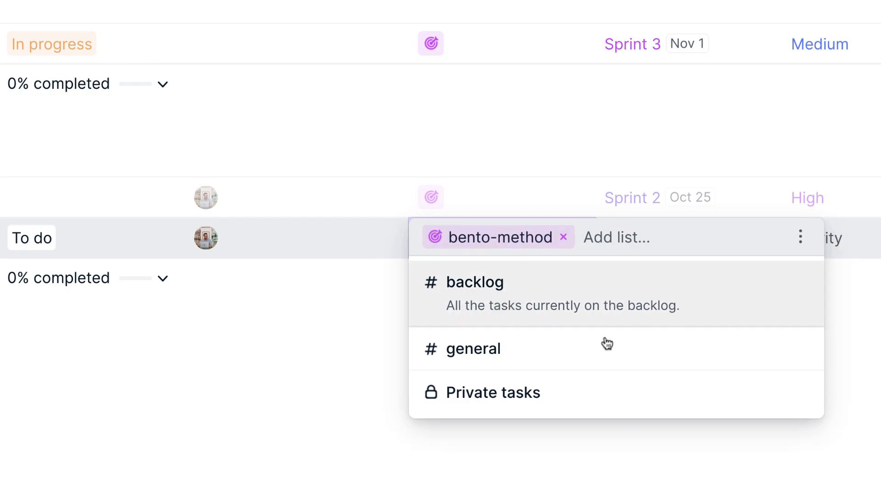
mouse_move(545, 394)
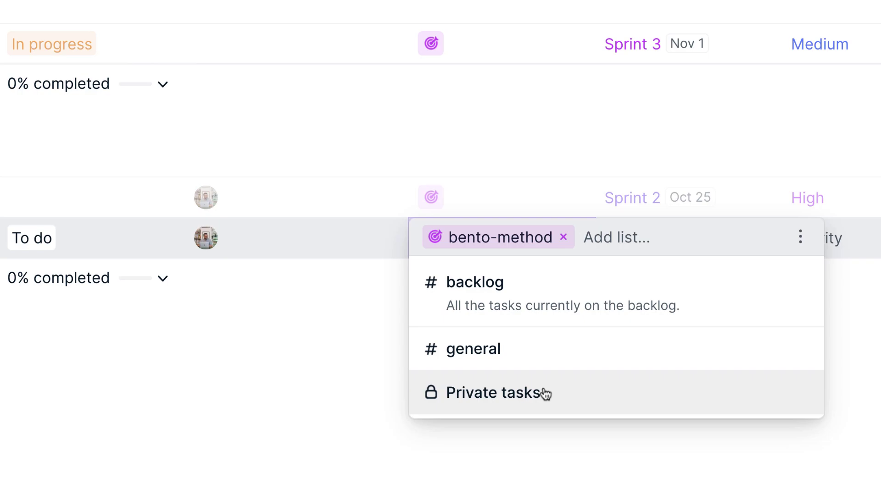
mouse_move(523, 338)
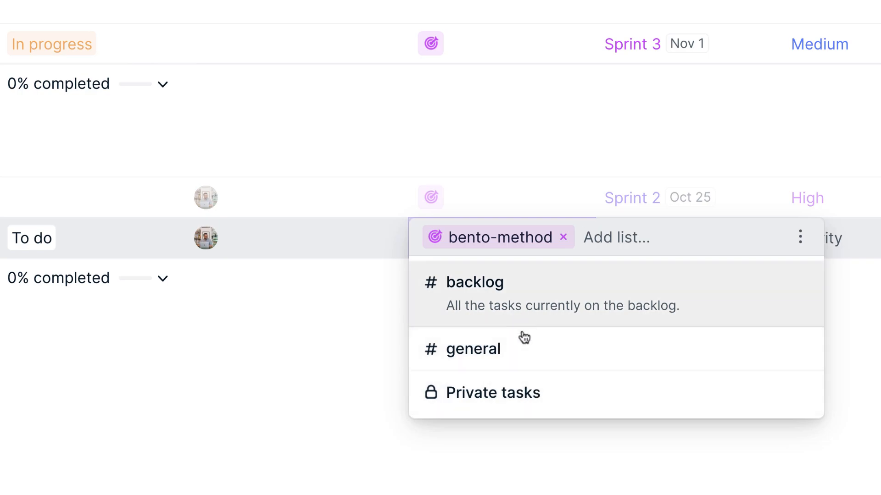
mouse_move(510, 350)
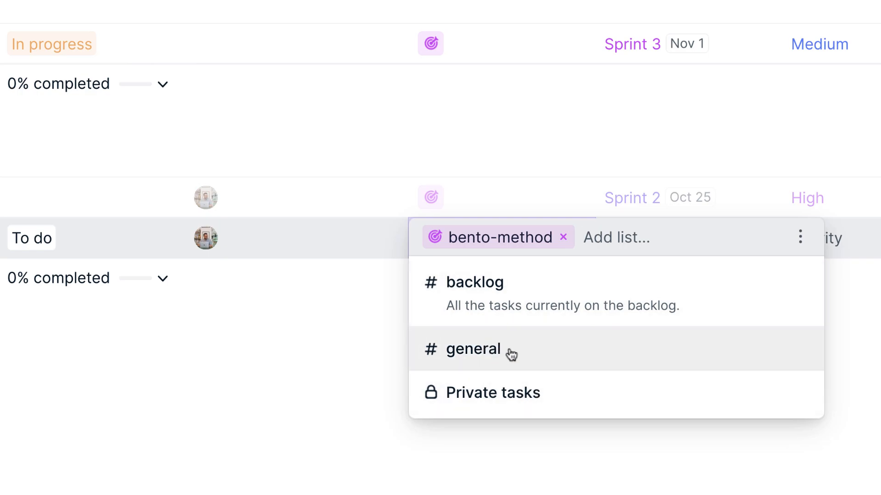
click(800, 236)
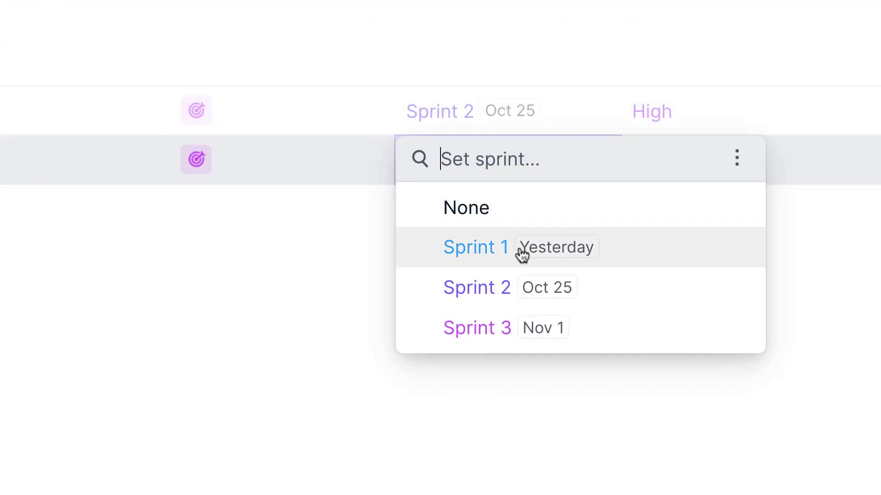
Bring up the Sprint 1–3 choices for the new task.
click(736, 158)
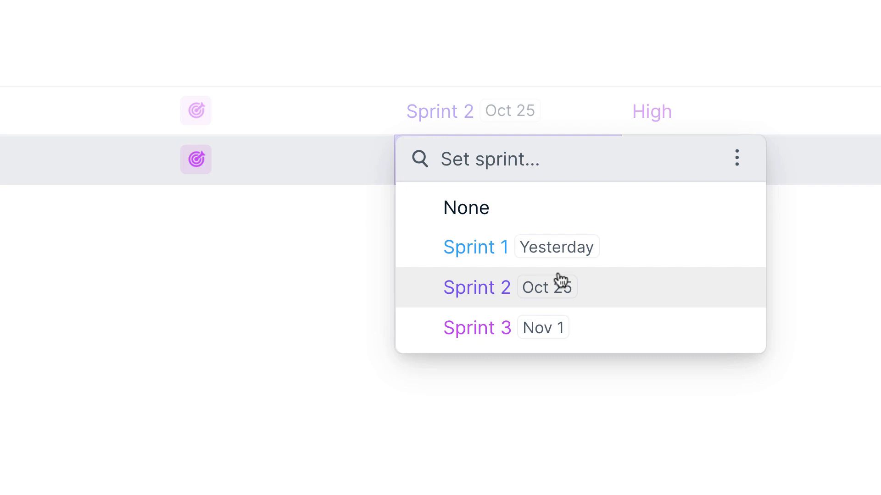
mouse_move(587, 292)
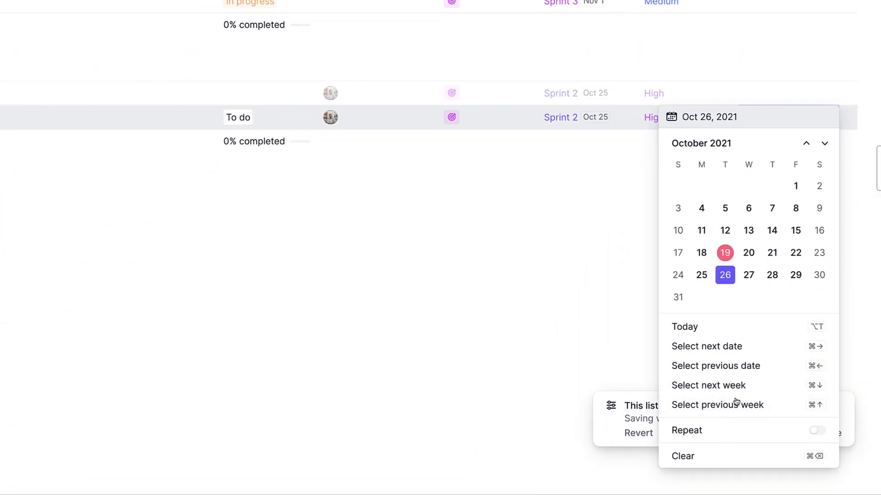
Give the new task a due date of Oct 26, 2021.
click(725, 275)
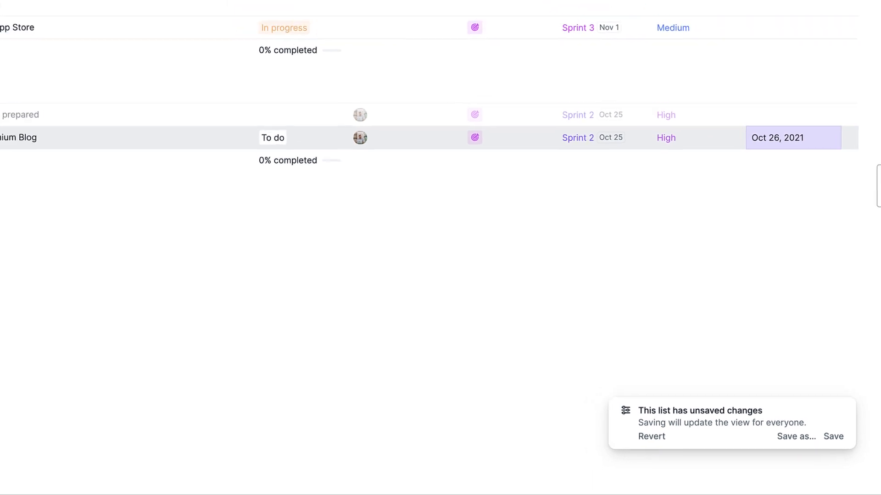
Section the bento-method tasks by Priority instead of Sprint.
click(829, 13)
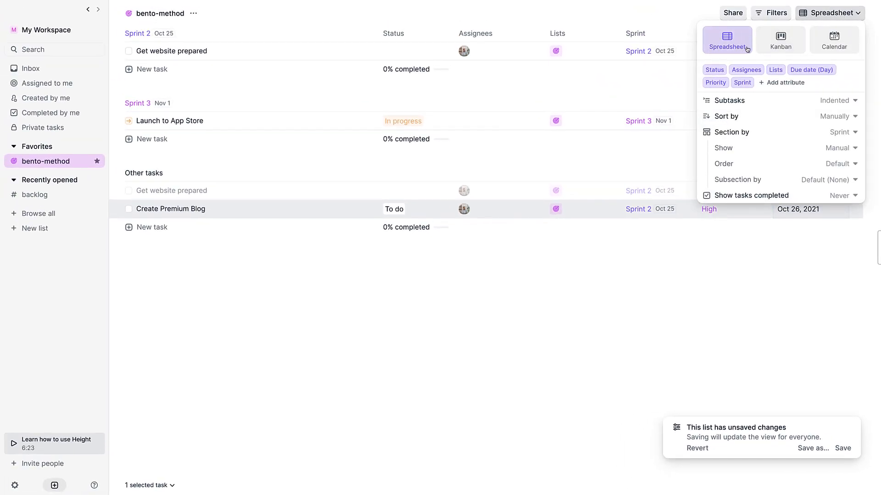
mouse_move(714, 70)
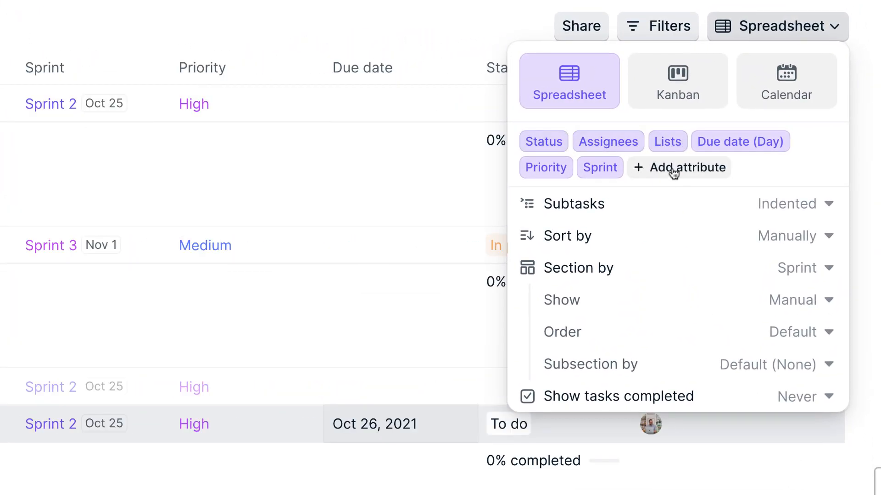
mouse_move(691, 260)
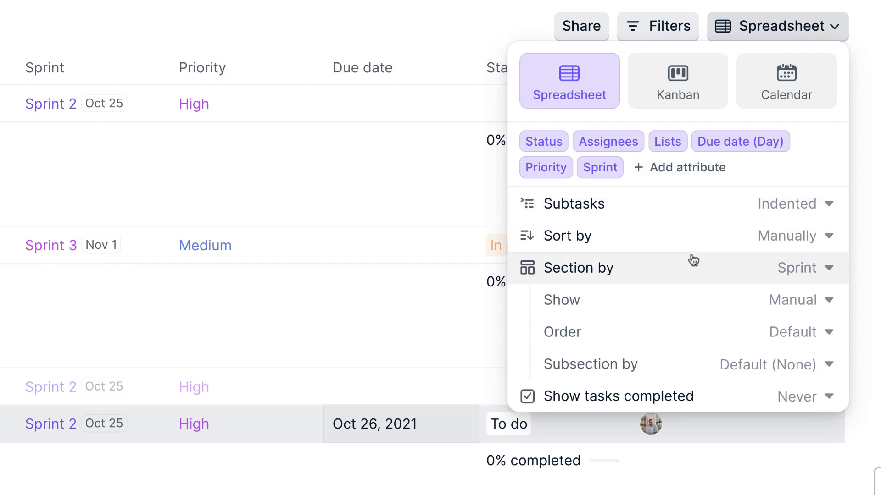
mouse_move(701, 271)
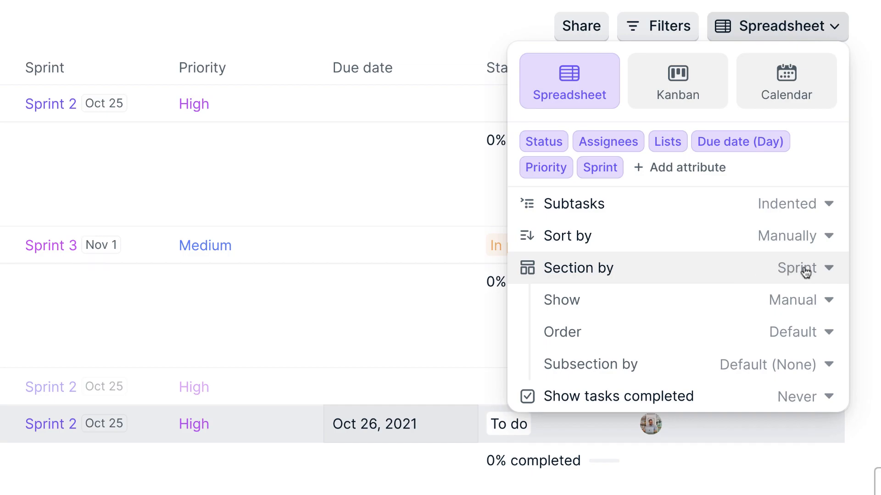
click(804, 268)
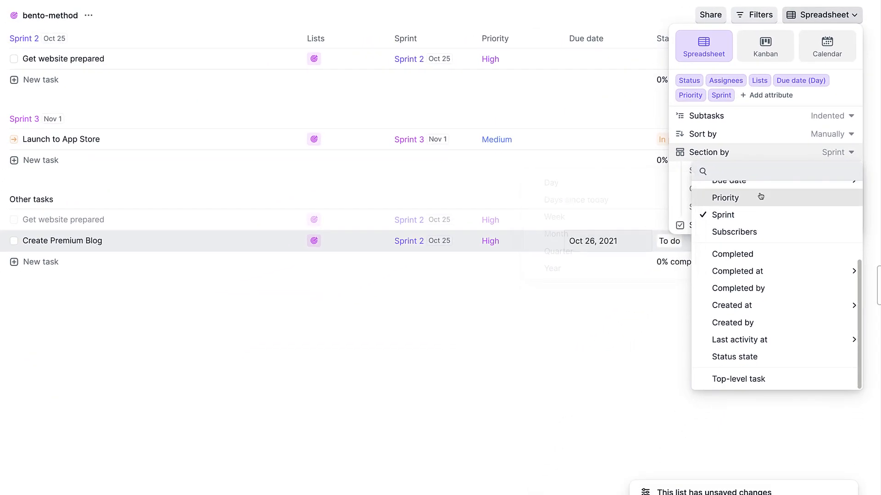
click(725, 198)
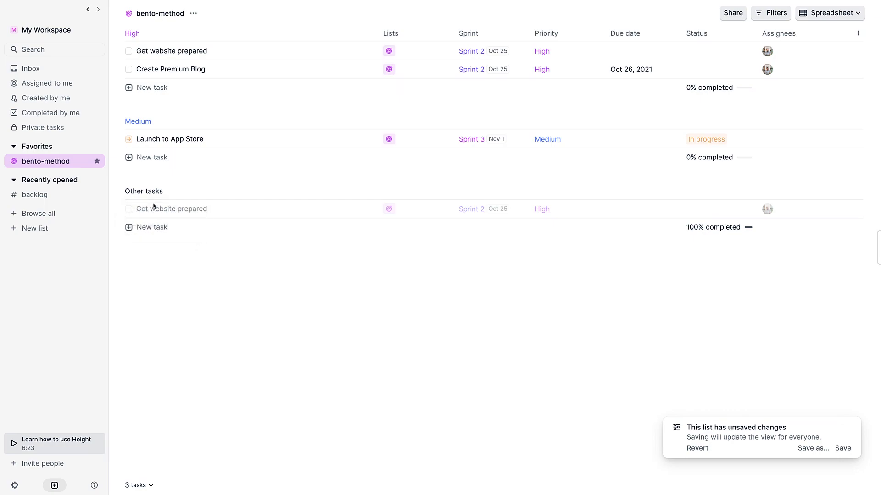
mouse_move(741, 244)
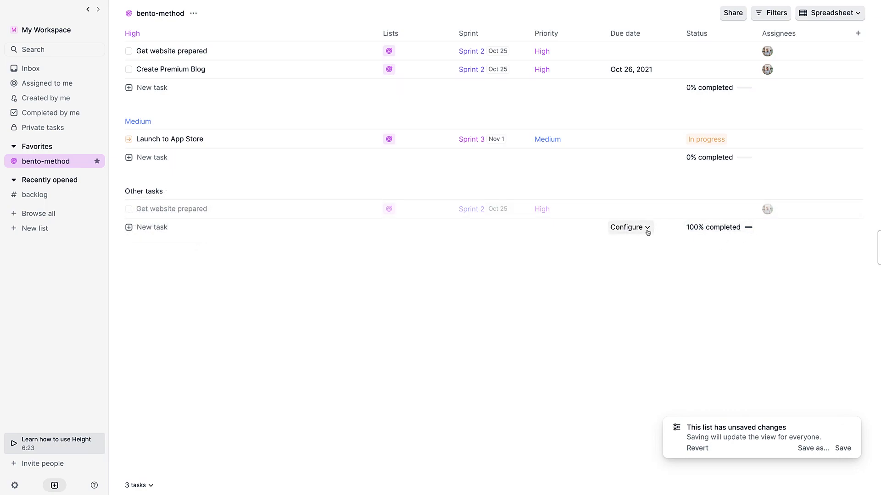
click(629, 227)
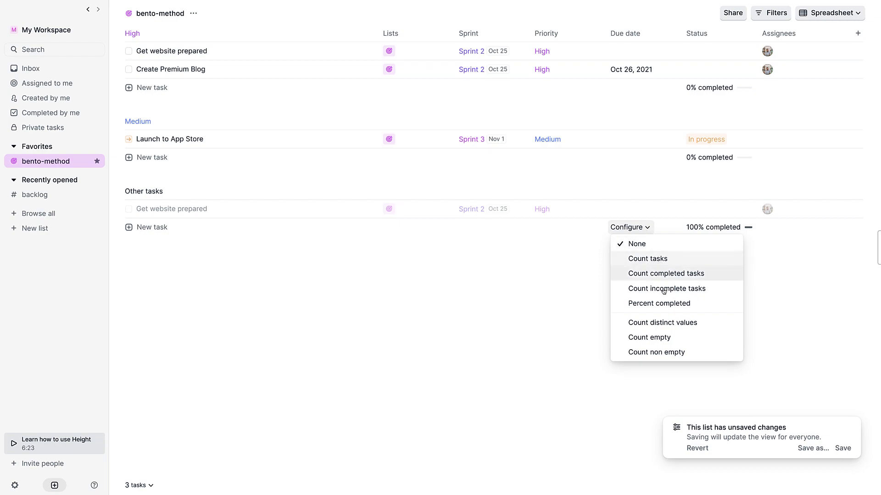
click(666, 288)
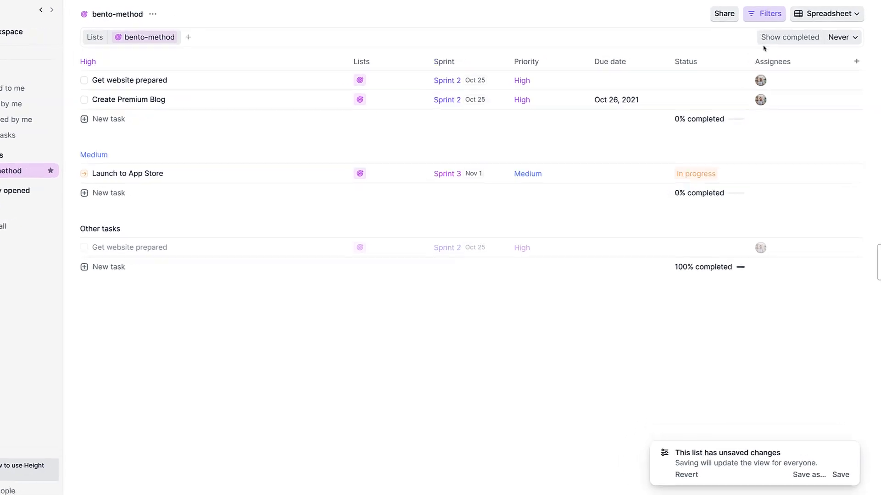
click(833, 38)
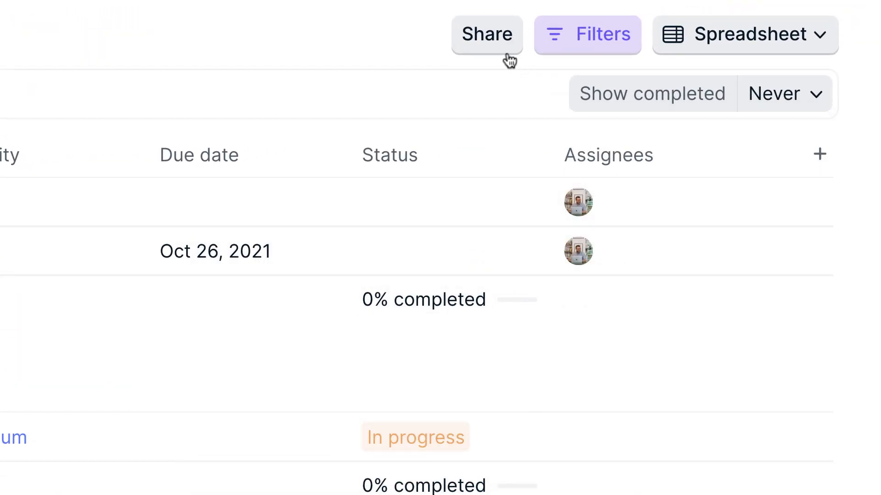
click(486, 33)
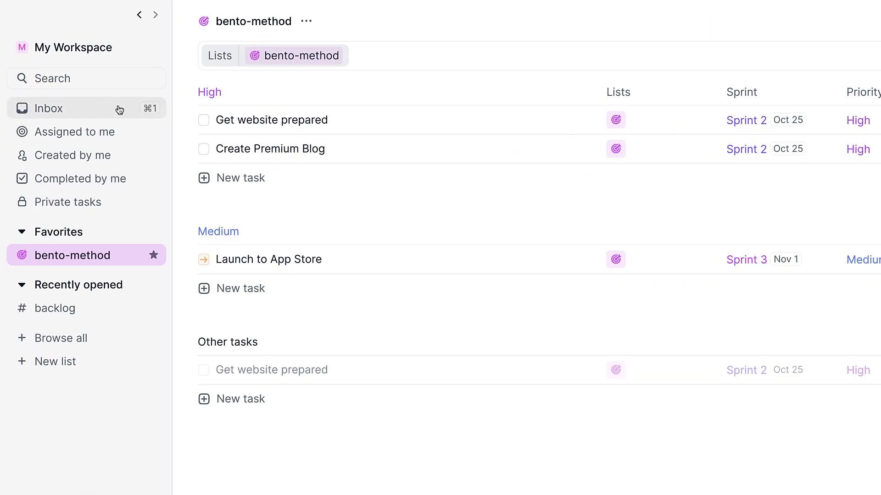
Visit the Inbox, return to bento-method, then show the empty Private tasks view.
click(47, 108)
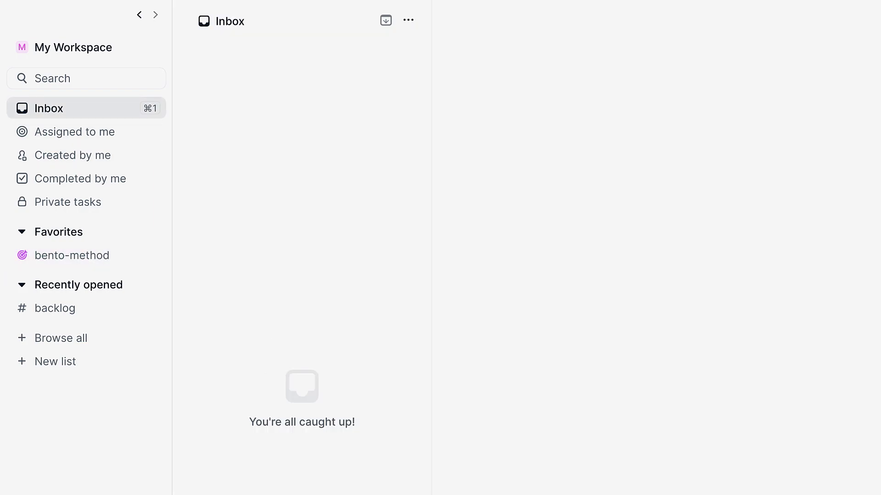
click(22, 232)
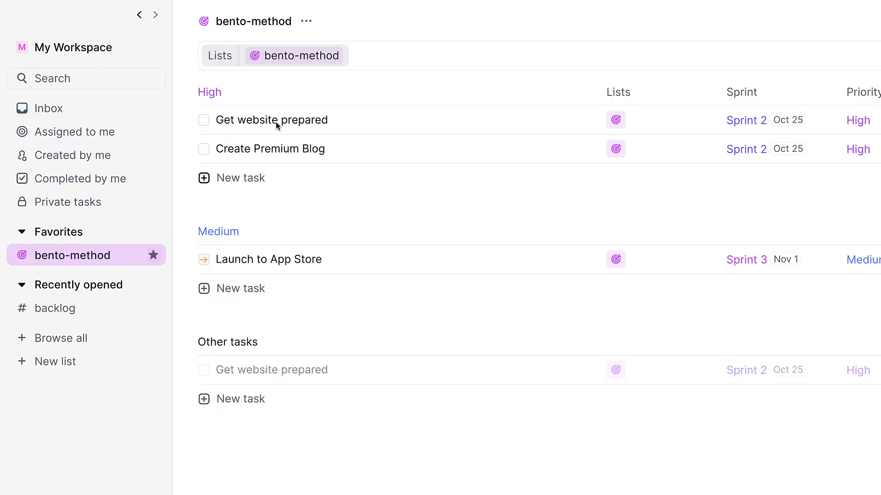
click(306, 21)
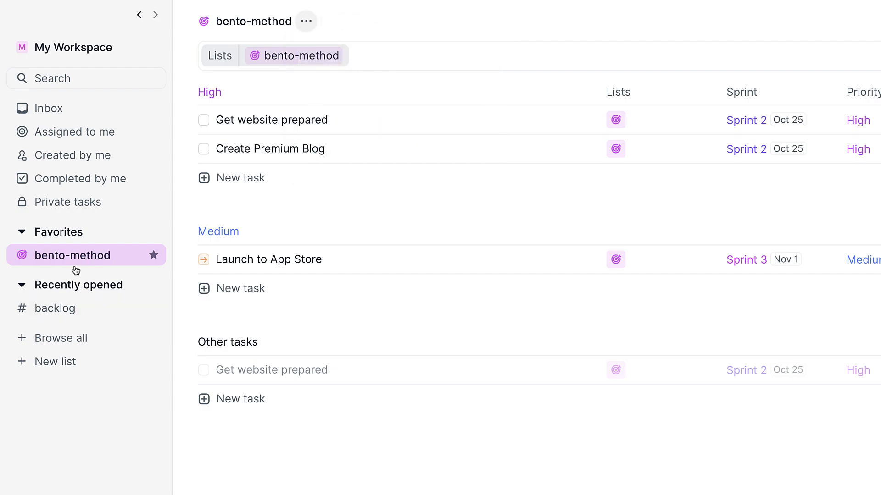
mouse_move(90, 205)
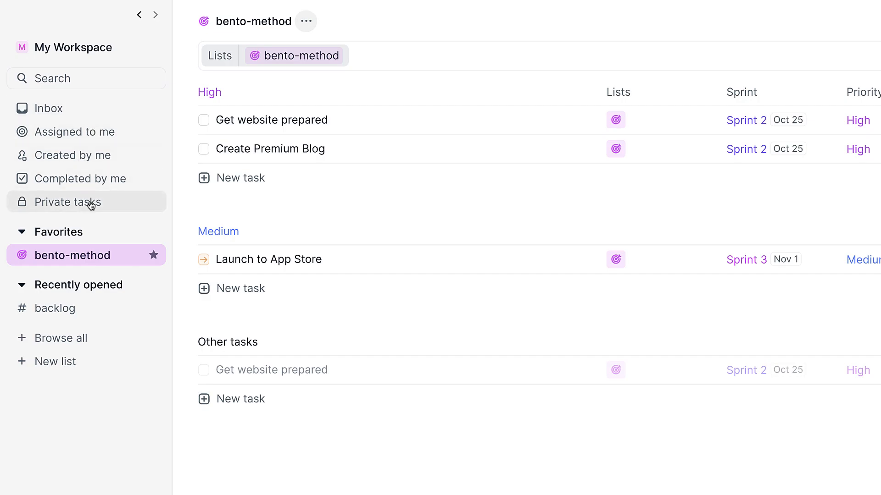
click(68, 202)
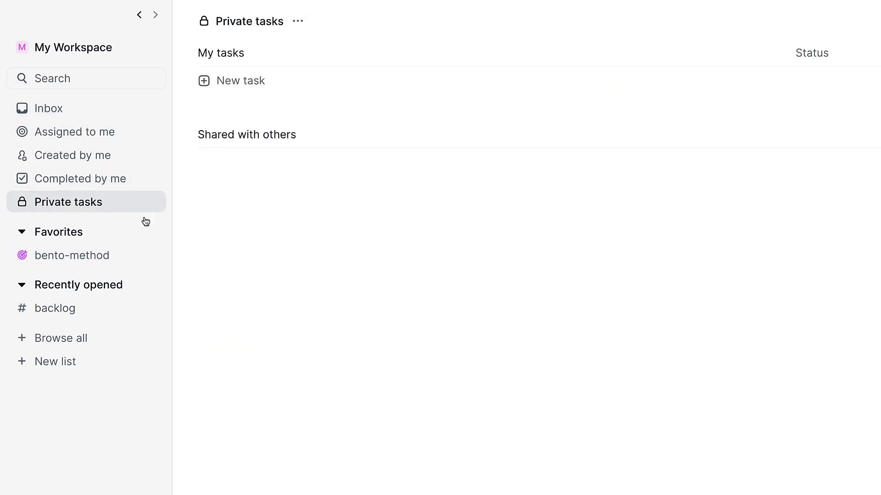
click(55, 361)
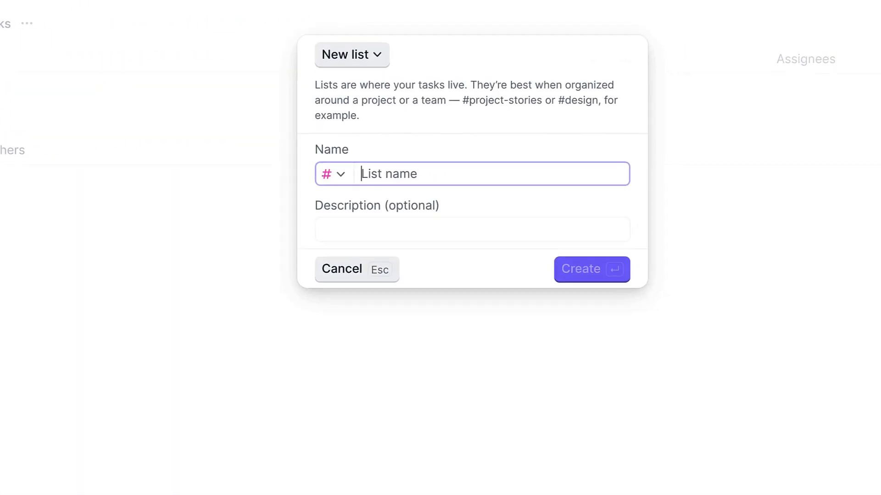
click(332, 175)
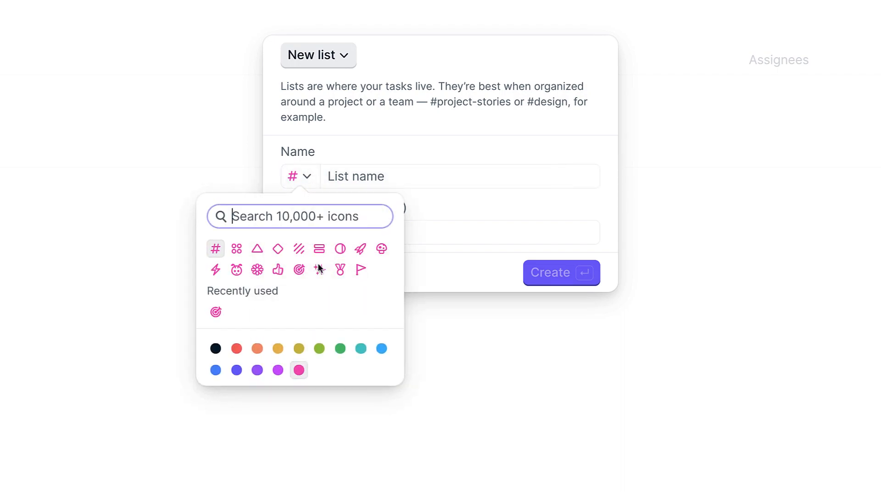
mouse_move(342, 101)
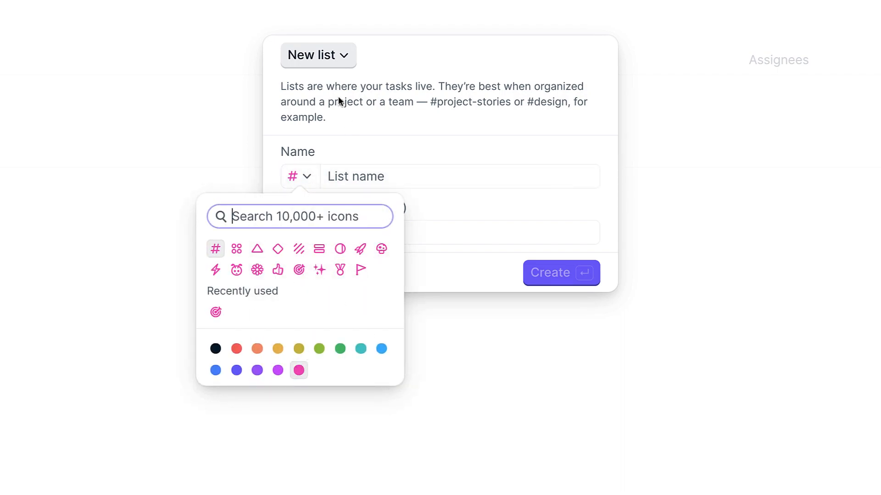
click(318, 55)
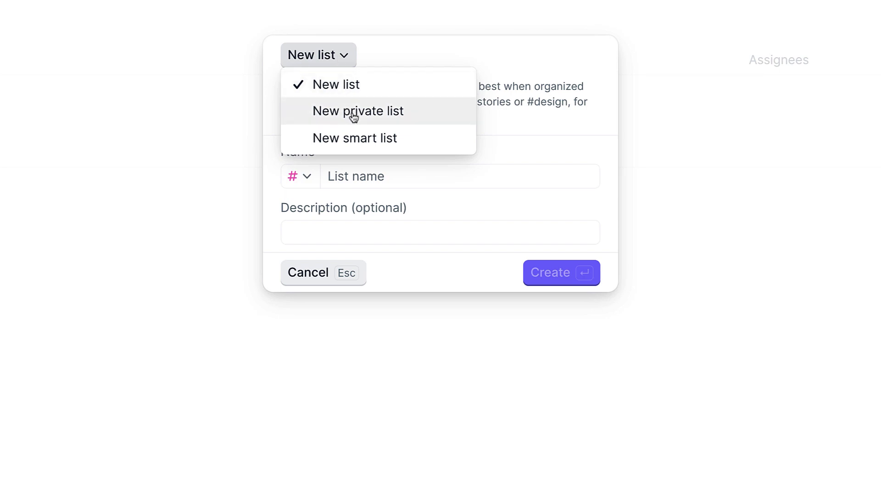
click(354, 138)
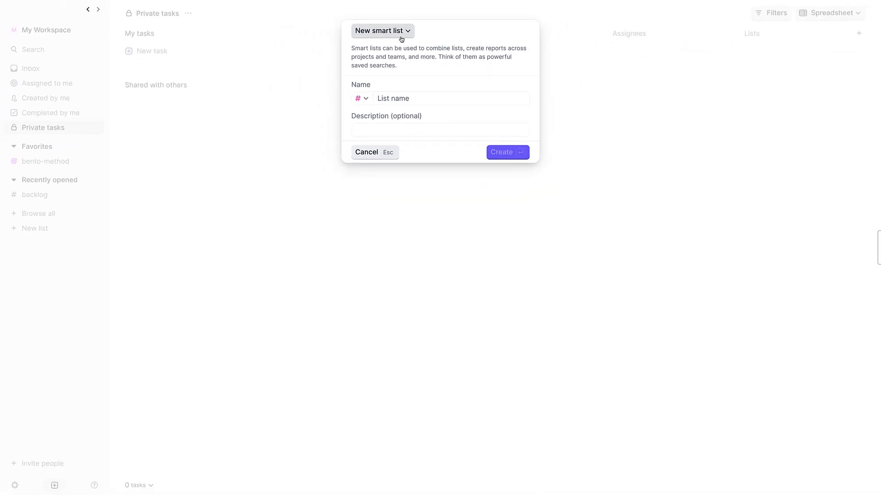
mouse_move(295, 39)
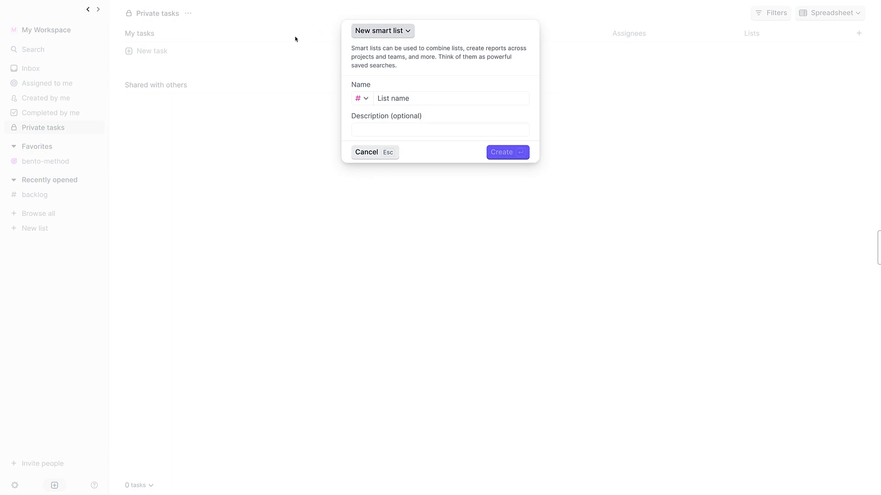
click(366, 153)
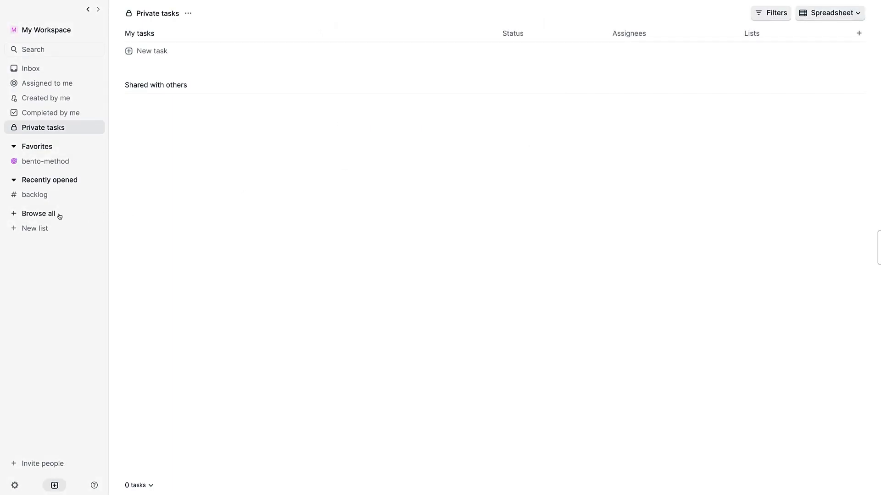
click(38, 214)
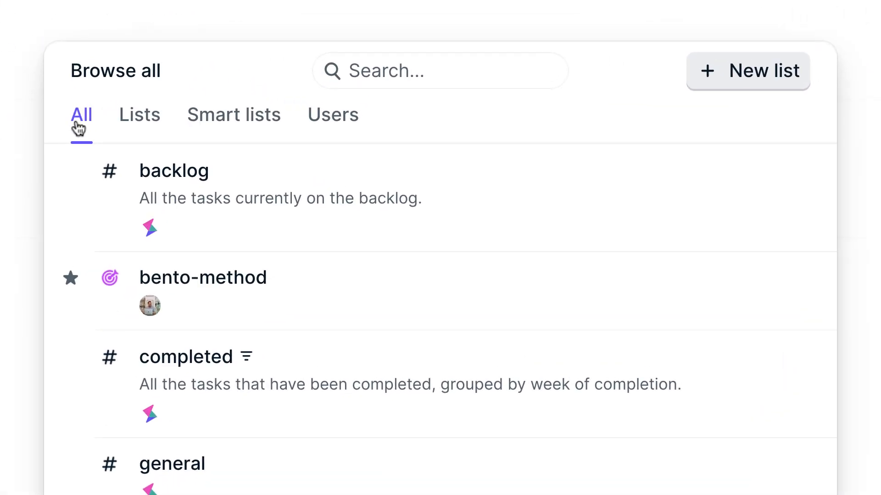
click(333, 115)
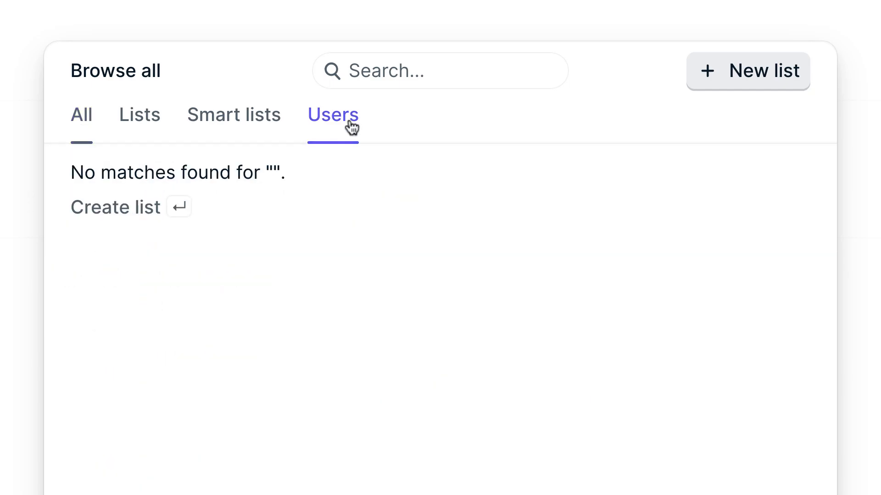
click(81, 115)
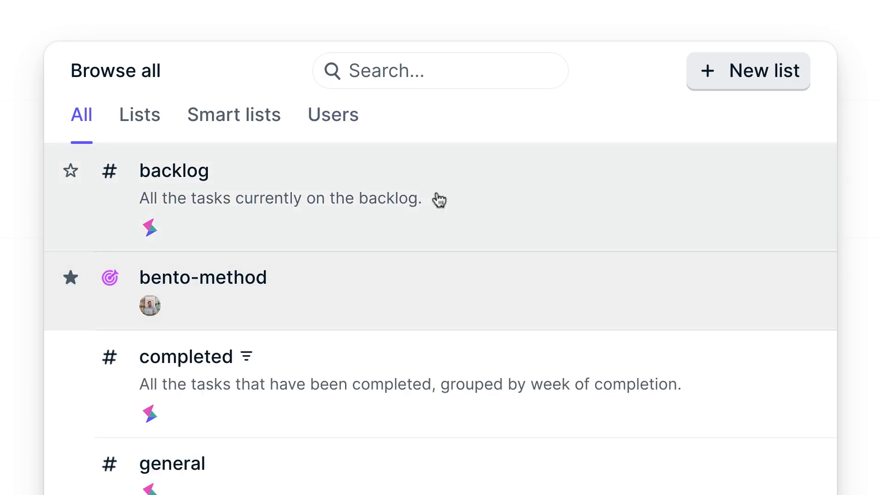
mouse_move(345, 218)
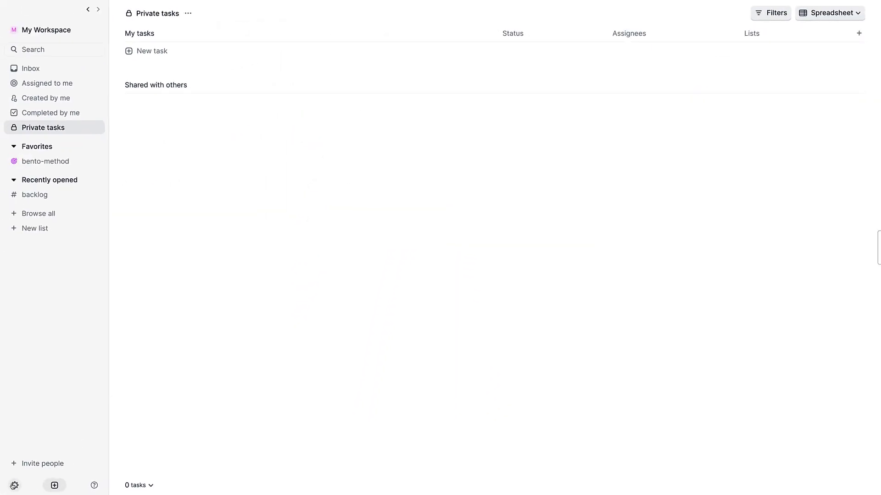
click(33, 50)
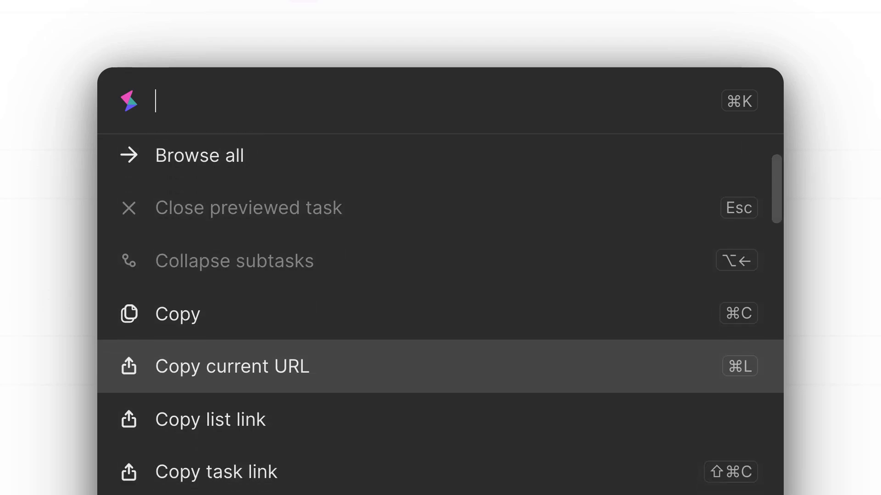
Via the command palette's 'edit' search, move Get website prepared into Sprint 3 (Nov 1).
scroll(down, 3)
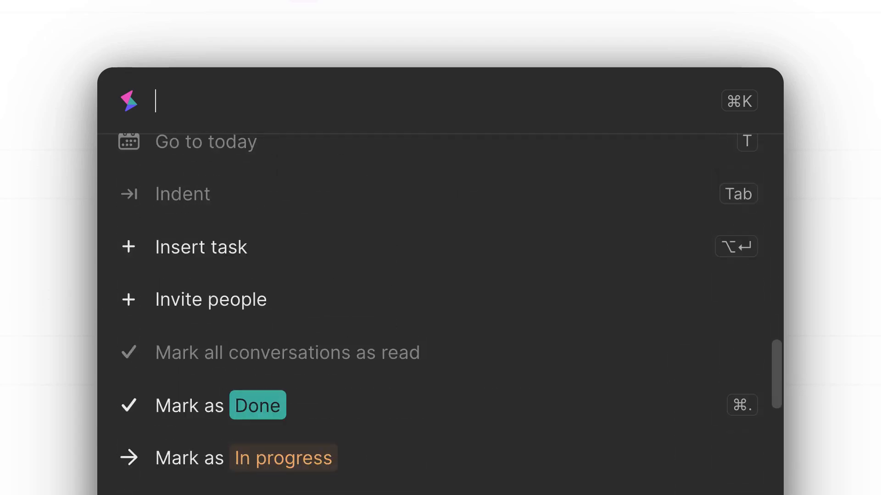
scroll(down, 3)
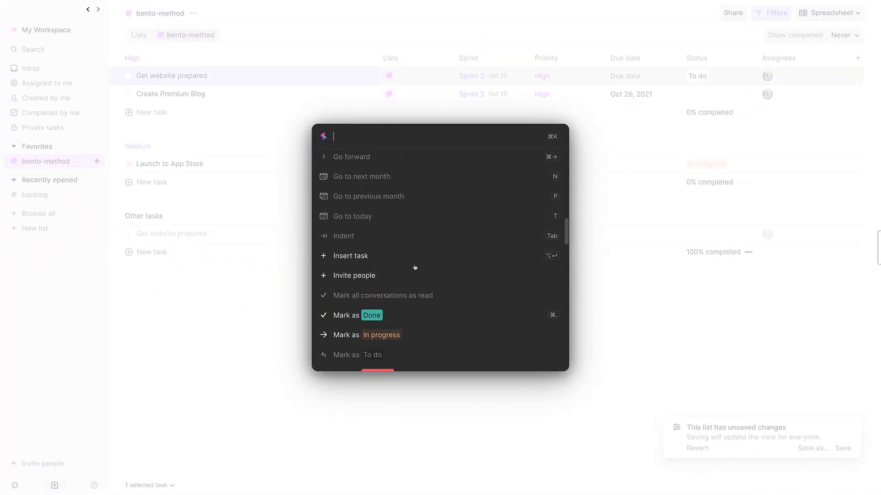
text(edit)
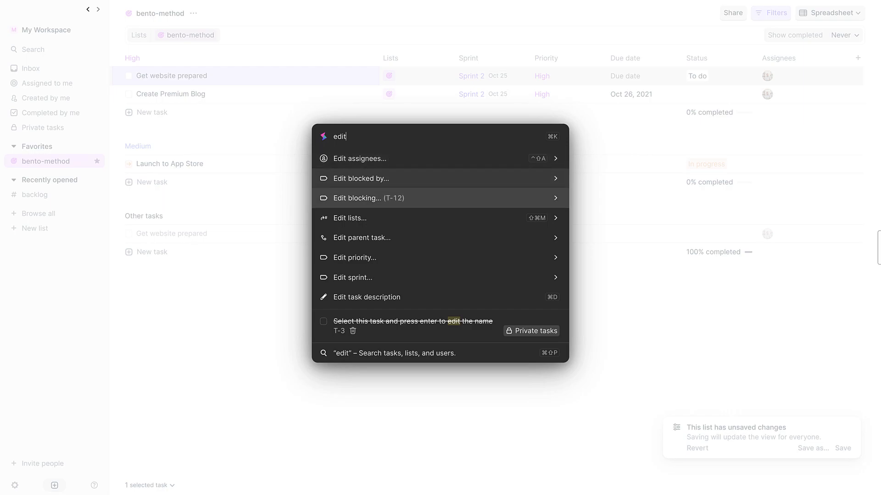
click(352, 277)
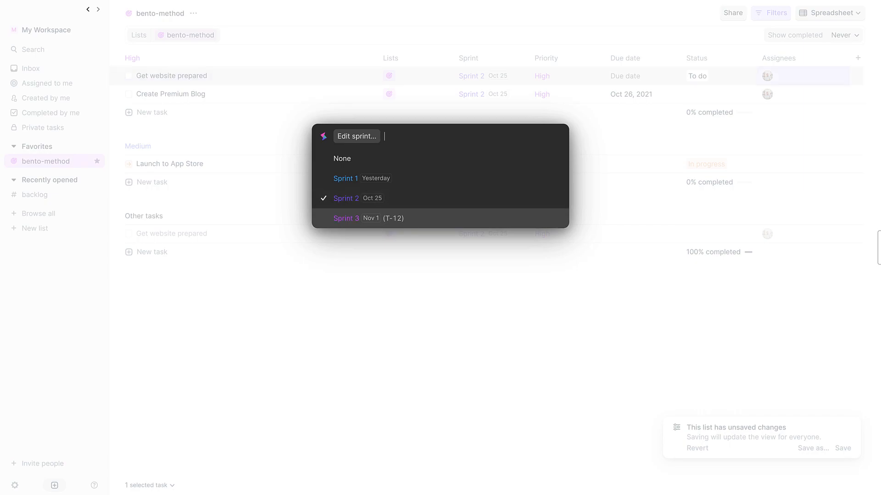
click(345, 218)
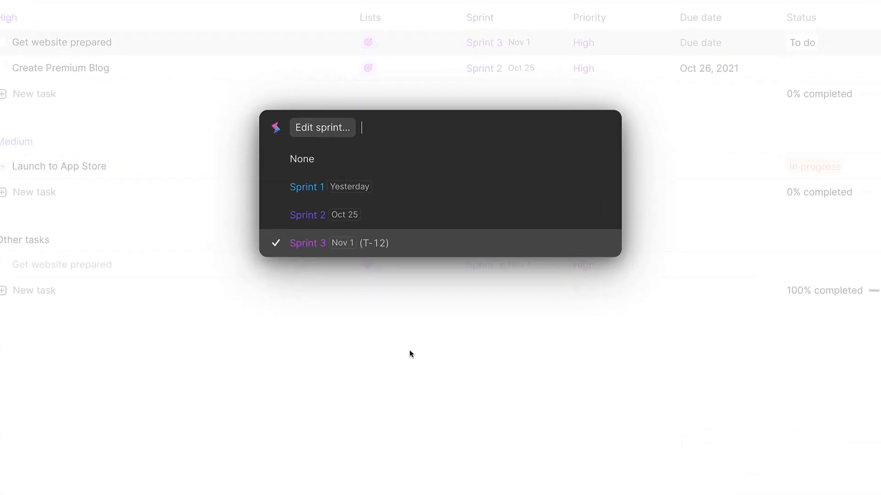
text(e)
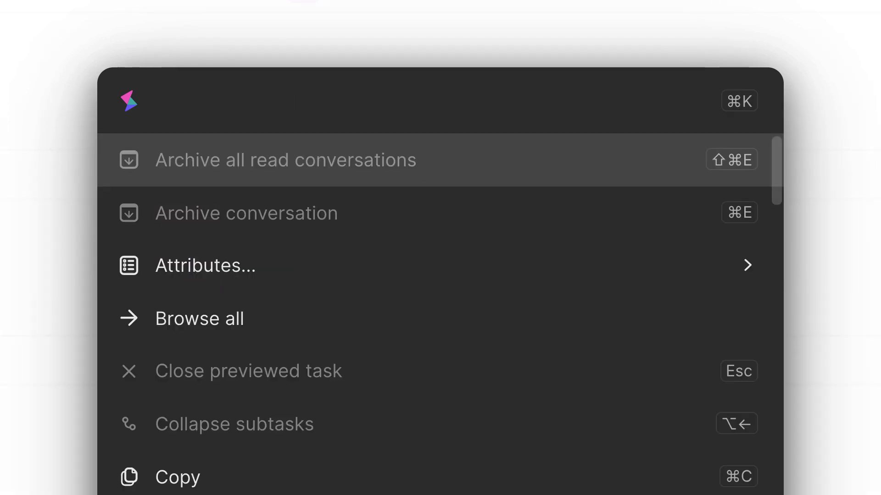
scroll(down, 3)
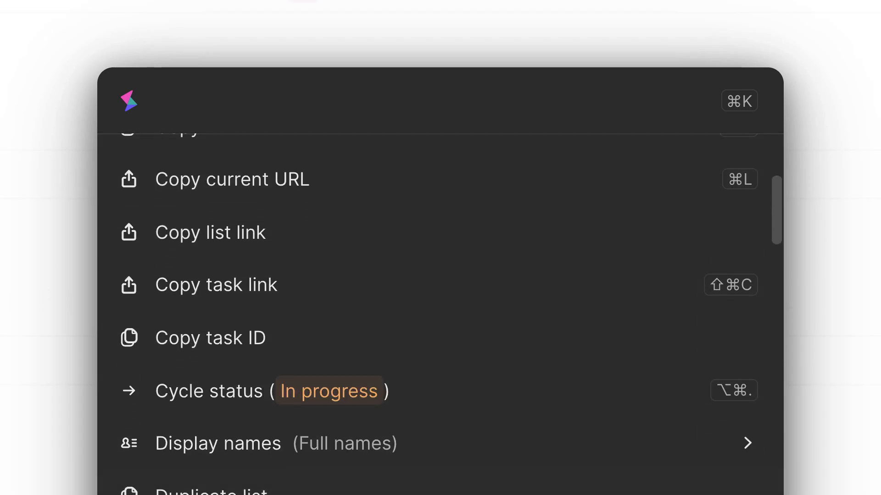
scroll(down, 3)
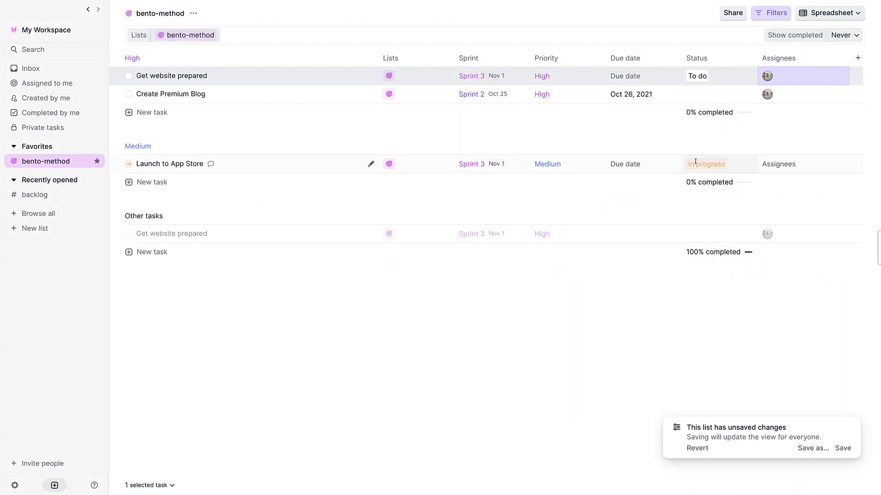
Switch the bento-method list from Calendar to a Kanban board with High, Medium and Other tasks columns.
click(829, 13)
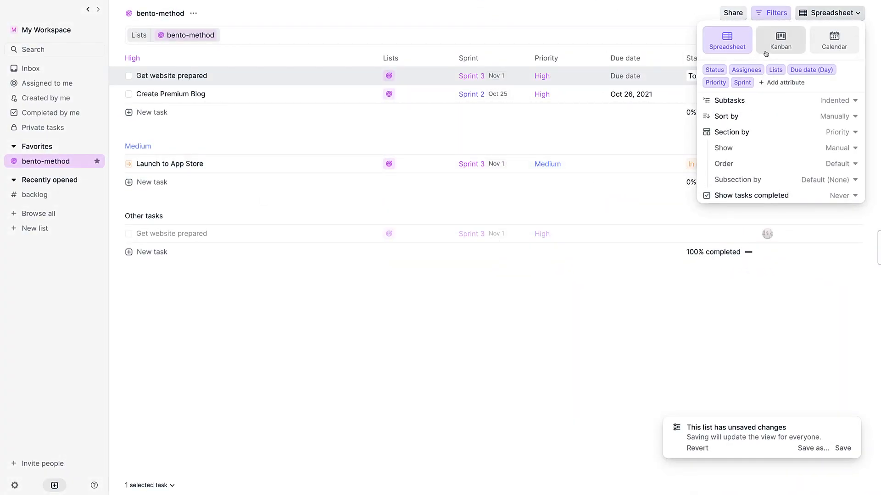
mouse_move(775, 48)
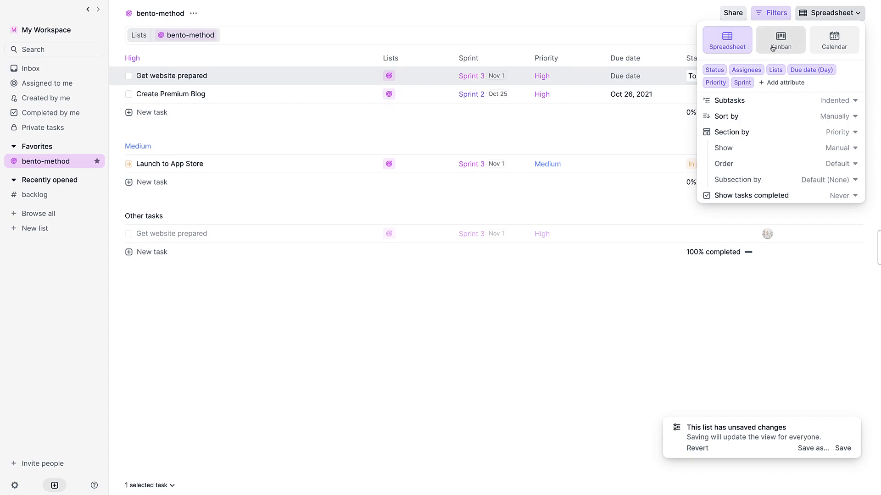
click(780, 39)
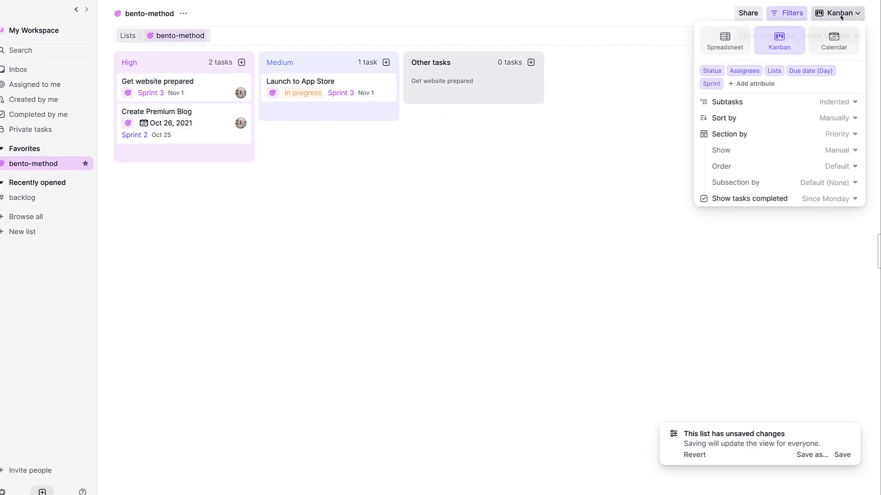
click(833, 40)
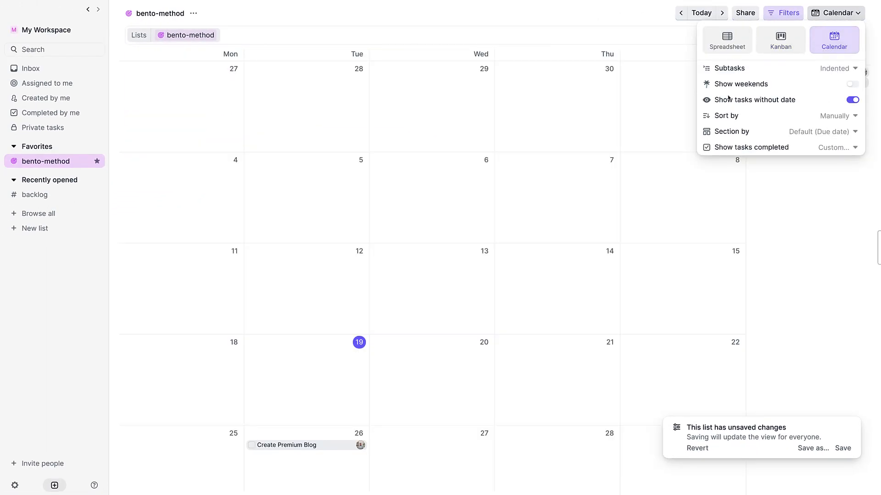
mouse_move(793, 40)
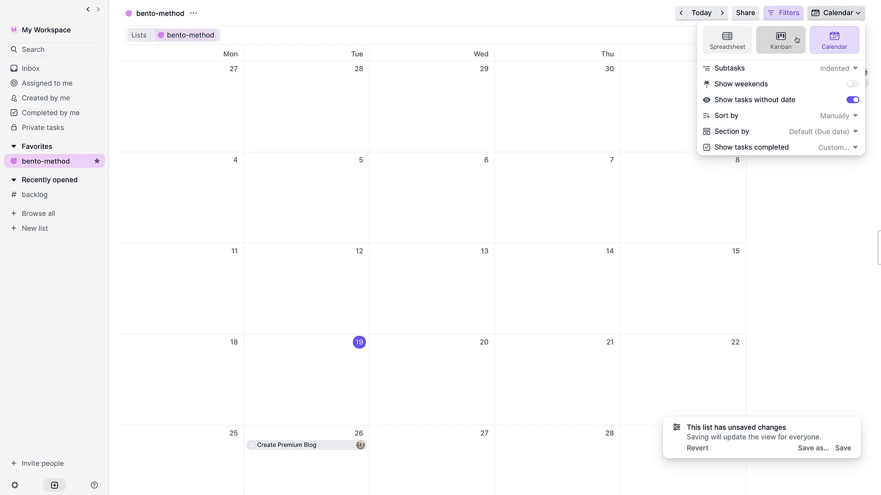
click(780, 39)
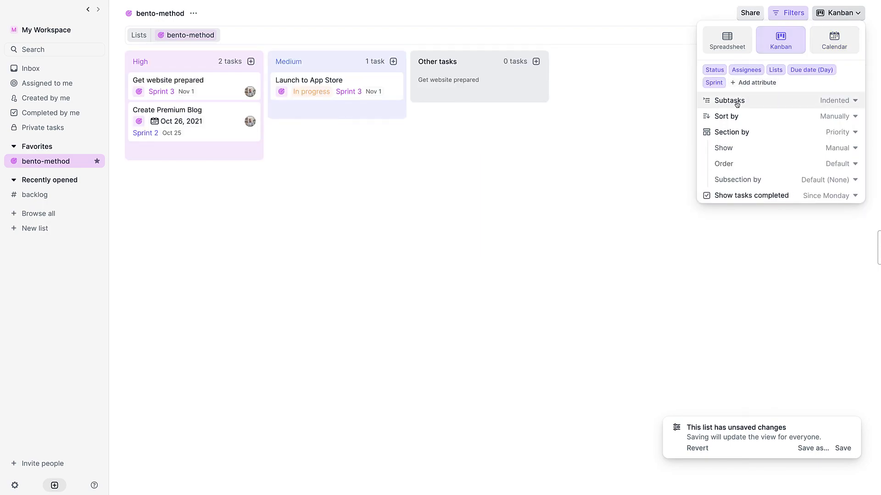
mouse_move(550, 127)
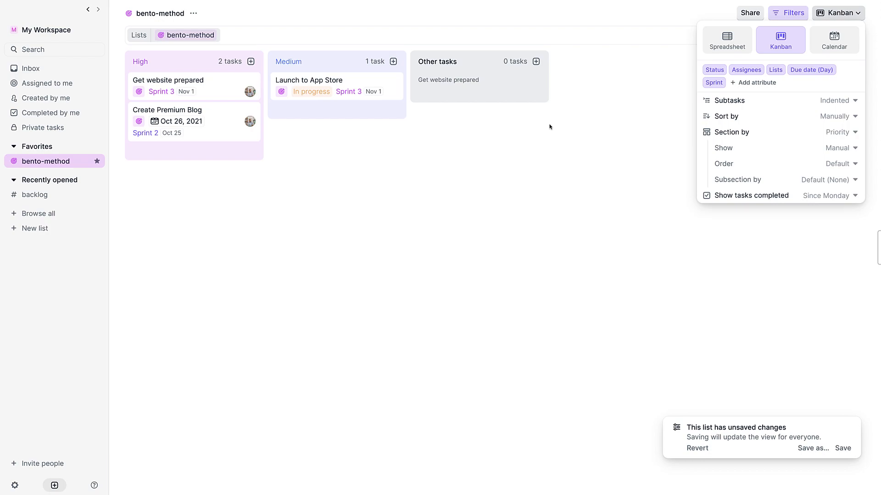
mouse_move(644, 88)
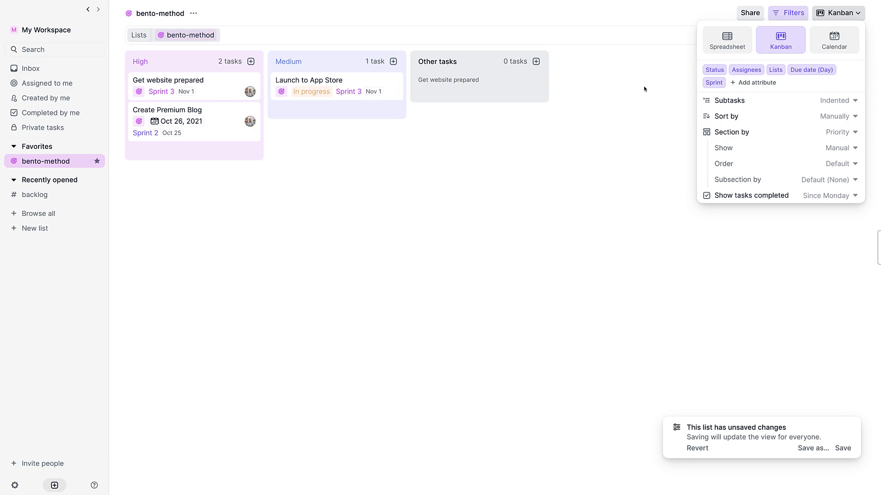
mouse_move(774, 148)
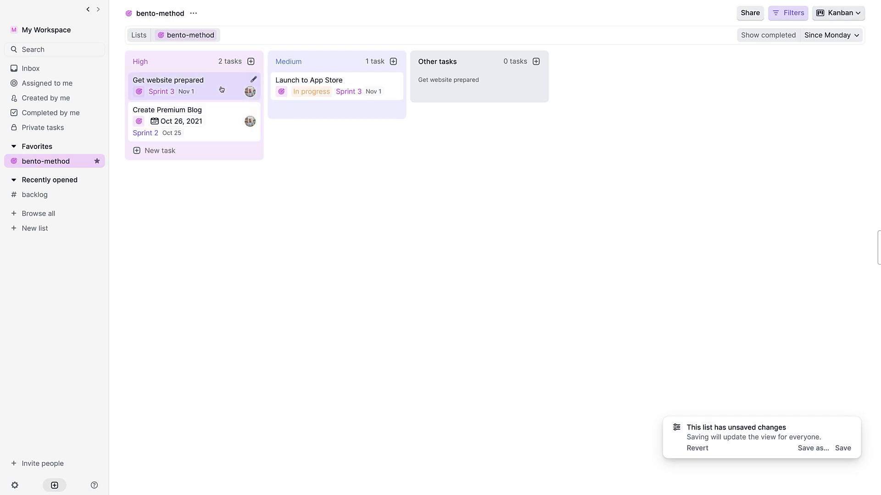
click(168, 81)
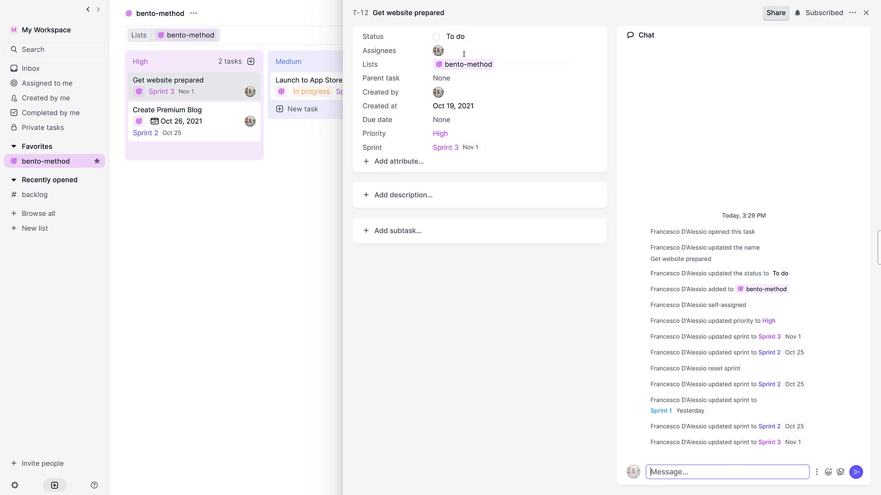
mouse_move(484, 78)
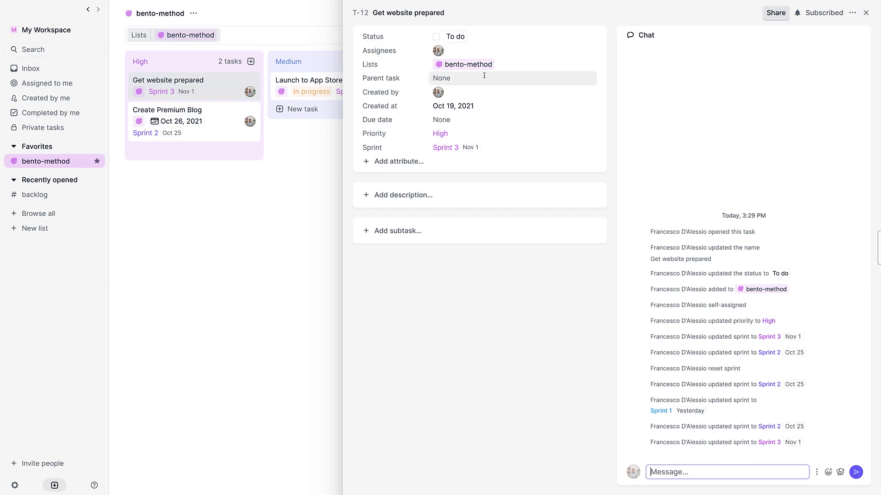
mouse_move(493, 134)
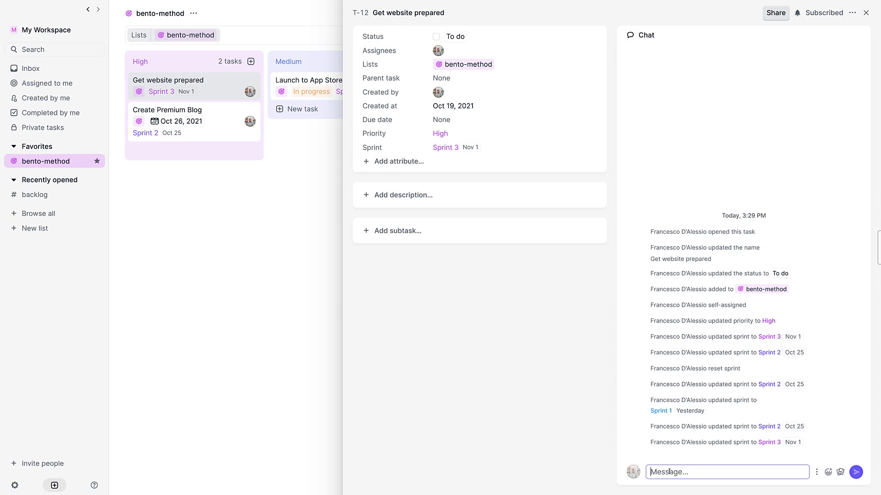
click(816, 471)
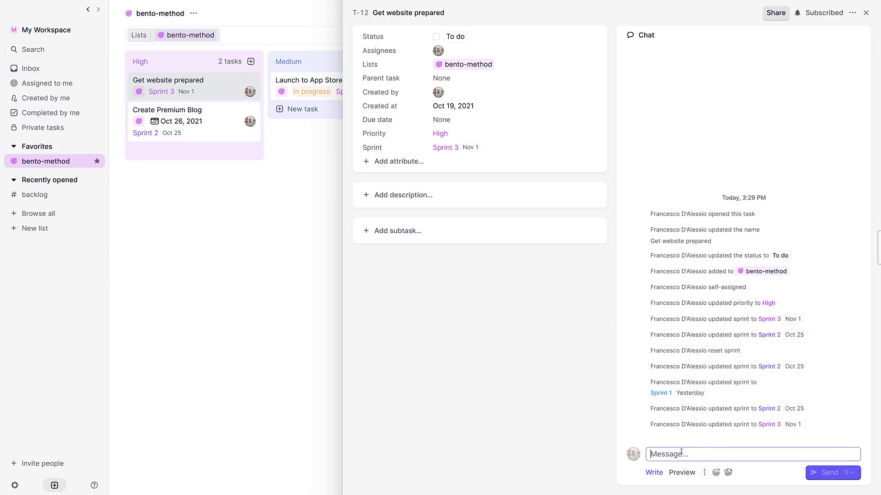
click(705, 472)
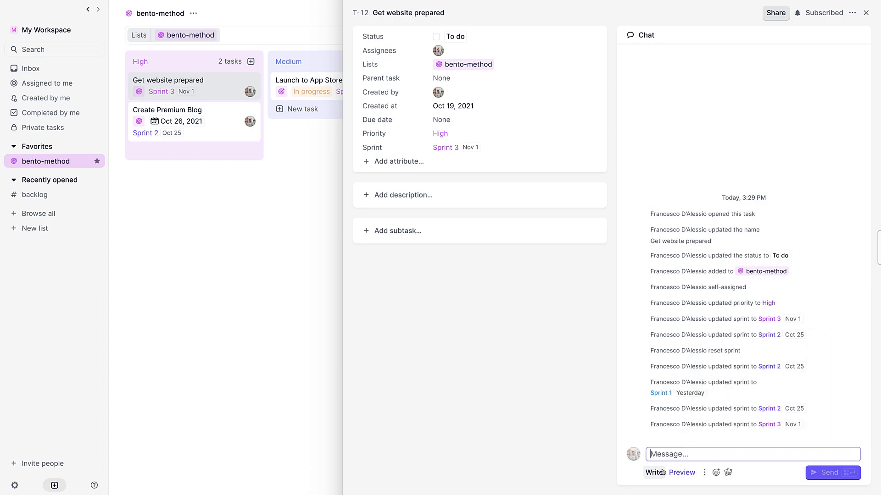
mouse_move(725, 473)
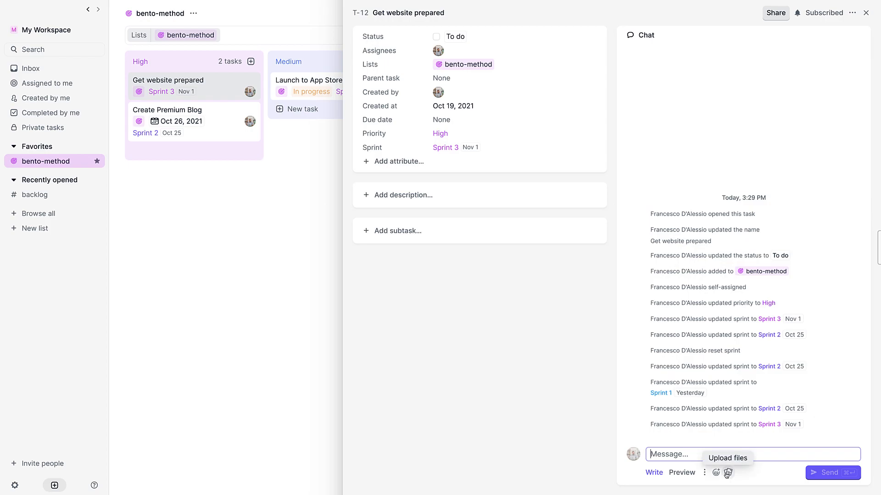
mouse_move(748, 374)
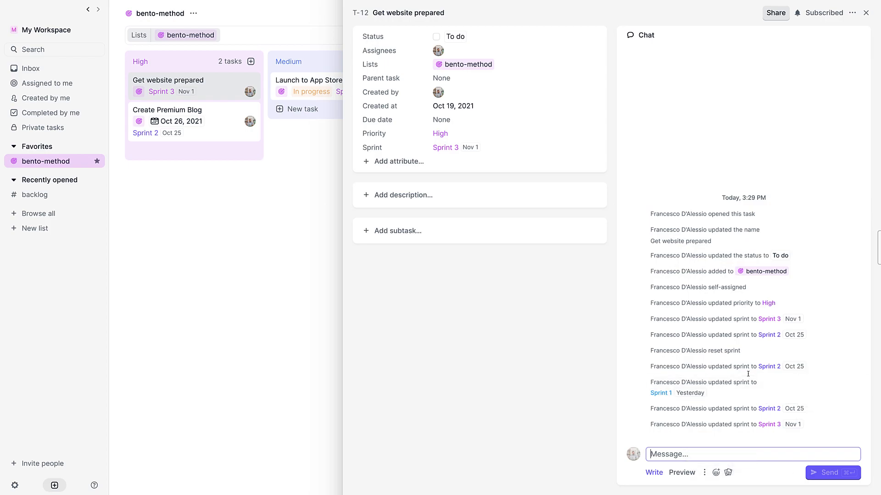
mouse_move(809, 13)
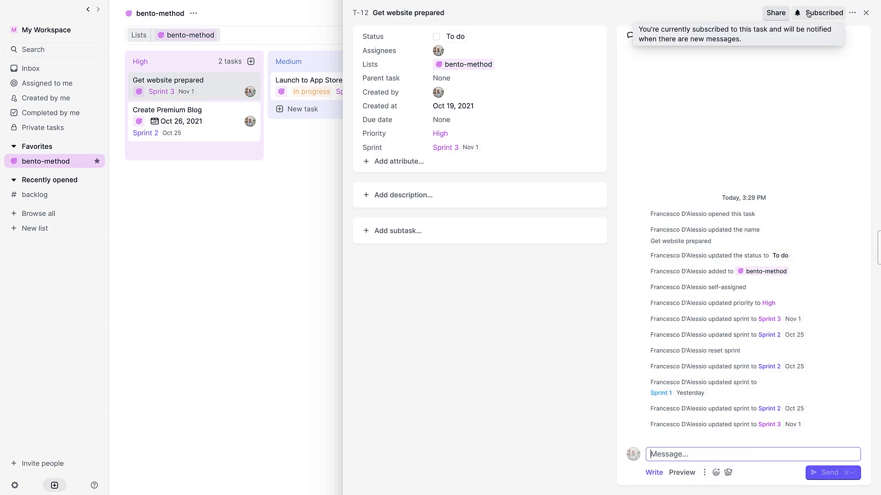
mouse_move(520, 277)
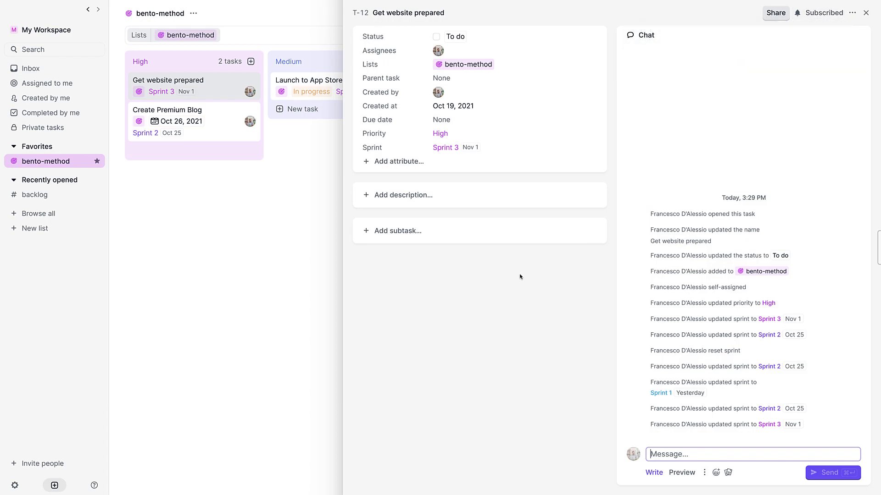
click(866, 13)
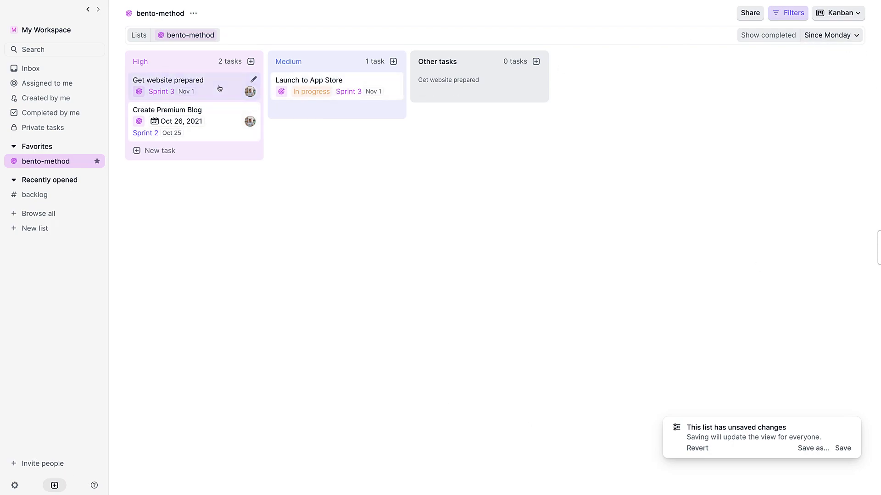
Return bento-method to spreadsheet layout and mark Launch to App Store as completed.
click(168, 80)
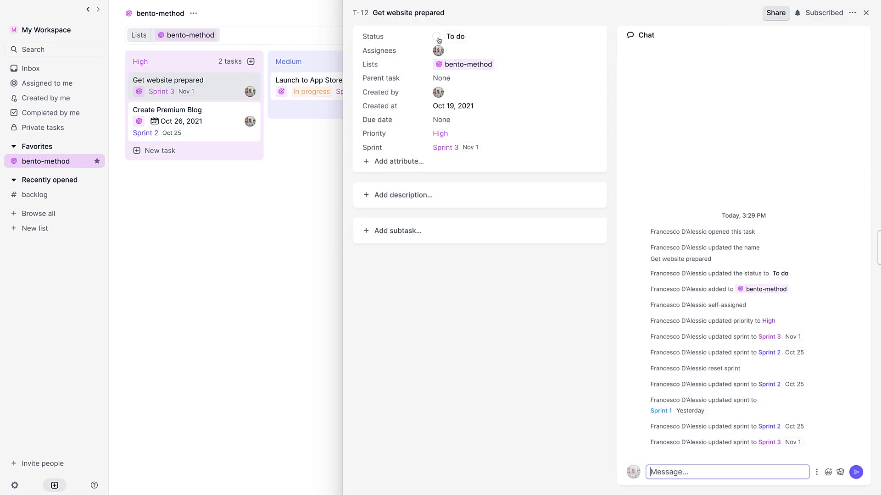
click(864, 13)
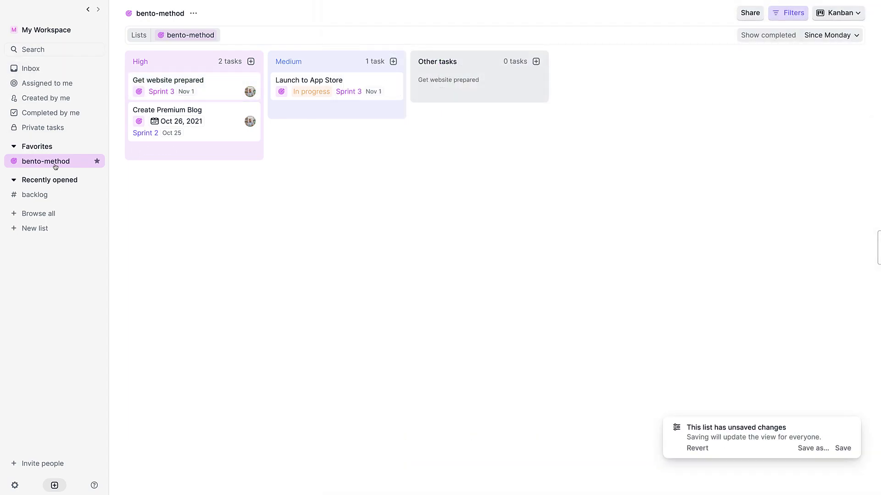
click(841, 13)
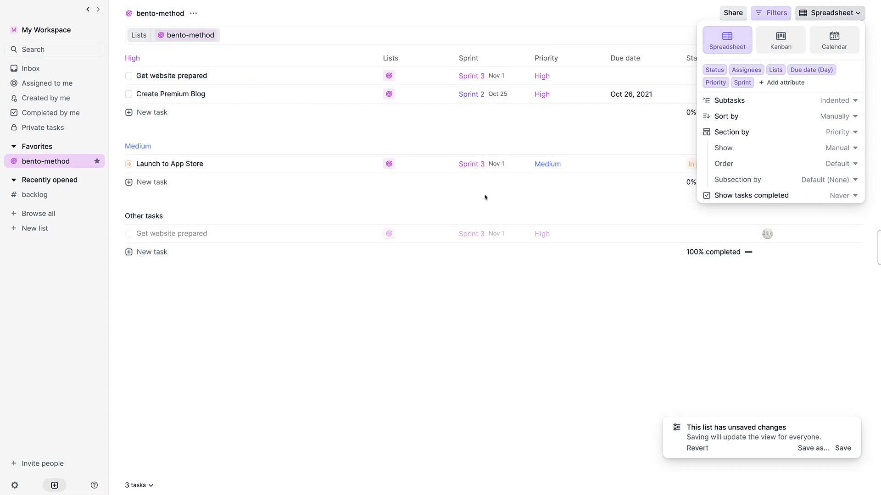
mouse_move(187, 149)
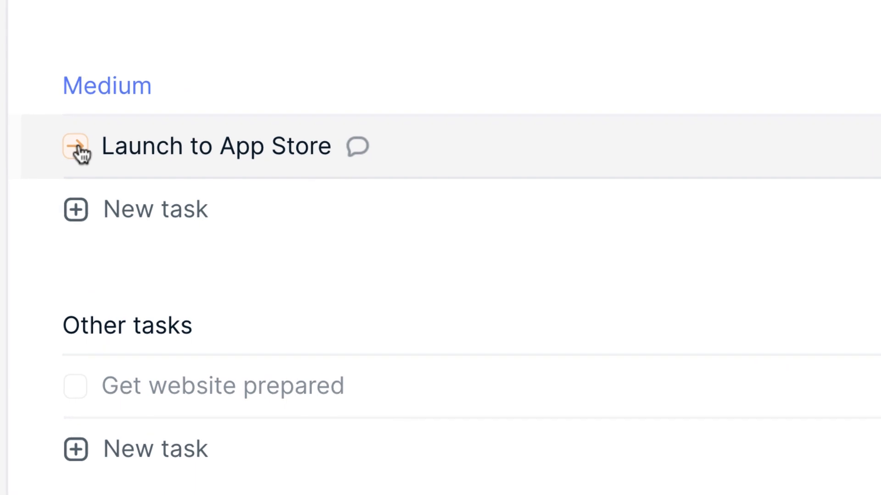
click(77, 146)
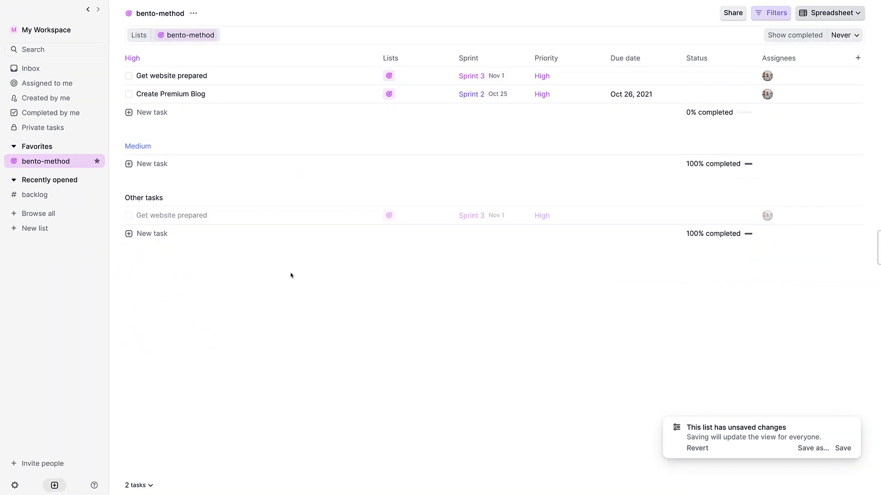
mouse_move(829, 429)
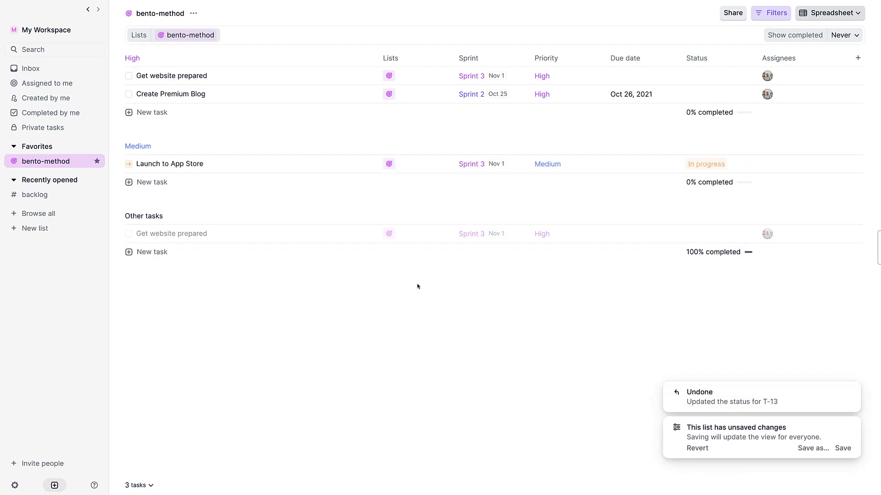
mouse_move(465, 312)
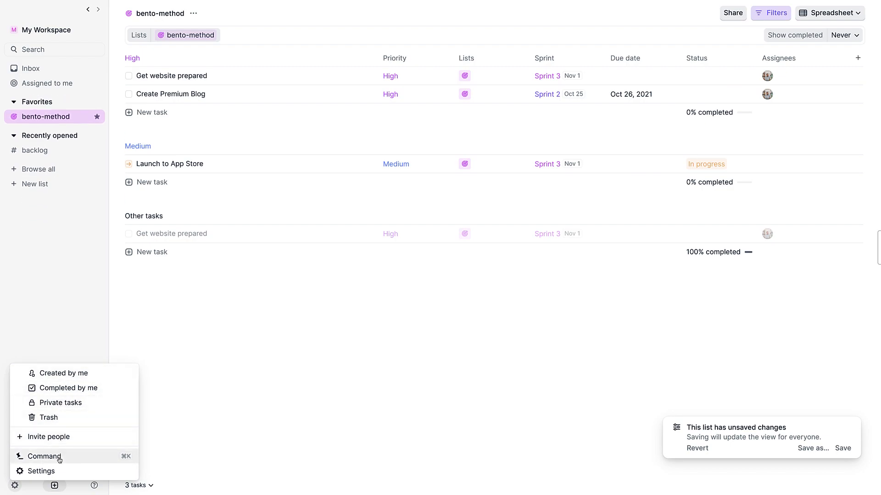
Browse personal settings through Preferences and land on the Notifications page.
click(33, 472)
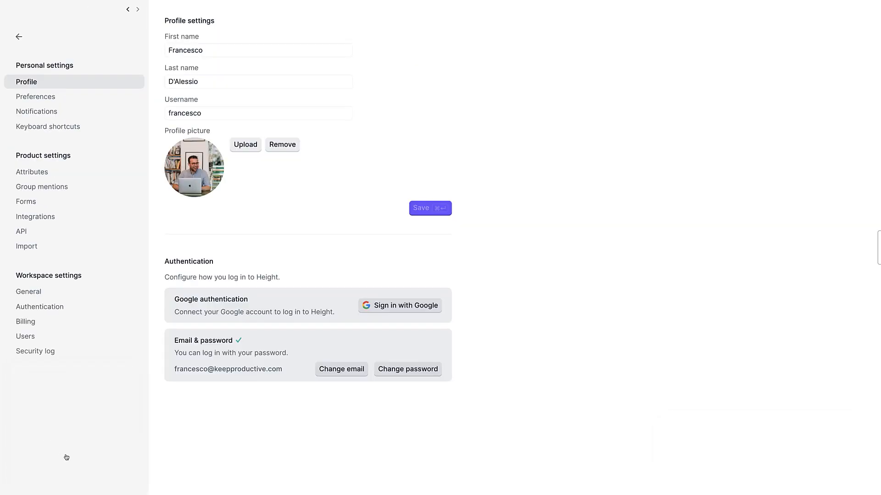
mouse_move(96, 96)
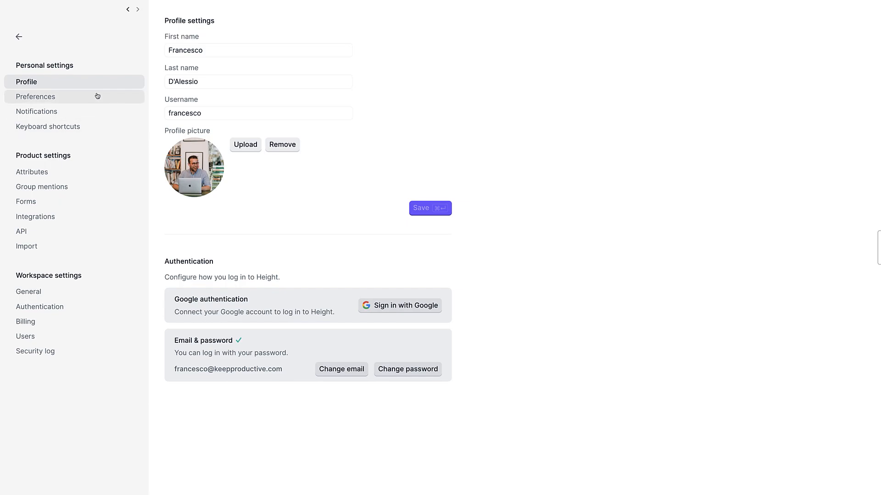
click(35, 96)
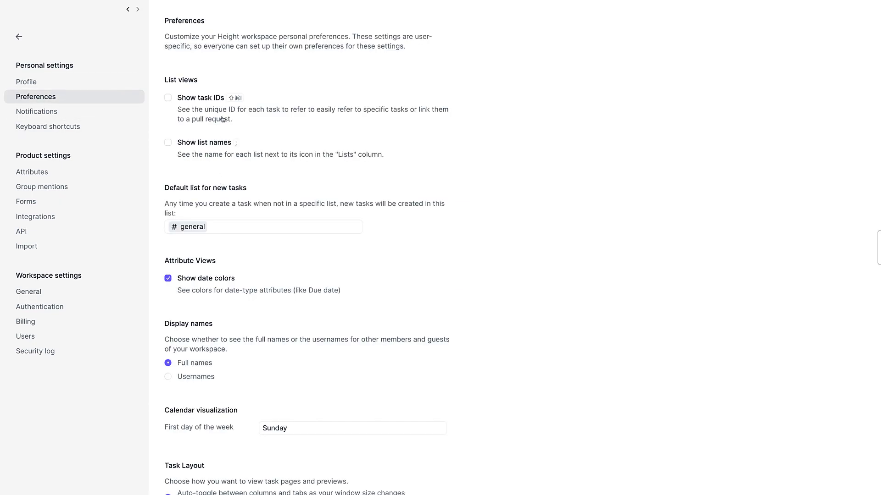
mouse_move(207, 149)
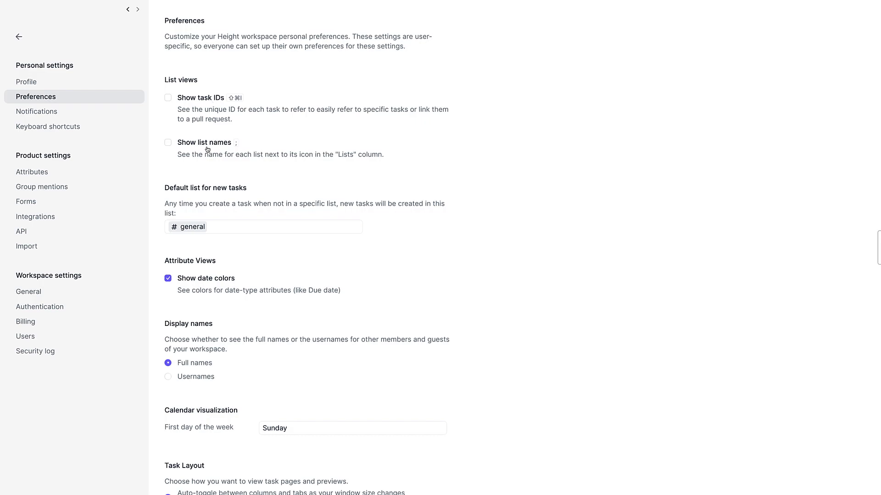
scroll(down, 3)
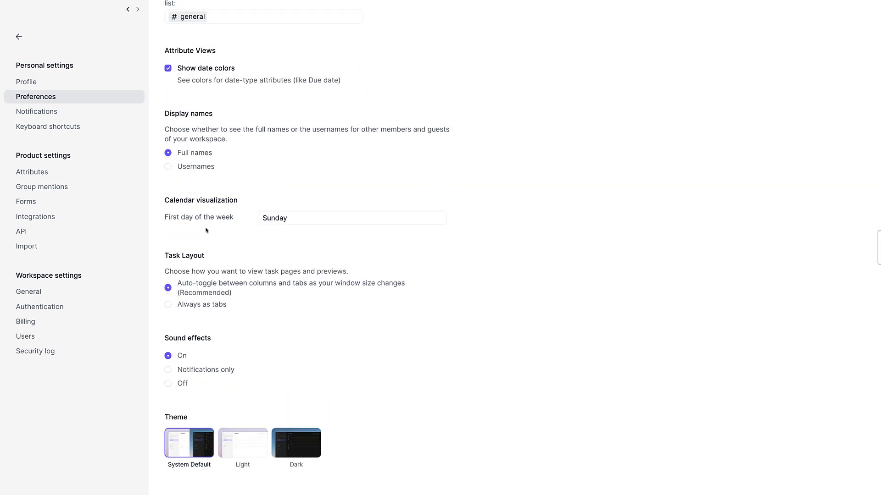
mouse_move(79, 115)
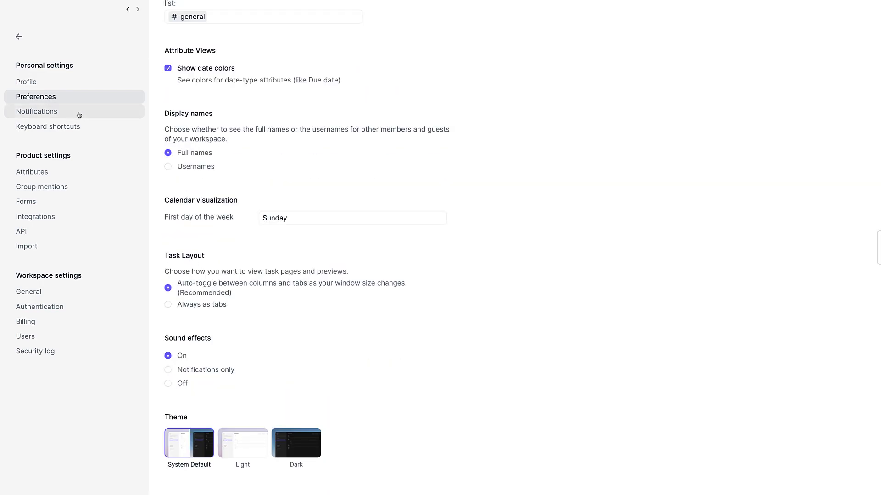
click(36, 111)
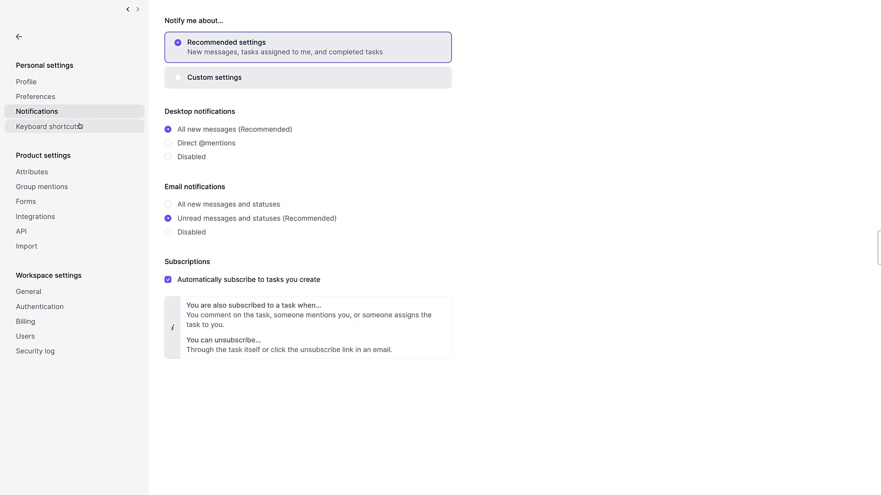
Expand the Theme and Visualization groups in the keyboard shortcuts list, then move to Attributes.
click(48, 127)
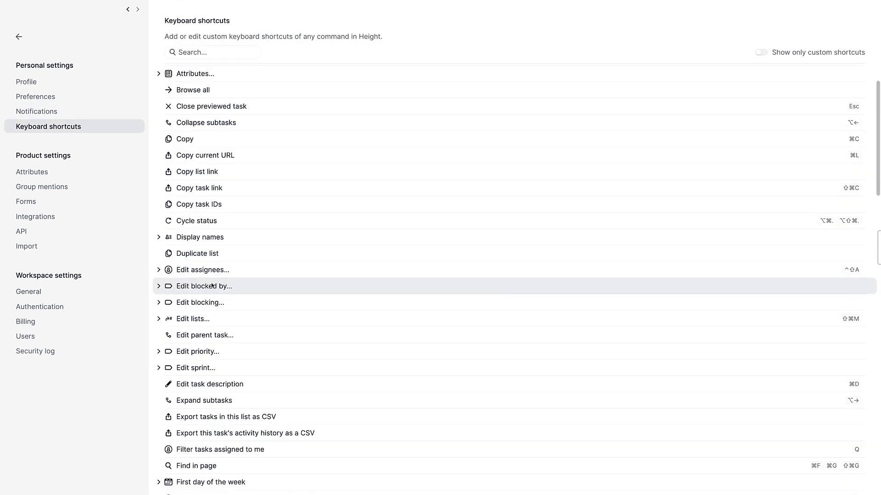
scroll(down, 3)
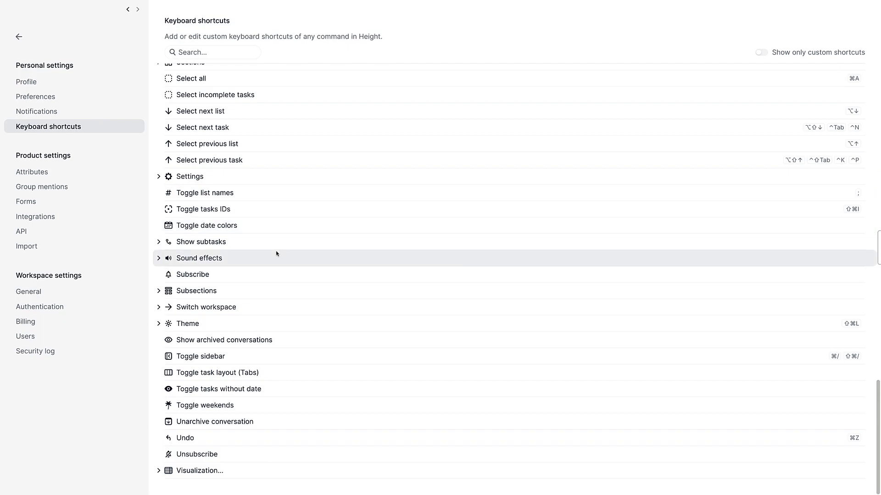
click(199, 259)
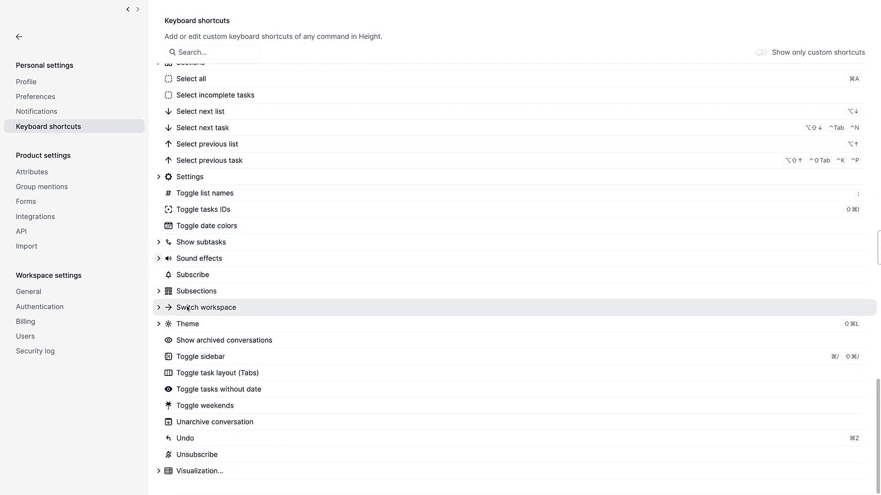
click(187, 324)
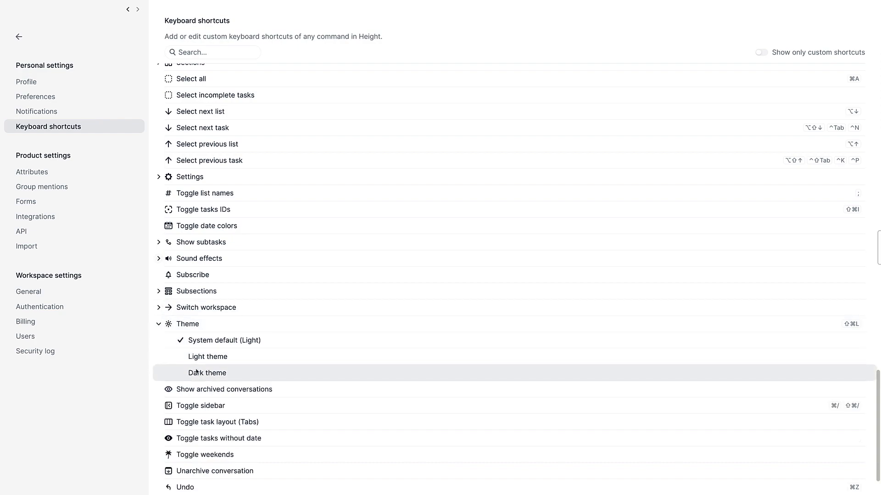
scroll(down, 3)
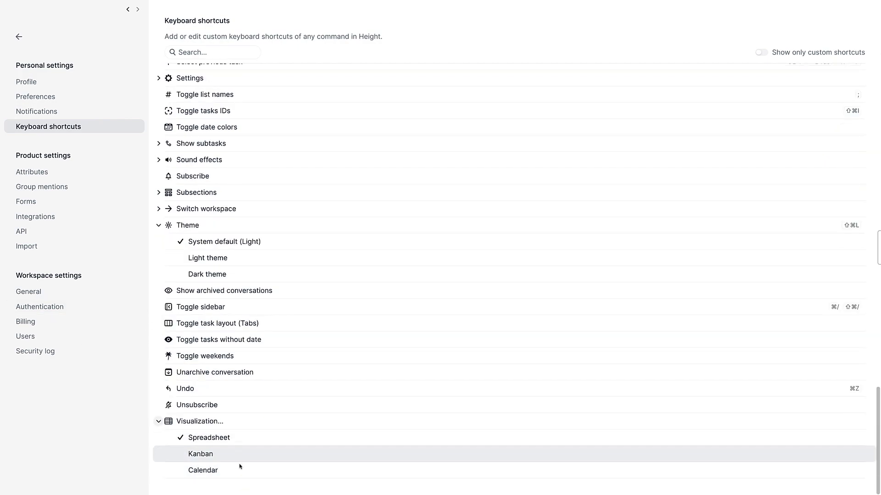
mouse_move(275, 260)
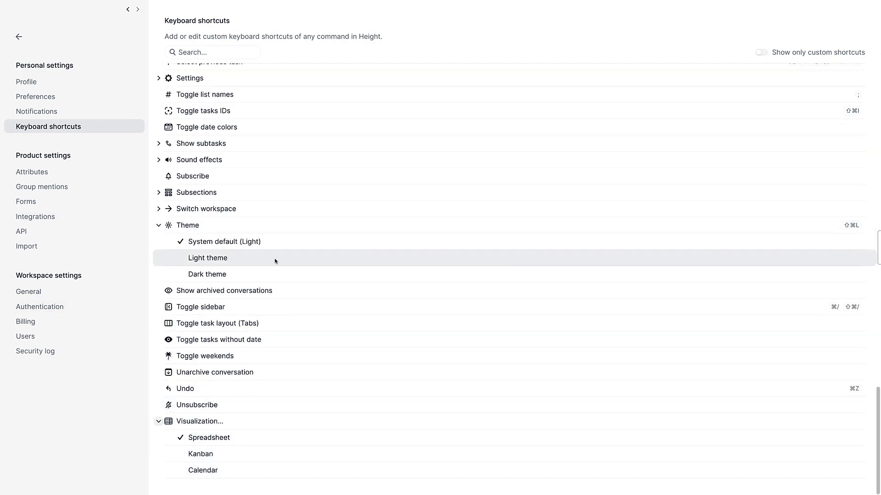
click(32, 172)
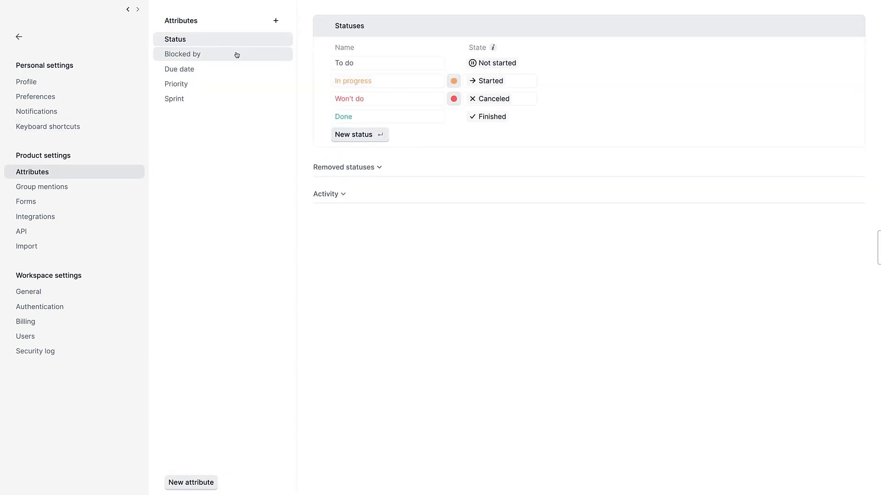
Browse the Blocked by, Due date, Status (In progress colour) and Sprint attribute settings.
click(181, 54)
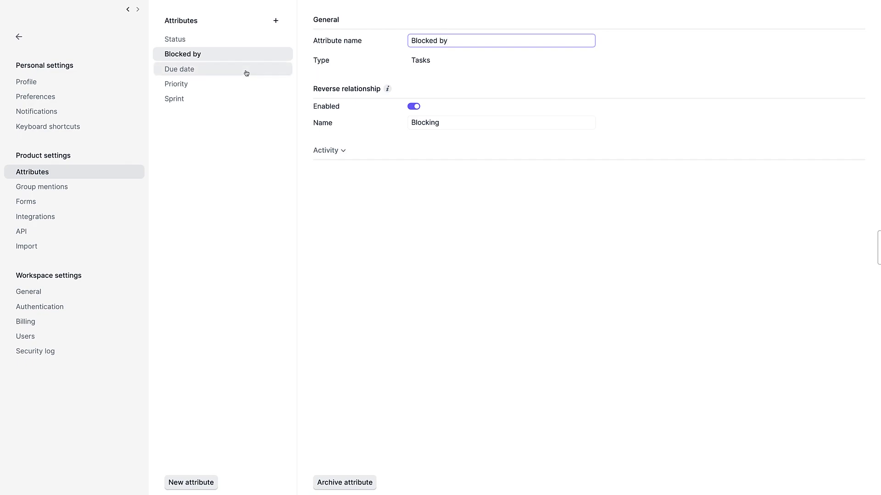
click(180, 69)
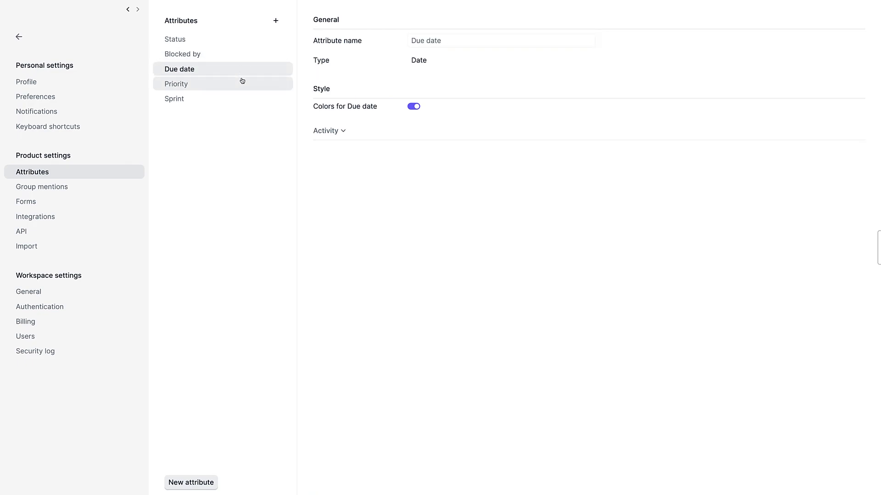
click(174, 39)
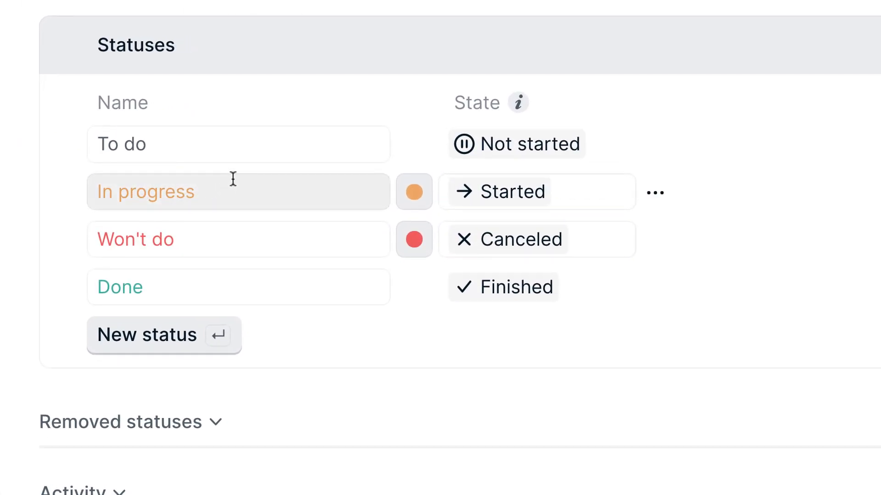
click(413, 192)
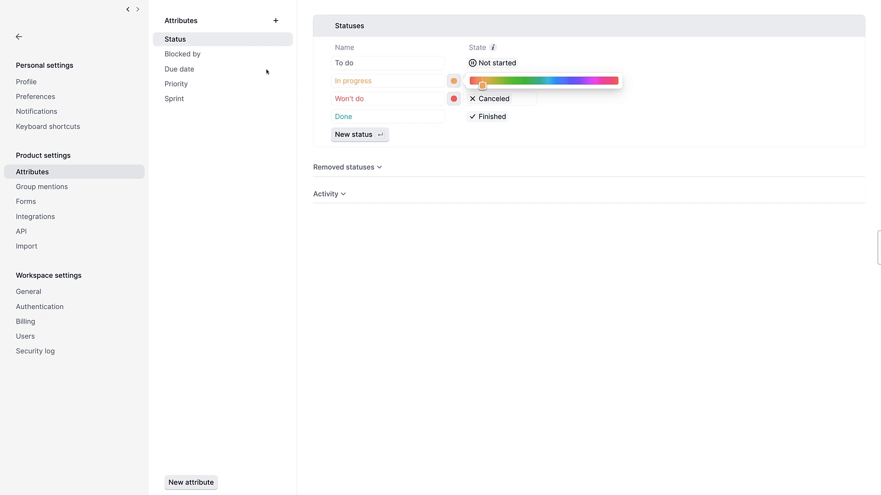
click(174, 99)
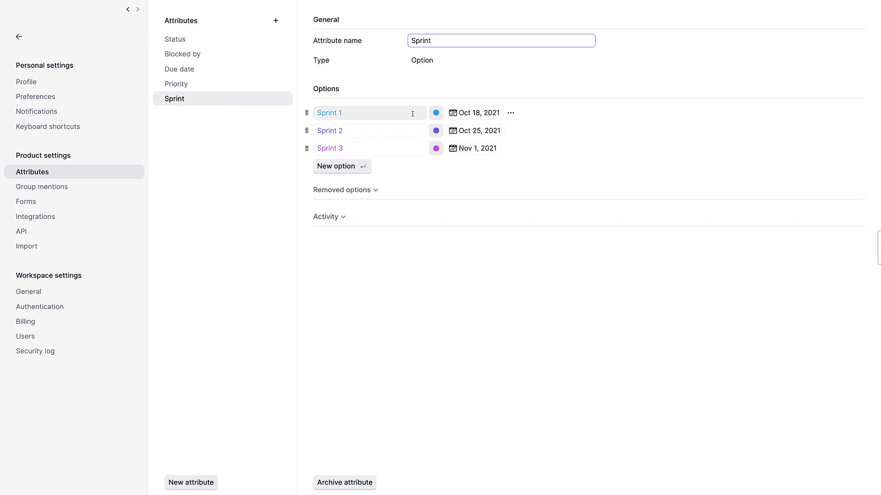
View the empty Group mentions and Forms pages, then the Integrations list.
click(42, 187)
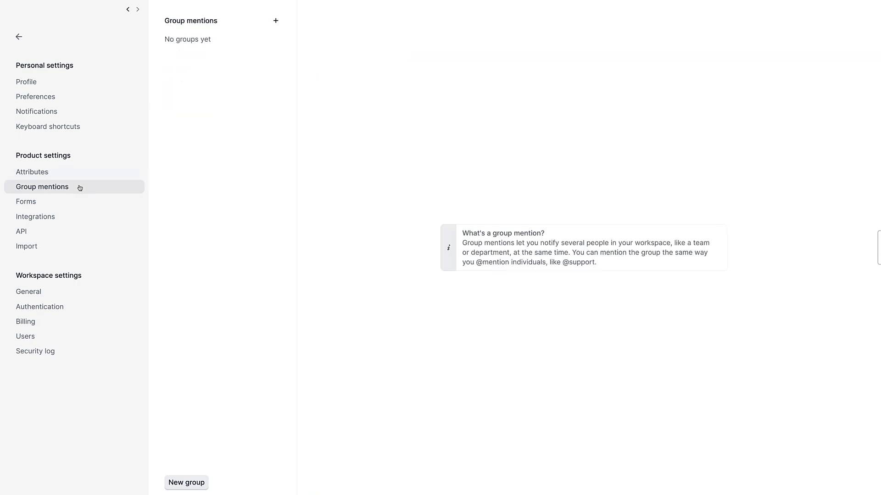
mouse_move(81, 204)
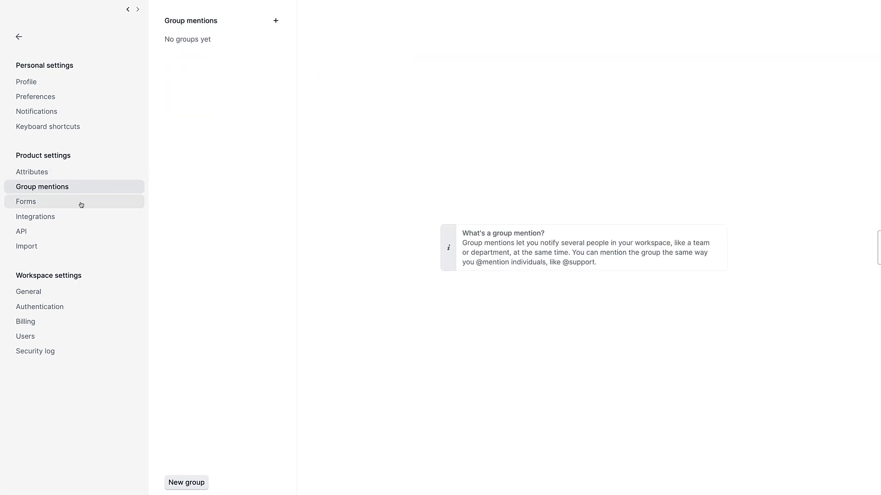
click(26, 201)
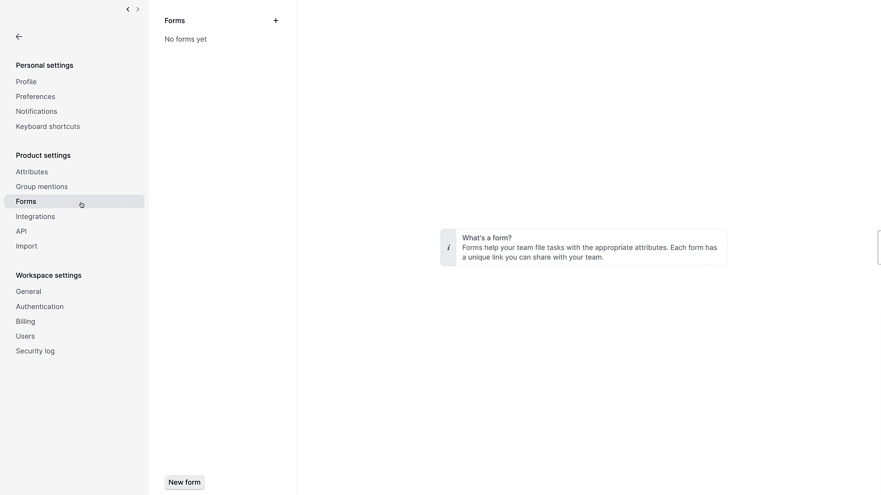
click(35, 217)
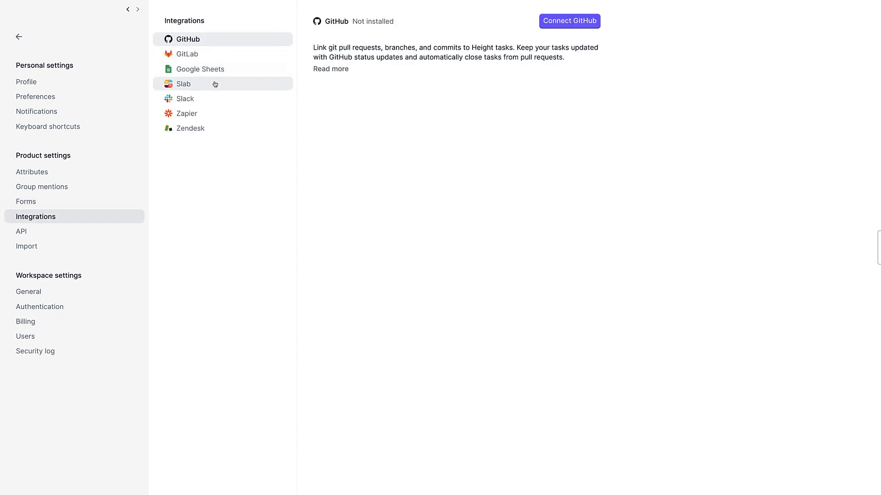
View the Slab, Zapier and Google Sheets integration pages, the last marked not installed.
click(184, 83)
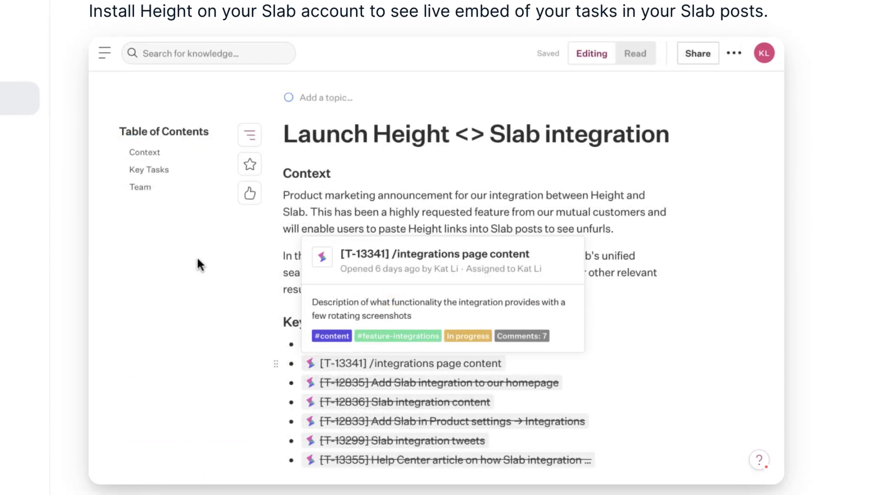
mouse_move(462, 282)
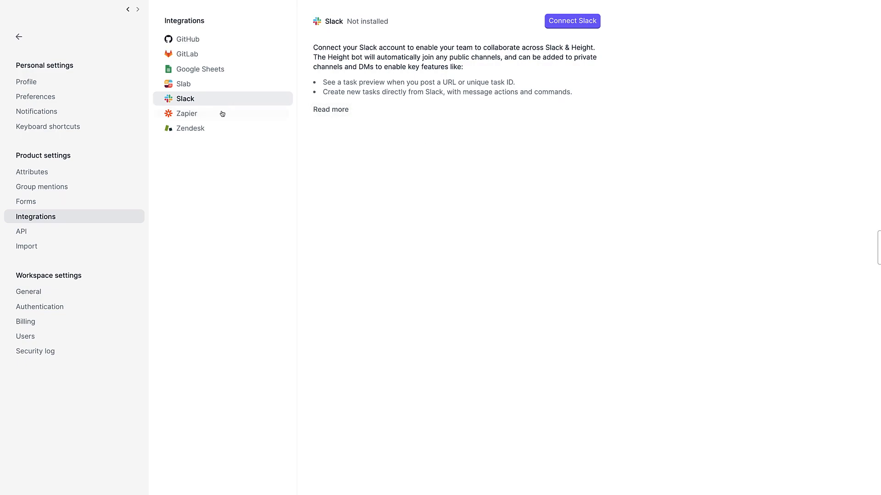
click(187, 113)
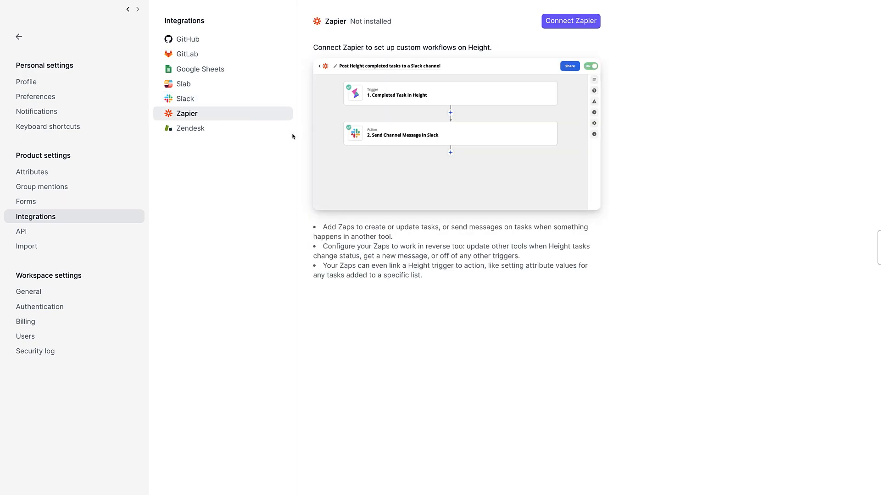
mouse_move(216, 81)
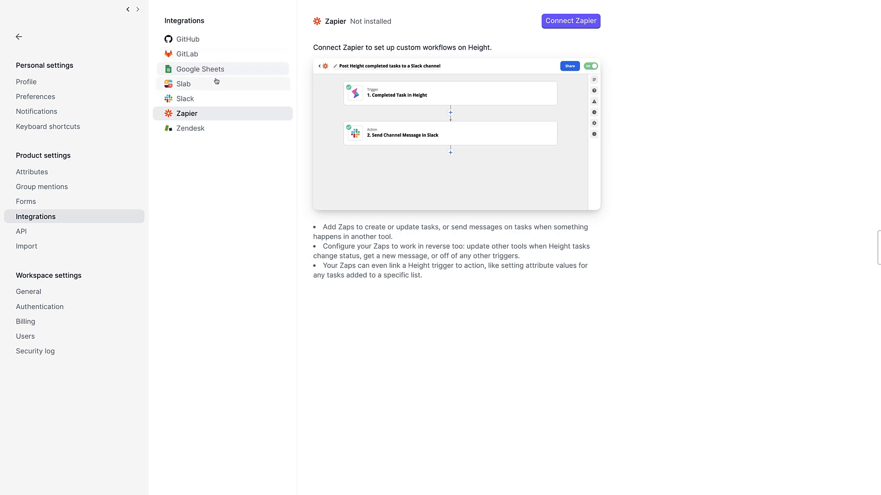
click(200, 69)
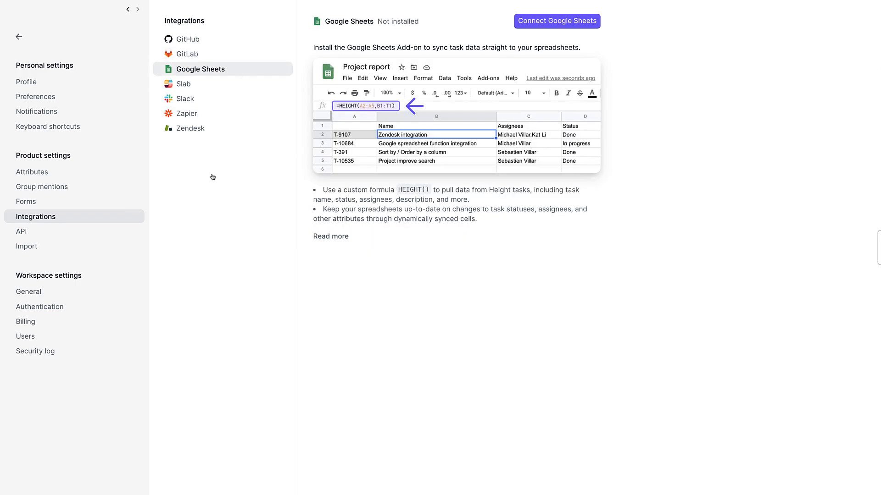
Browse the API and Import settings pages, ending on the workspace General settings.
click(21, 231)
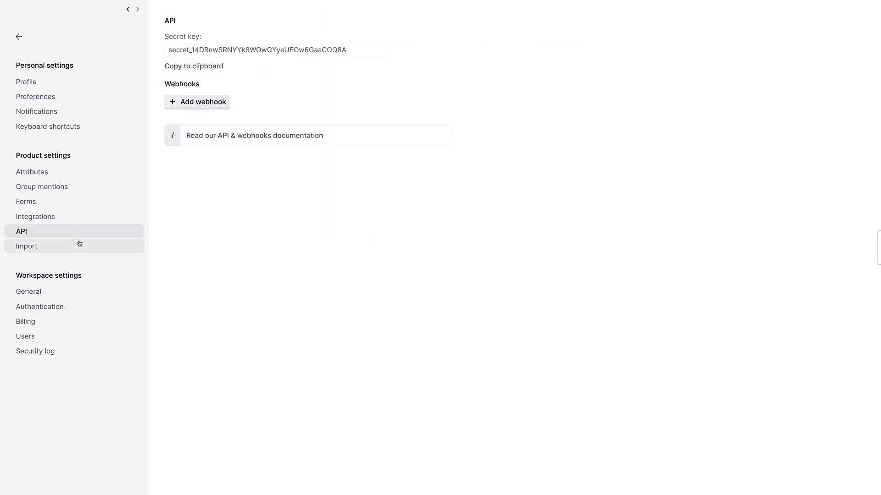
click(26, 246)
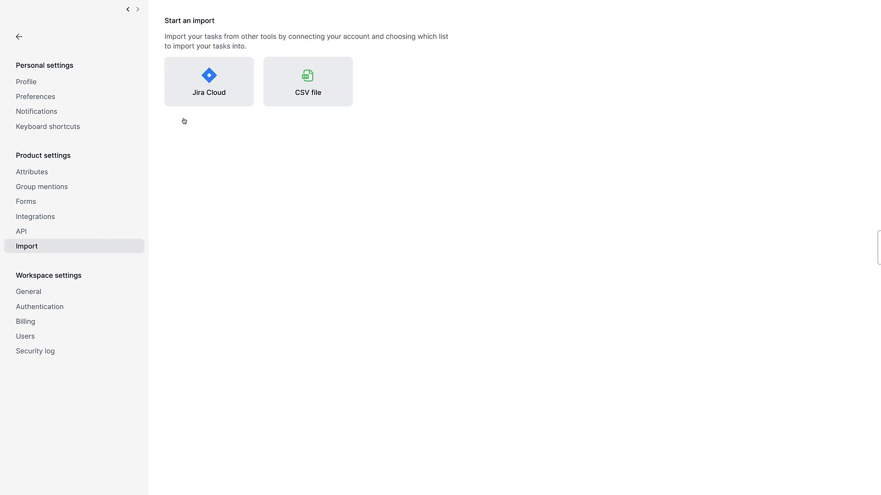
click(28, 292)
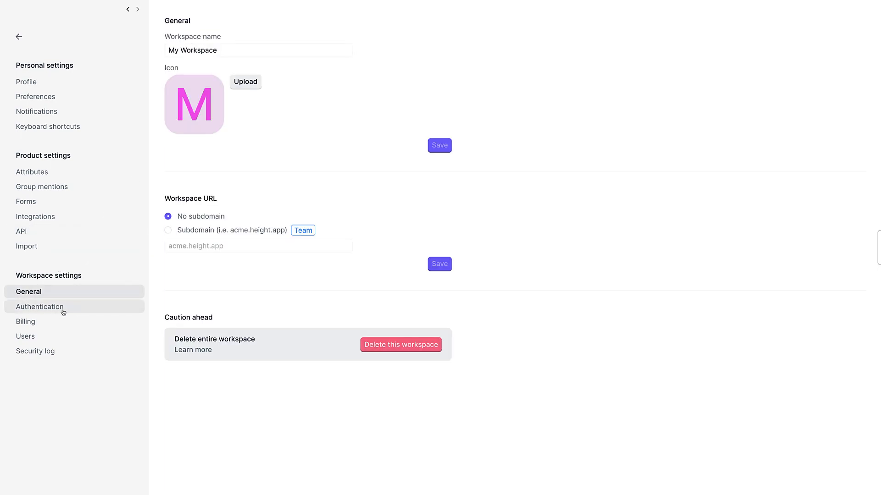
mouse_move(46, 322)
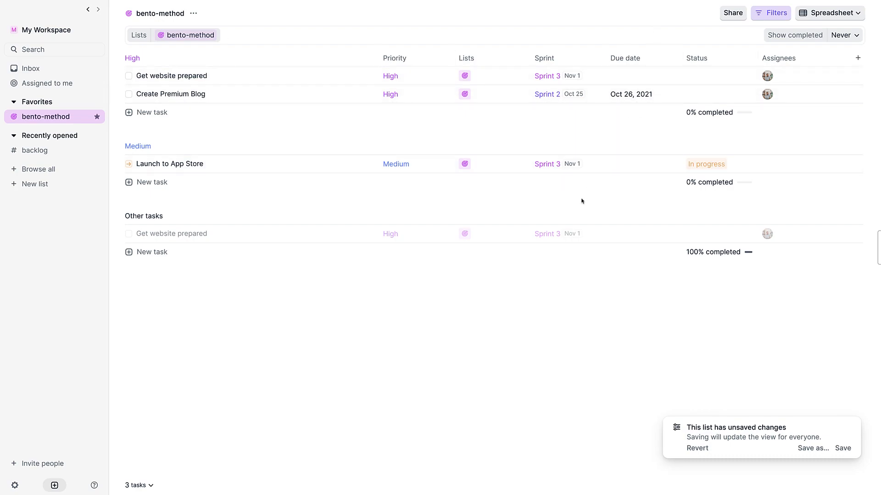
mouse_move(643, 316)
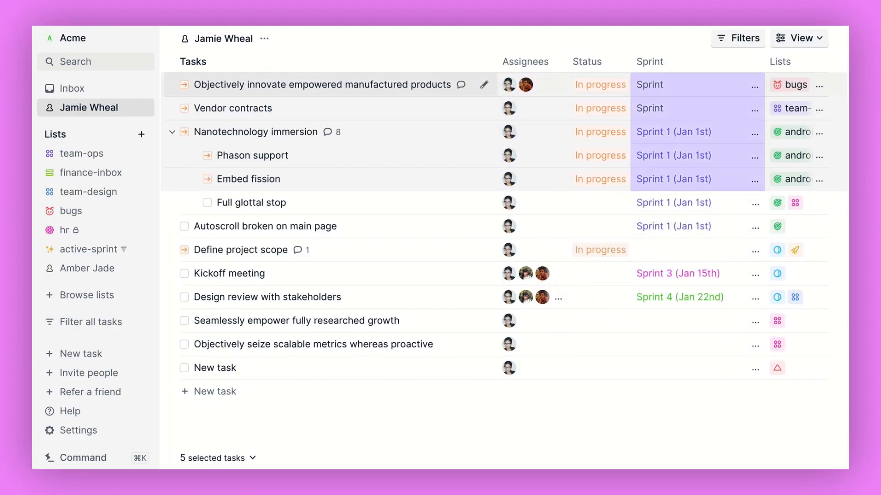
Reassign the selected tasks' sprint and group the teammate's list into sections by Sprint.
click(674, 178)
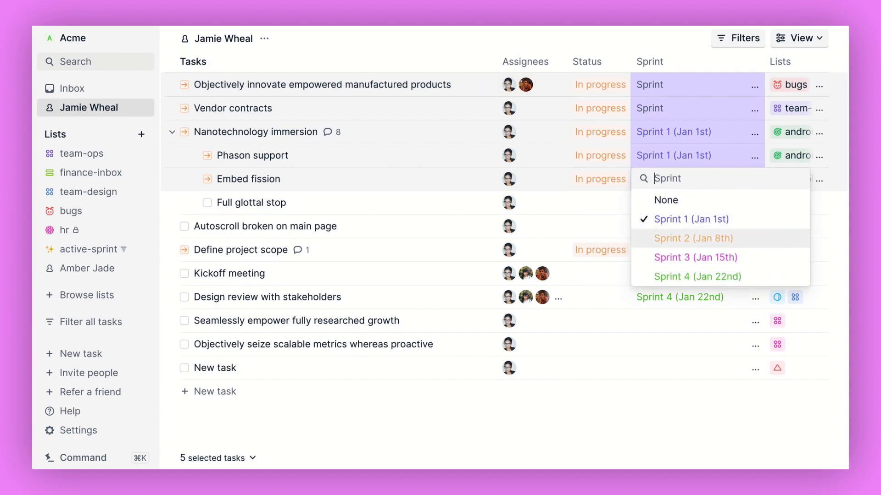
click(693, 238)
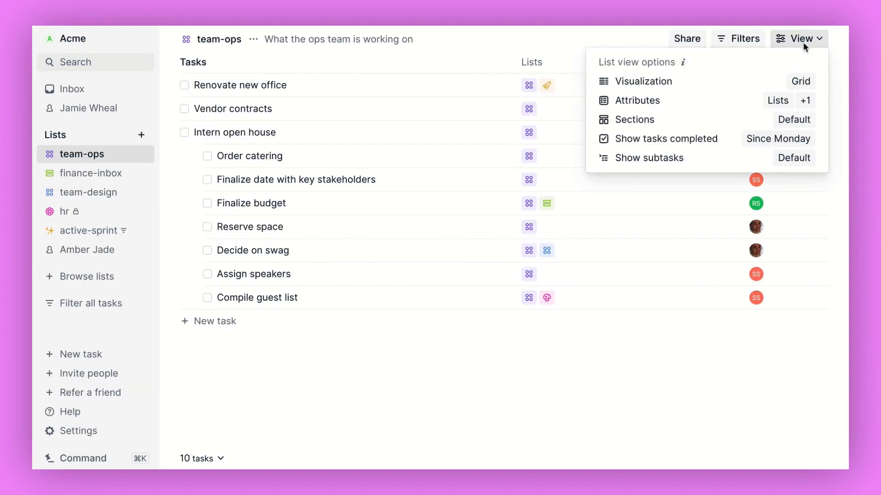
mouse_move(785, 106)
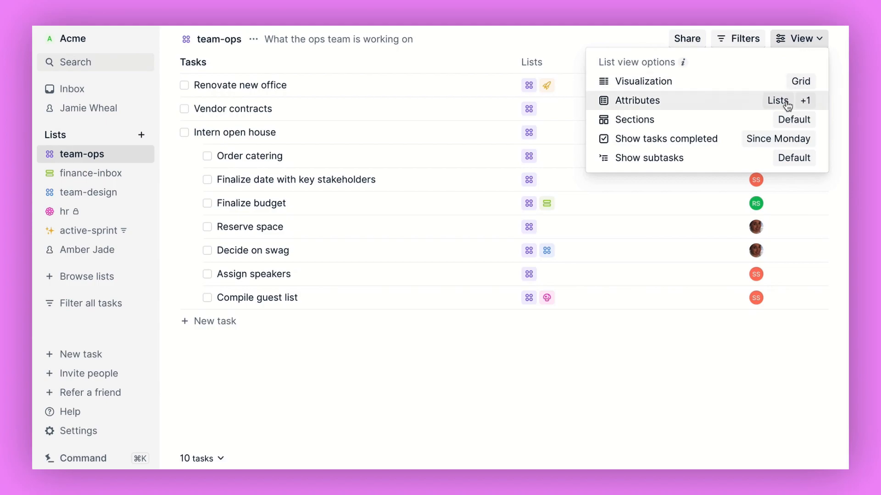
click(778, 101)
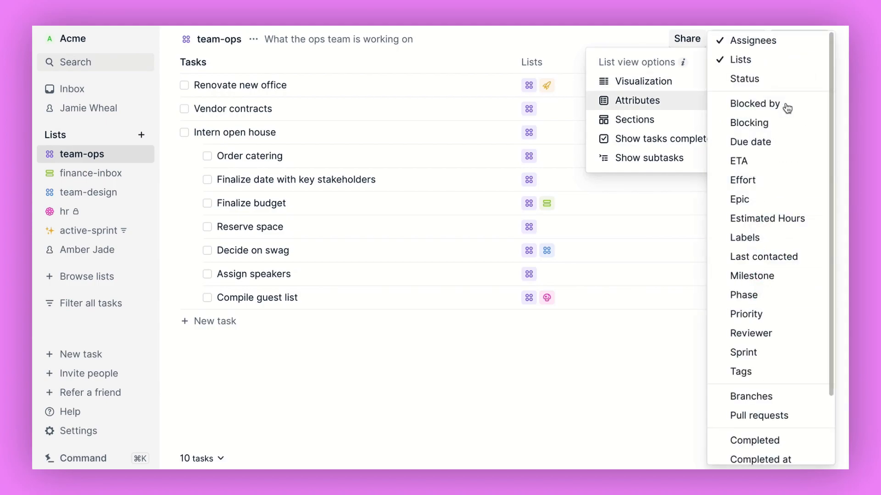
mouse_move(746, 314)
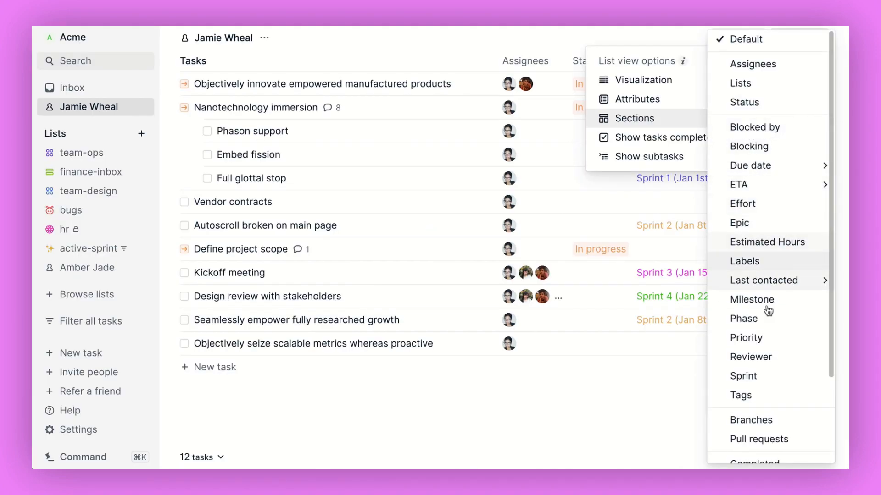
click(635, 118)
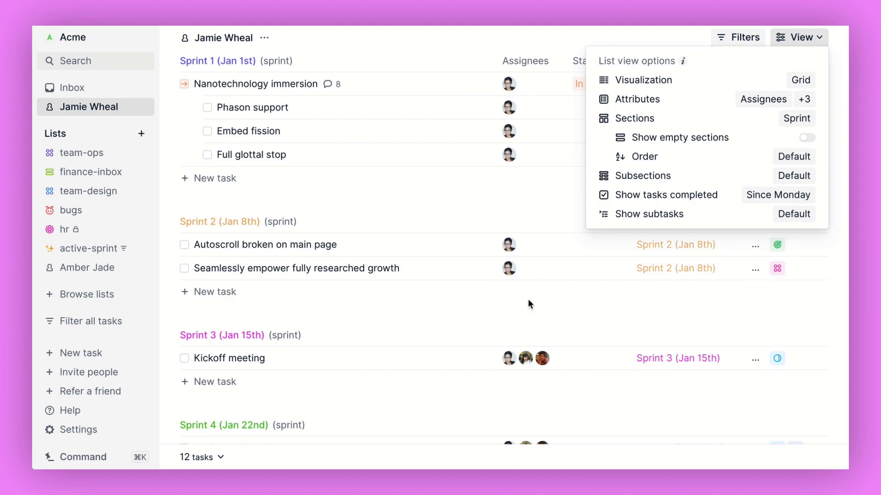
mouse_move(349, 328)
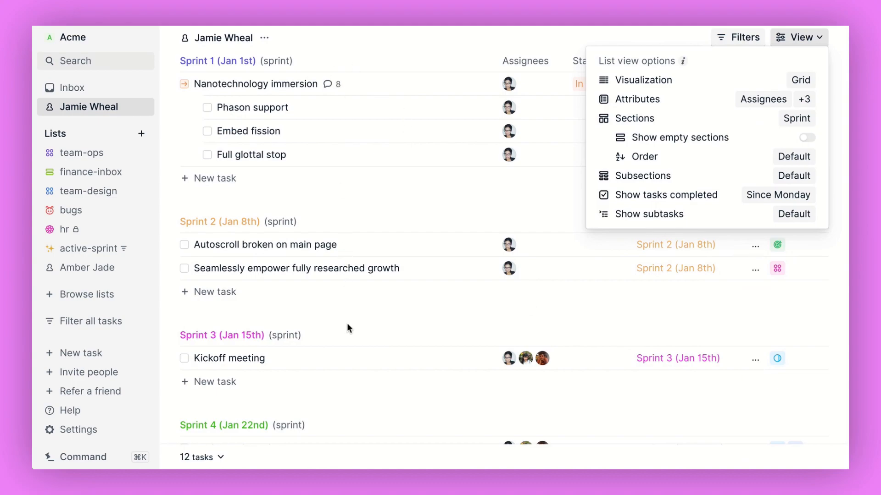
click(641, 118)
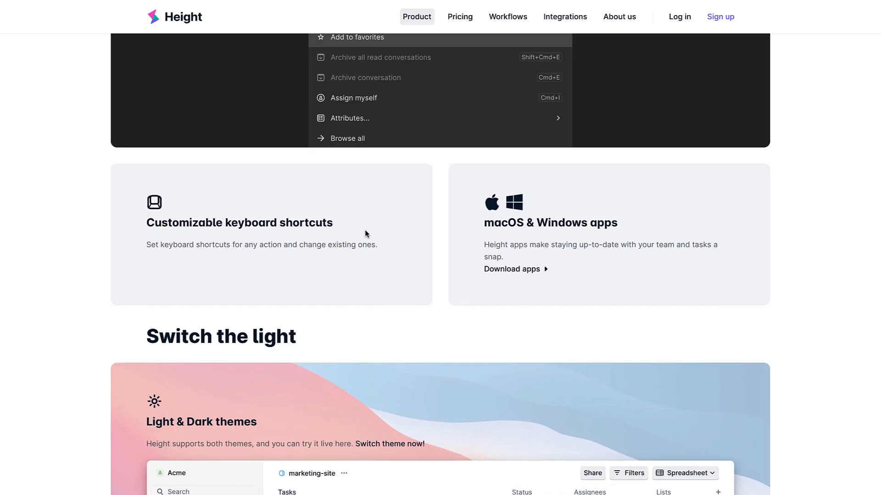
On the website's Workflows page, view Sprint planning and switch its demo to the sprint-planning list.
scroll(down, 3)
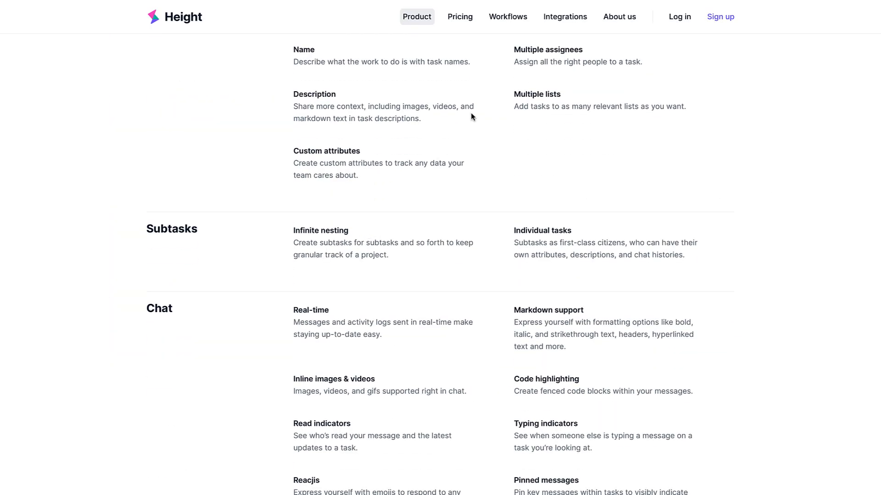
click(508, 16)
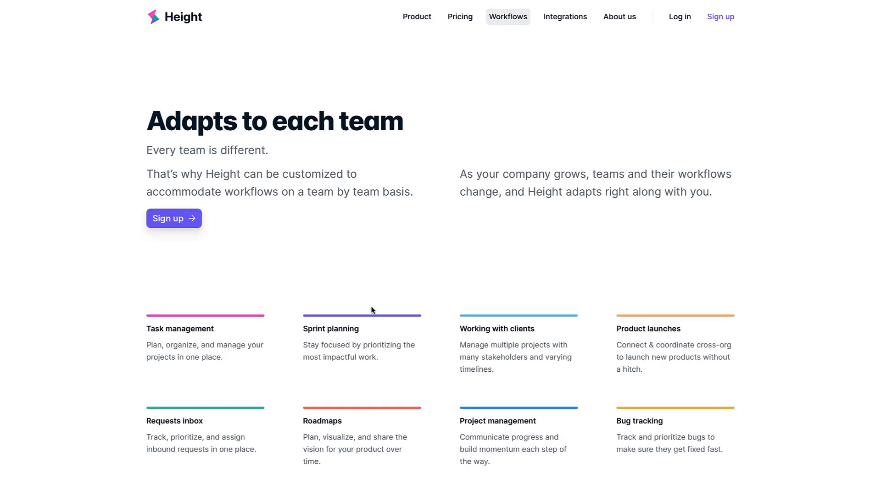
scroll(down, 3)
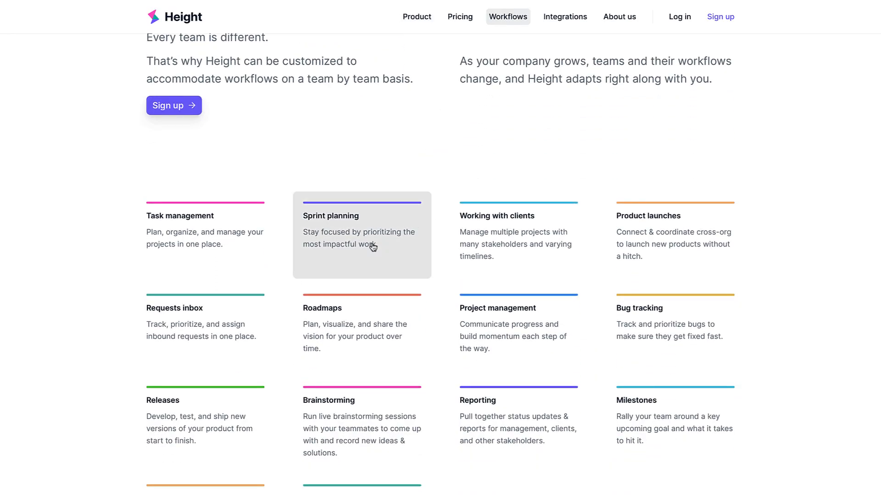
click(361, 234)
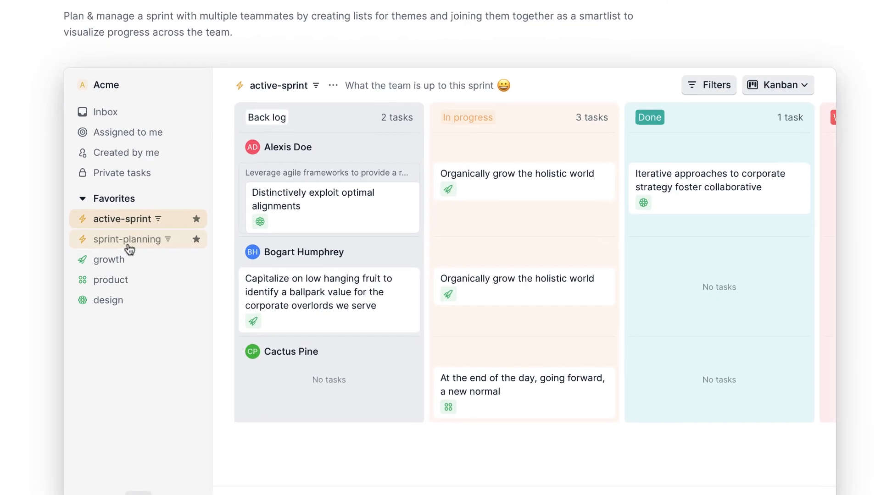
click(127, 239)
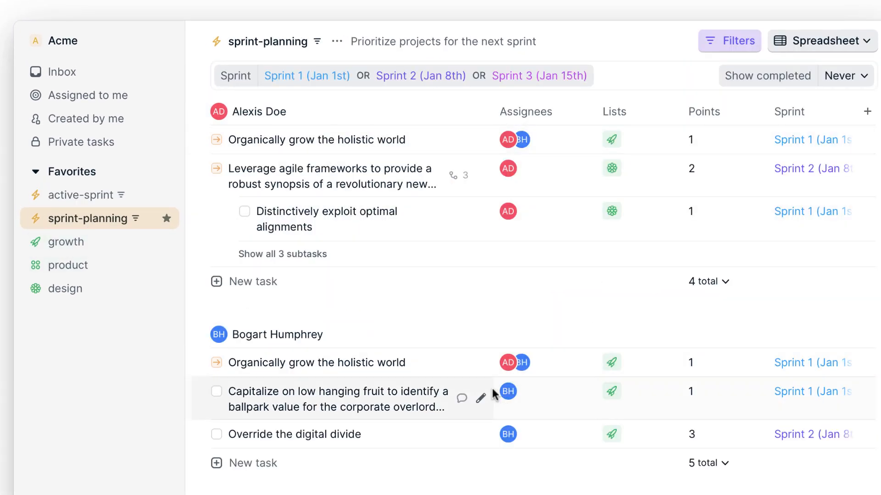
Scroll through working with clients and product launches down to the requests inbox section.
scroll(down, 3)
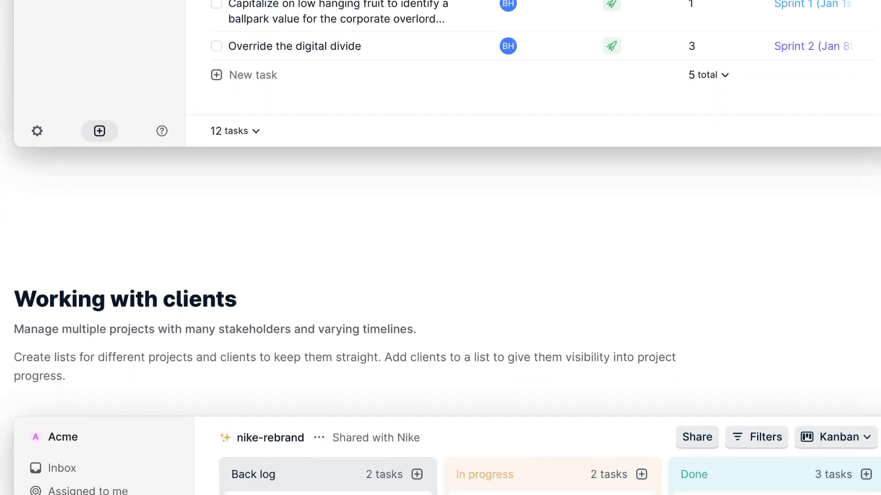
scroll(down, 3)
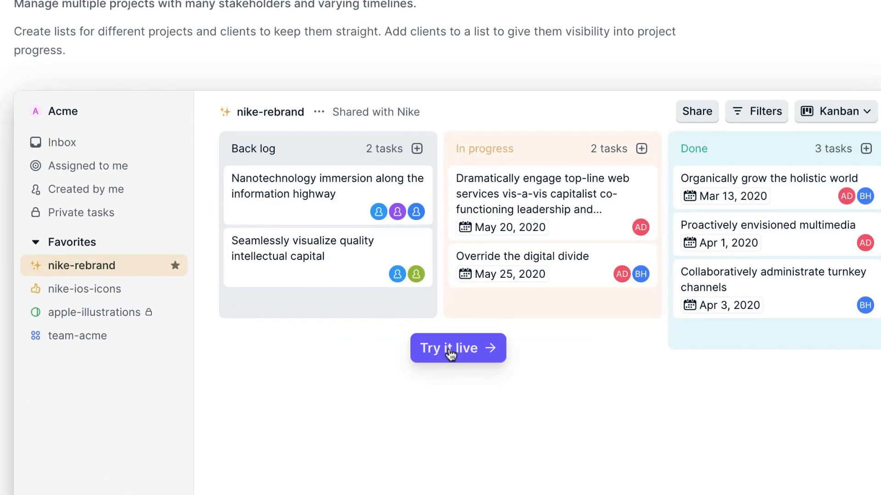
scroll(down, 3)
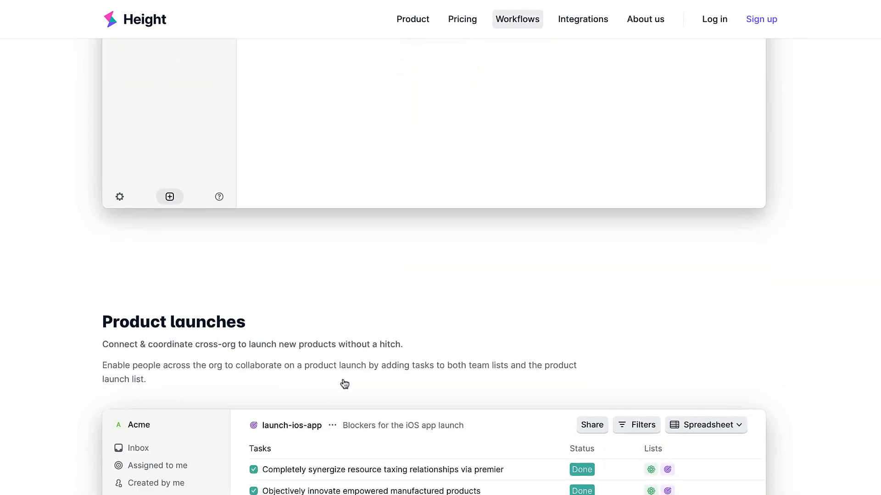
scroll(down, 3)
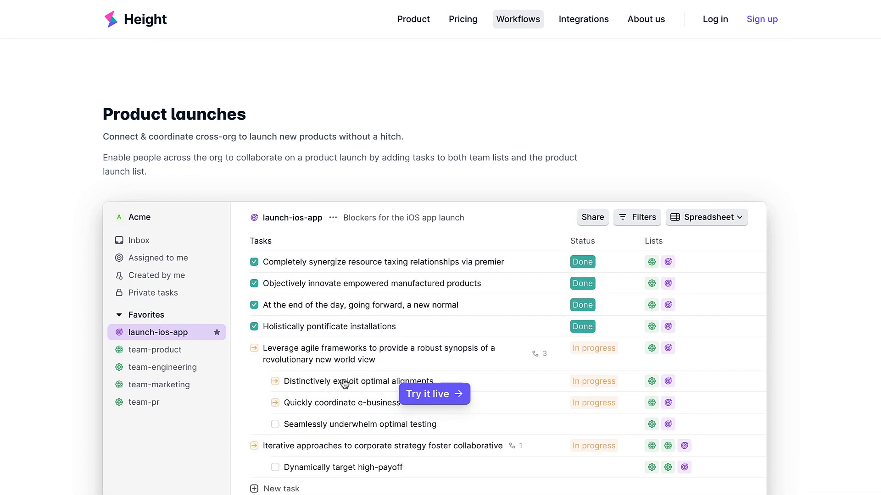
scroll(down, 3)
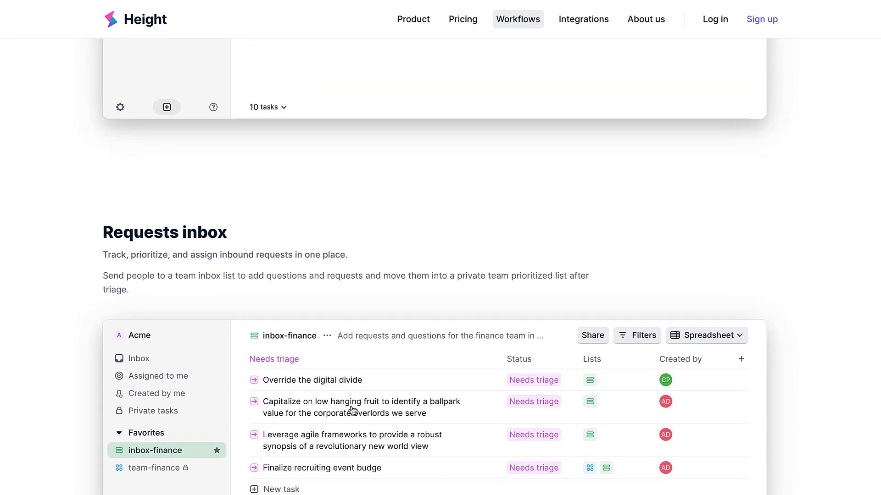
Scroll through the website's Integrations page listing GitHub and others.
click(583, 19)
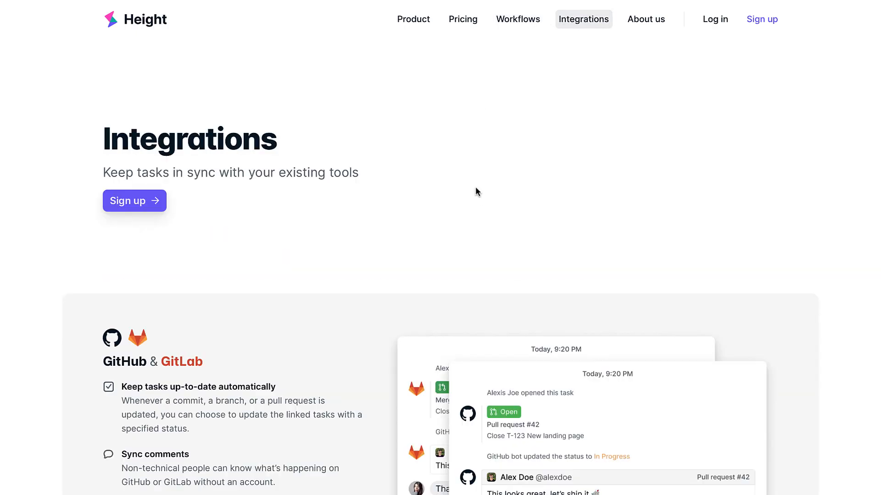
scroll(down, 3)
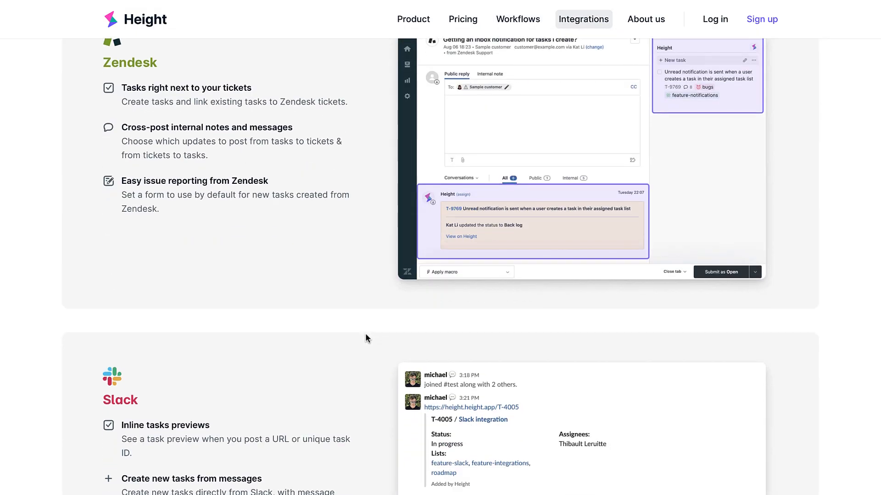
scroll(down, 3)
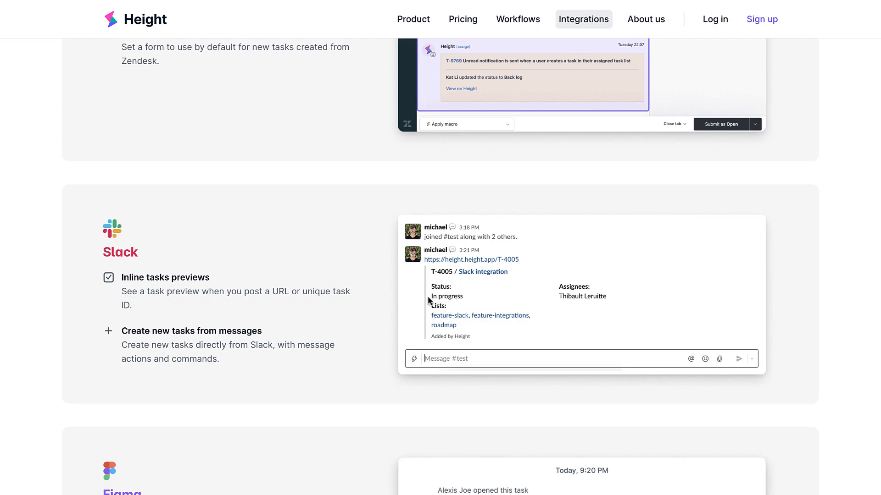
mouse_move(444, 374)
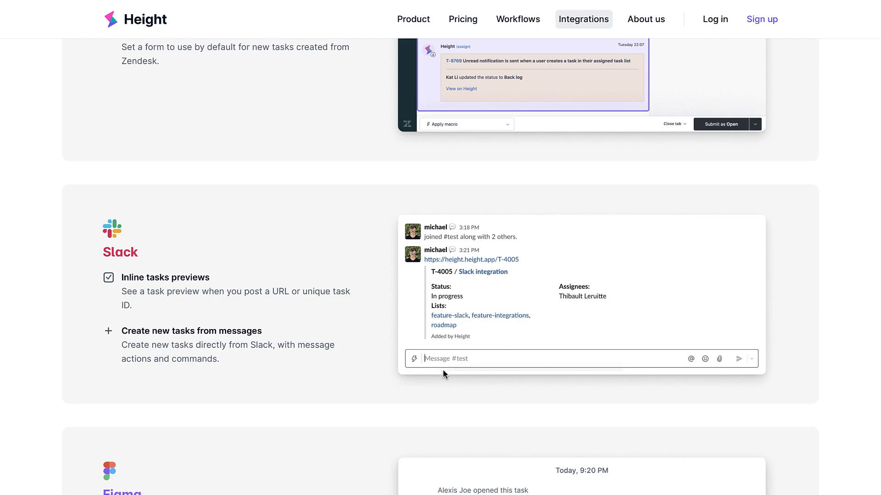
scroll(down, 3)
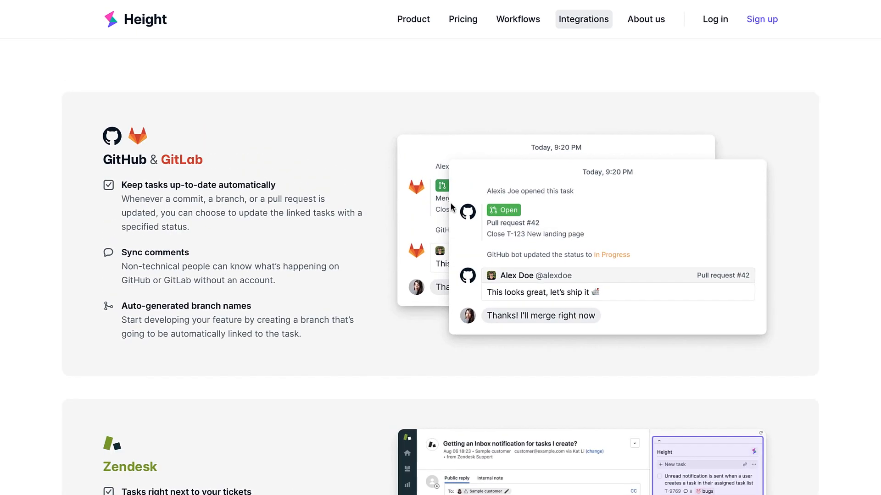
scroll(down, 3)
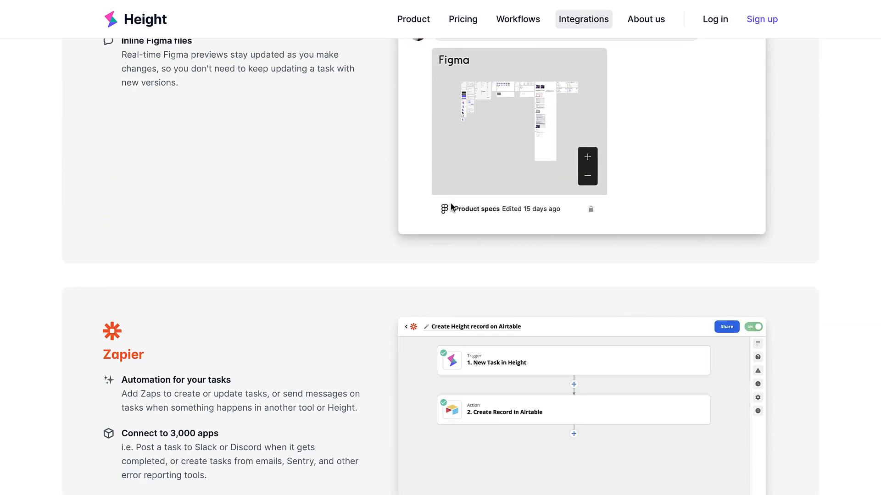
scroll(down, 3)
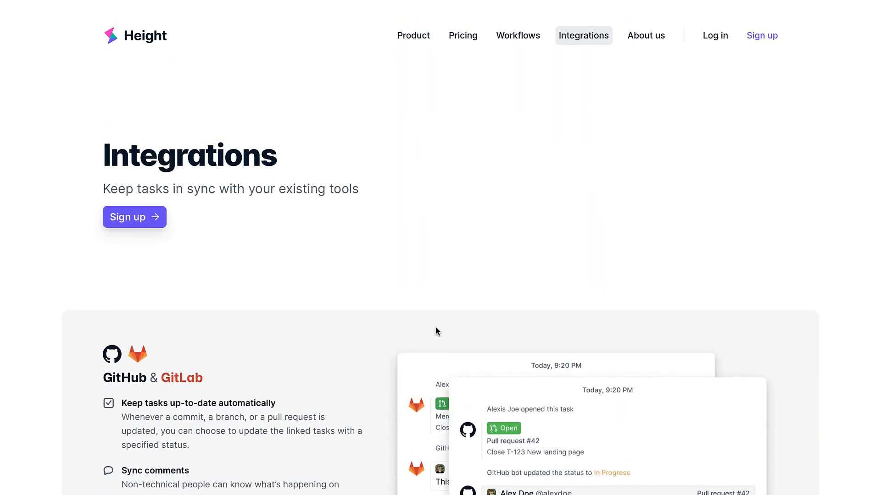
View the About us page with the Work different story and the team.
click(646, 35)
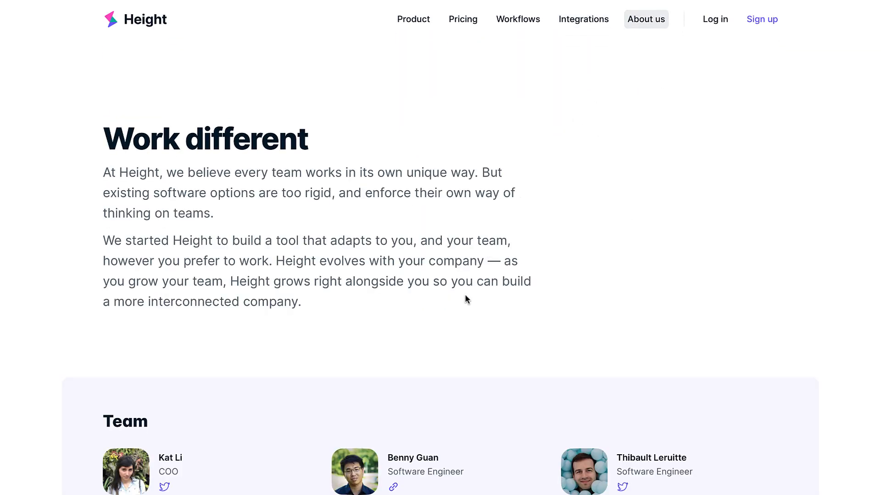
scroll(down, 3)
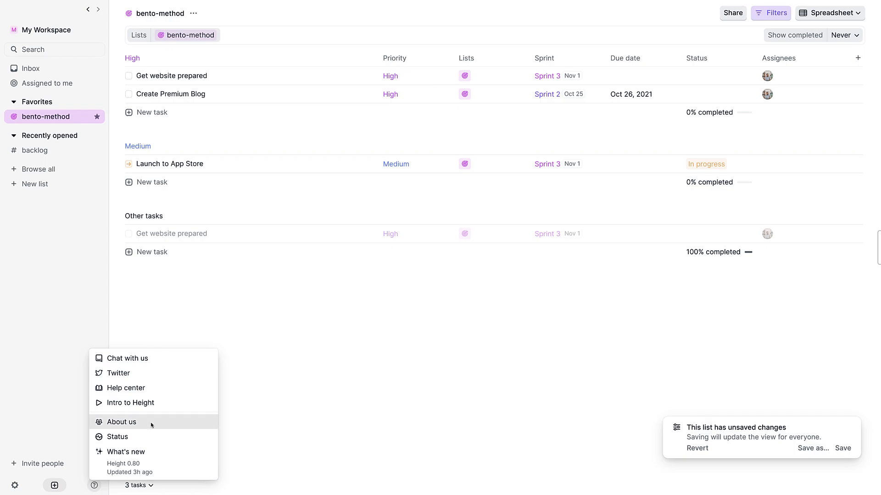
click(122, 422)
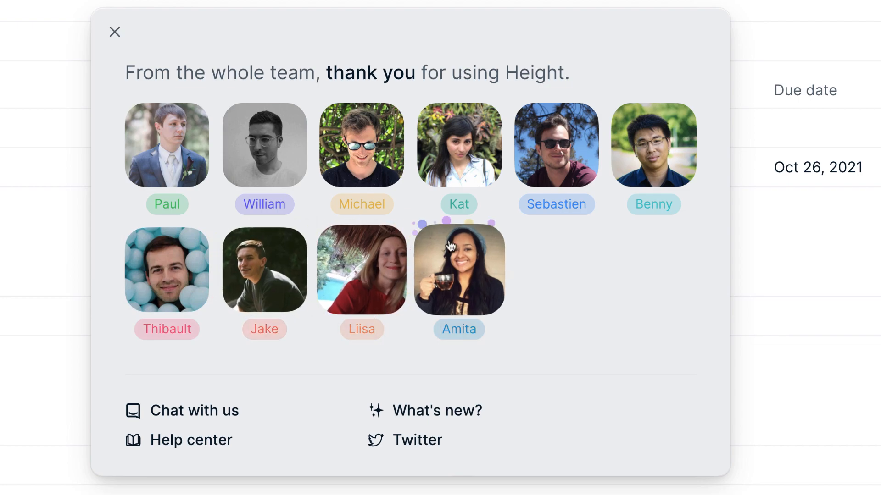
mouse_move(277, 386)
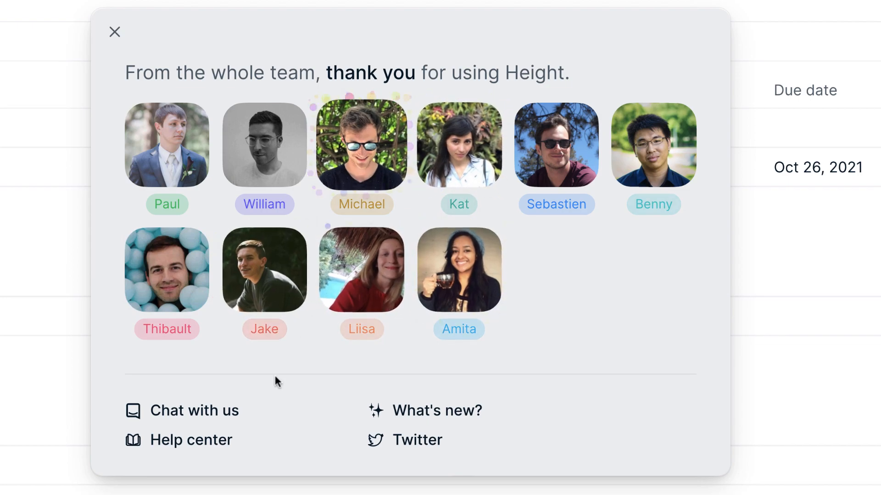
click(114, 31)
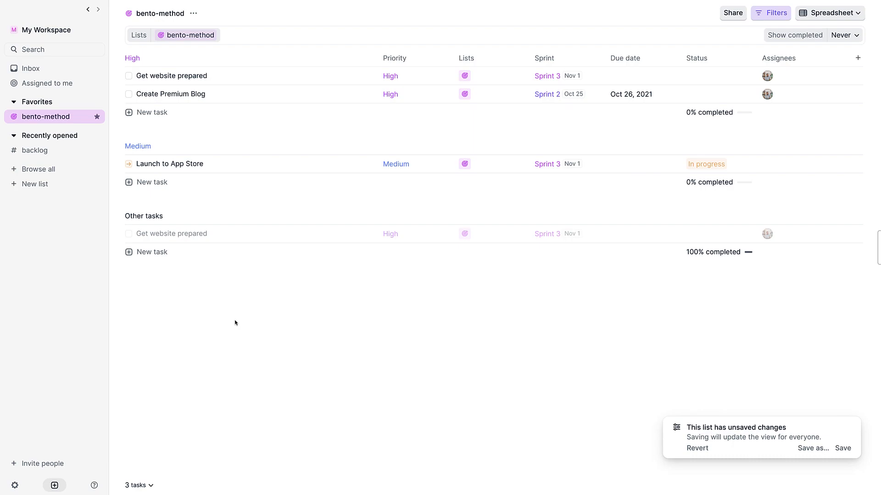
mouse_move(248, 261)
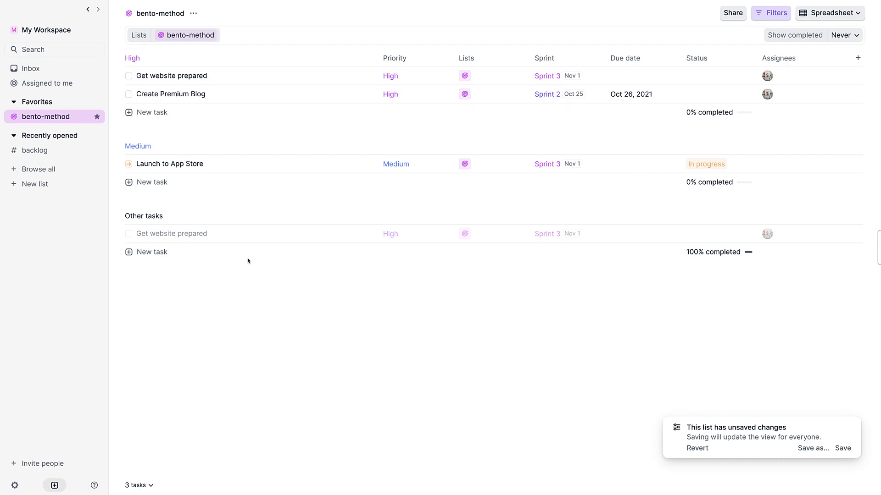
mouse_move(189, 273)
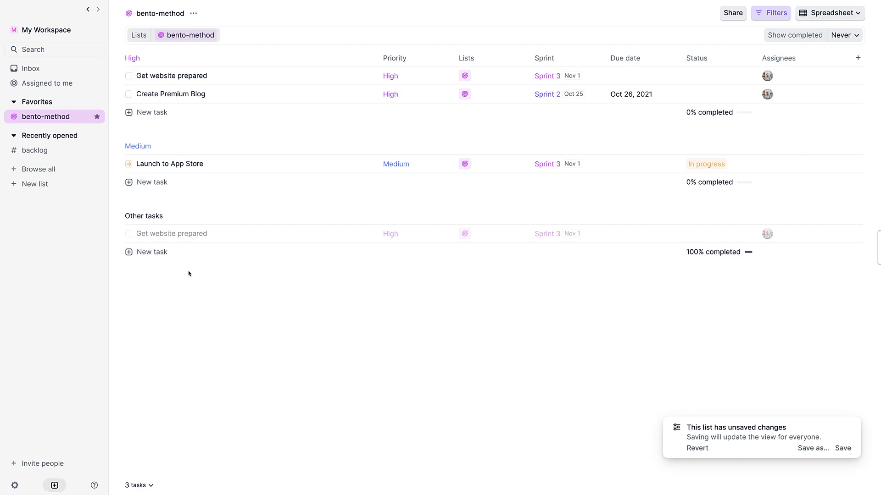
mouse_move(229, 305)
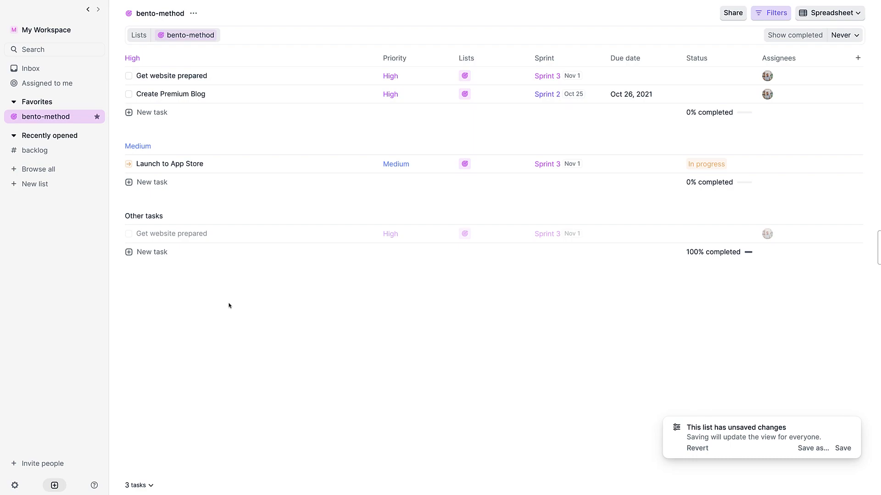